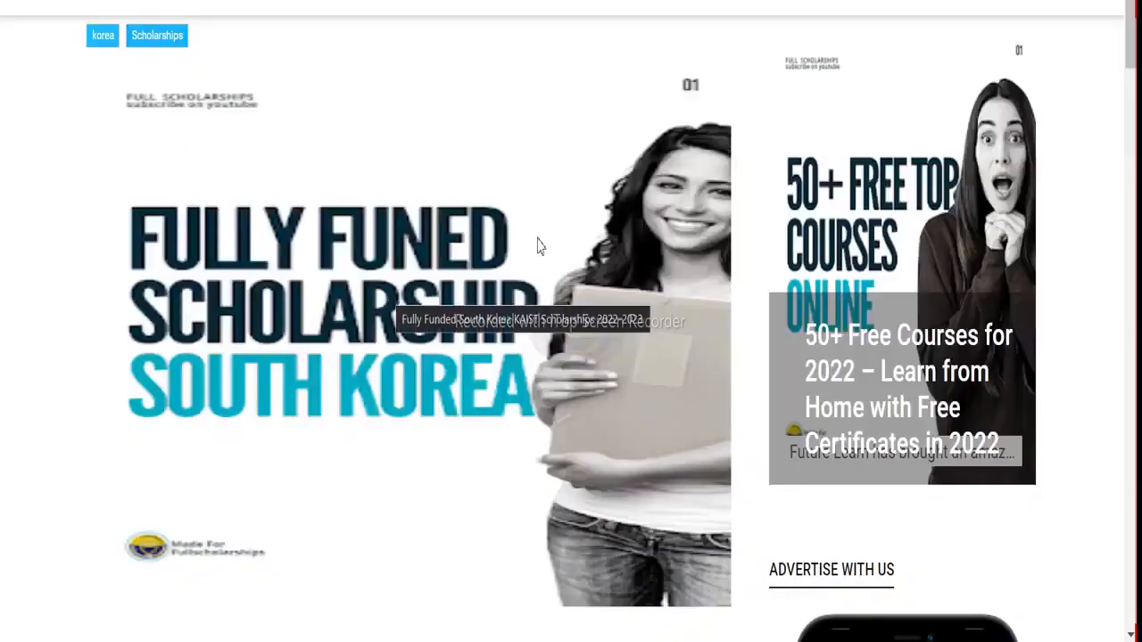
Step: Scroll down through the KAIST Scholarships details to the bottom of the page
scroll("down", 3)
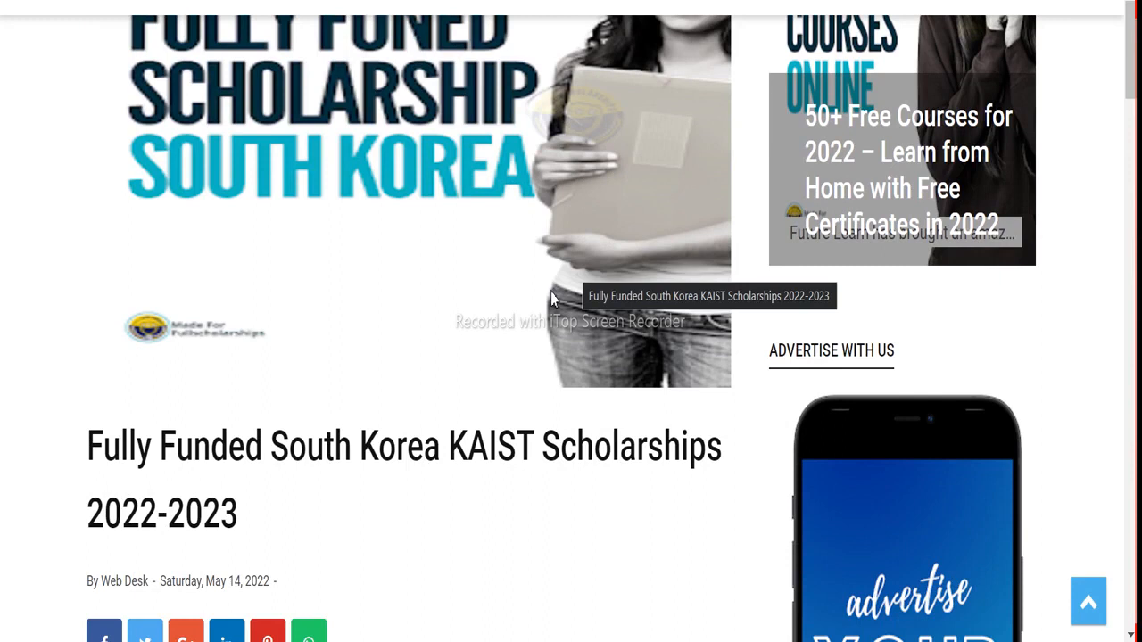
scroll("down", 3)
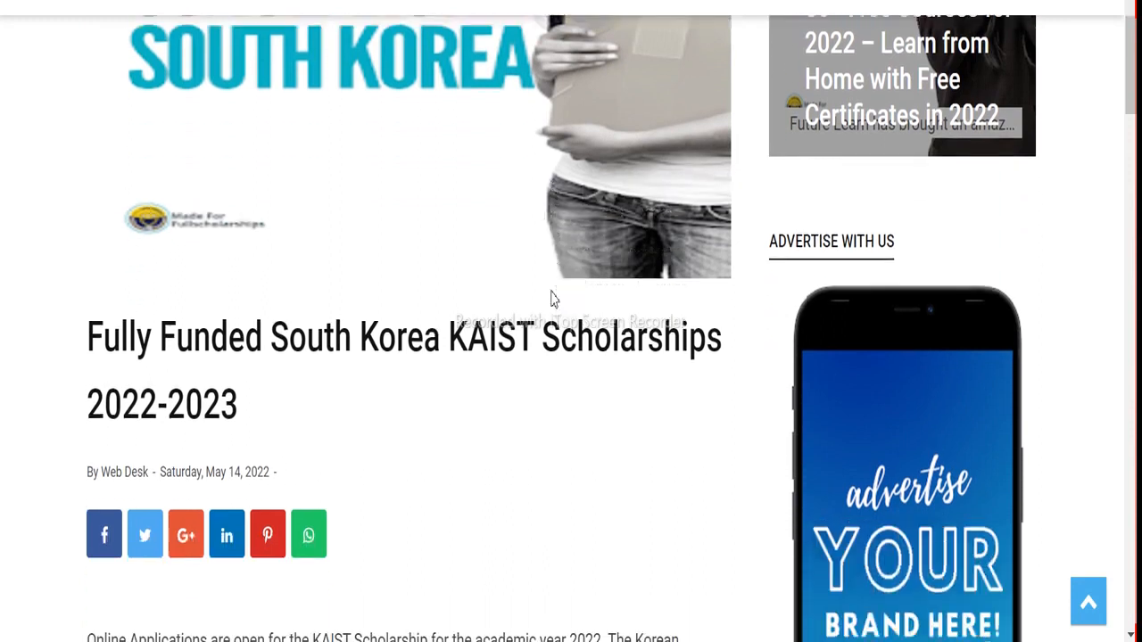
scroll("down", 3)
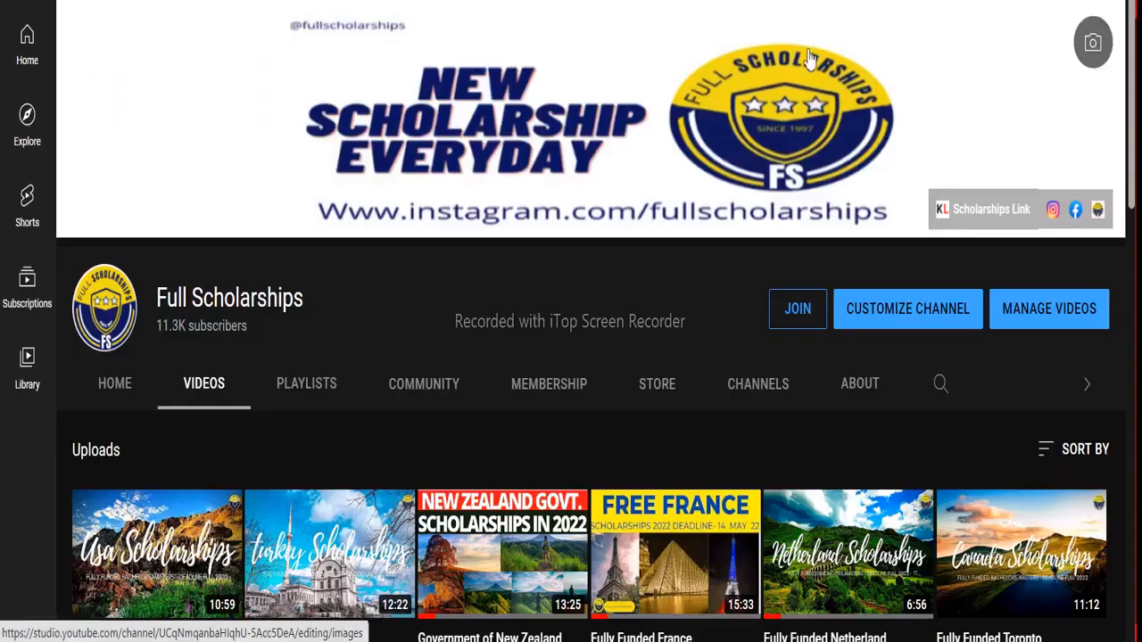
mouse_move(695, 174)
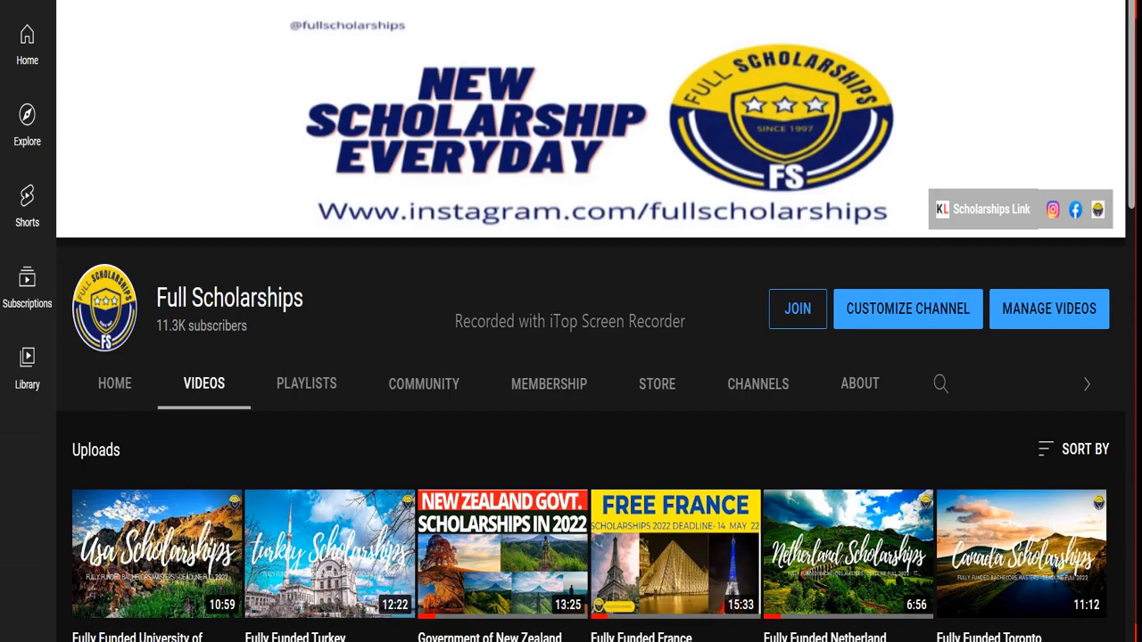
mouse_move(626, 168)
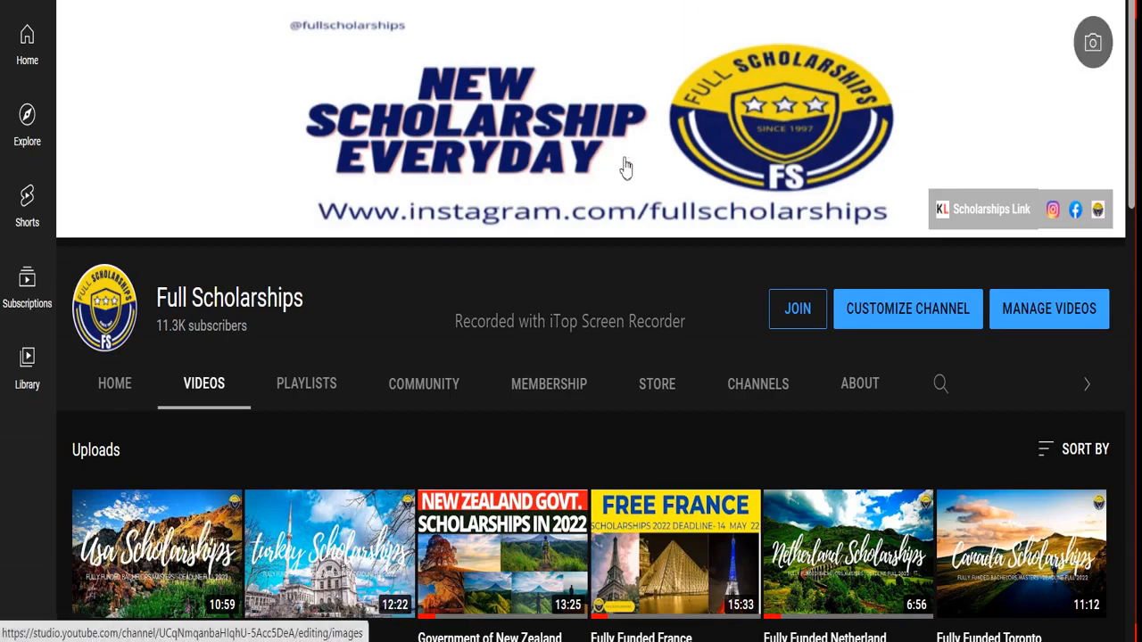
scroll("down", 3)
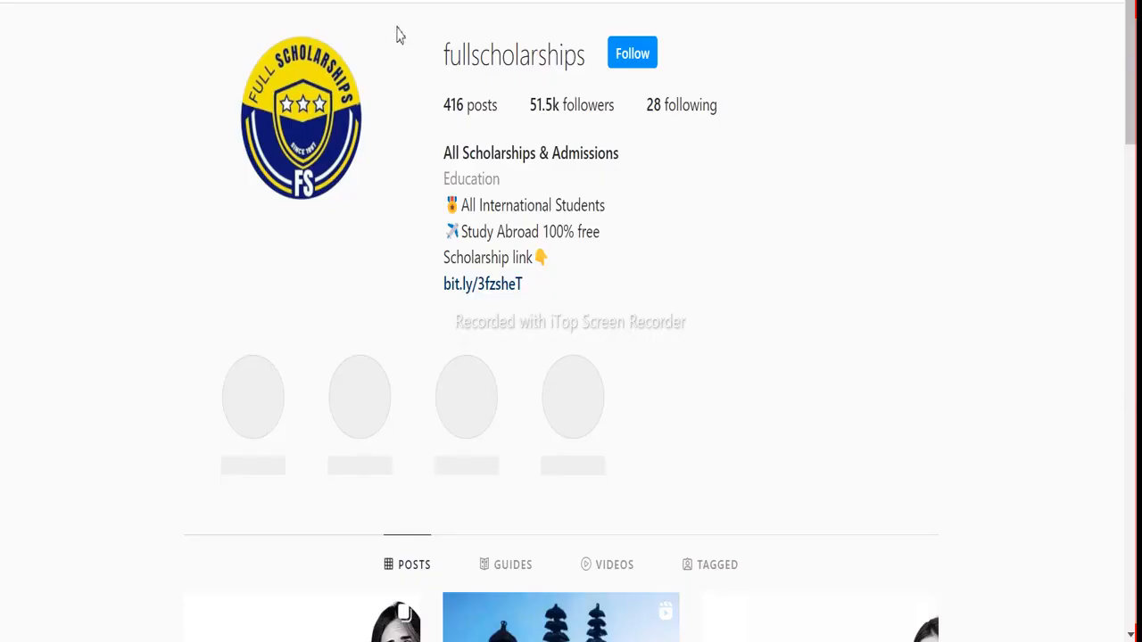
mouse_move(495, 294)
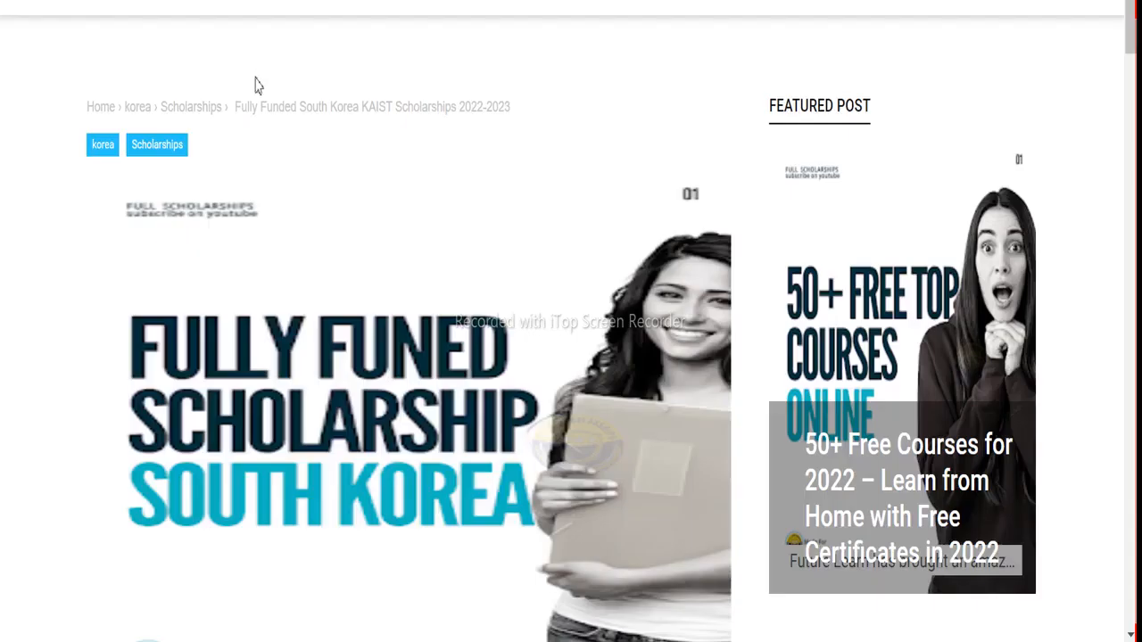
mouse_move(297, 132)
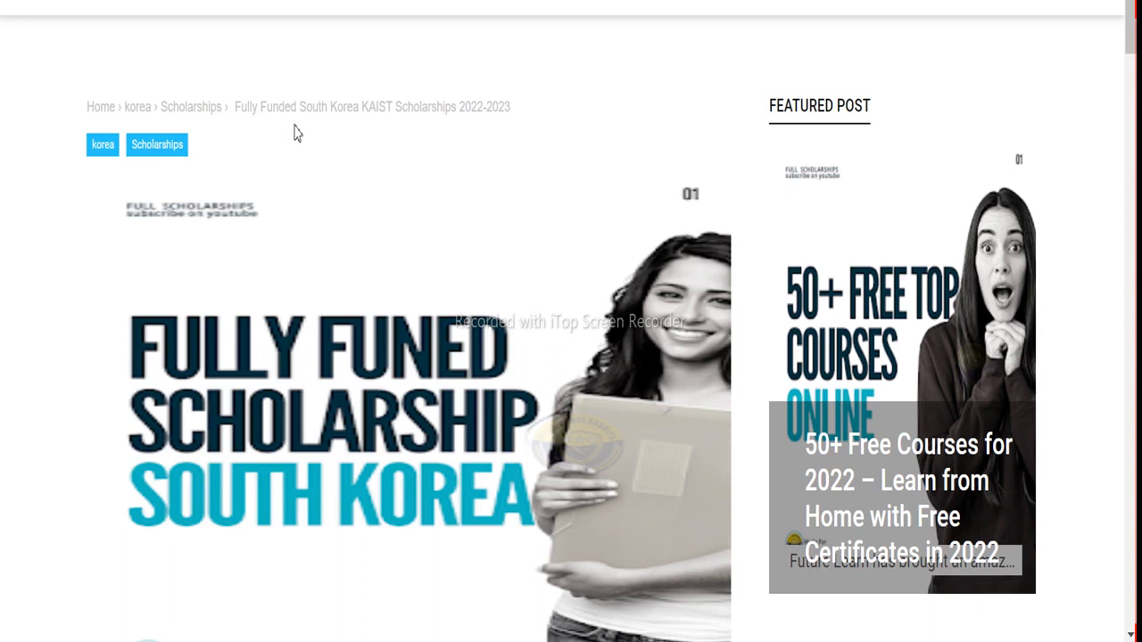
scroll("down", 3)
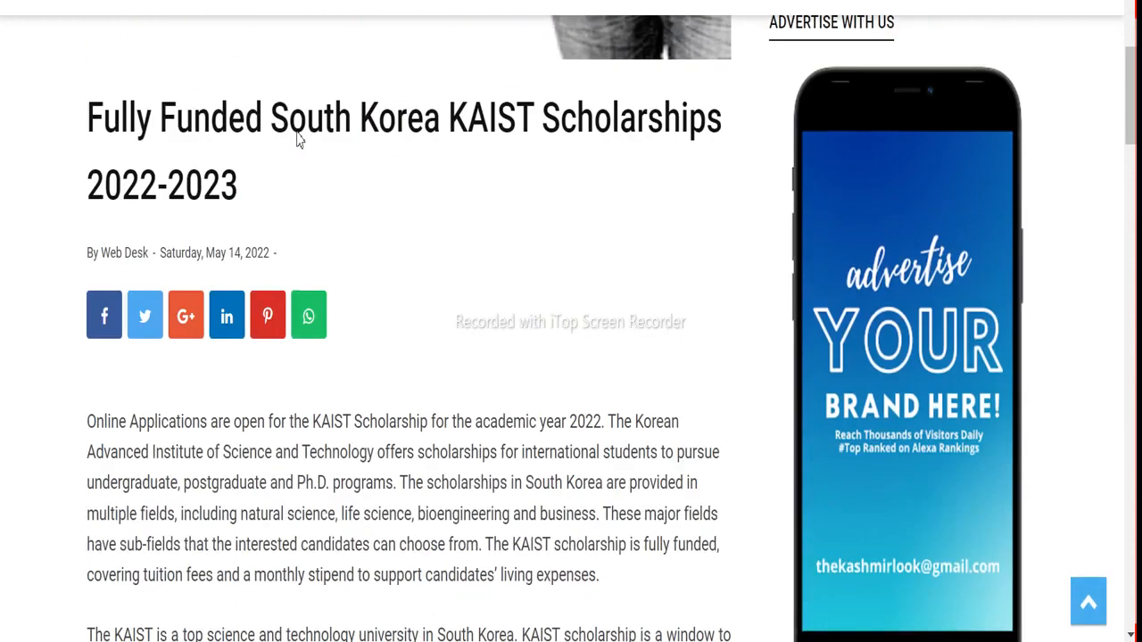
scroll("down", 3)
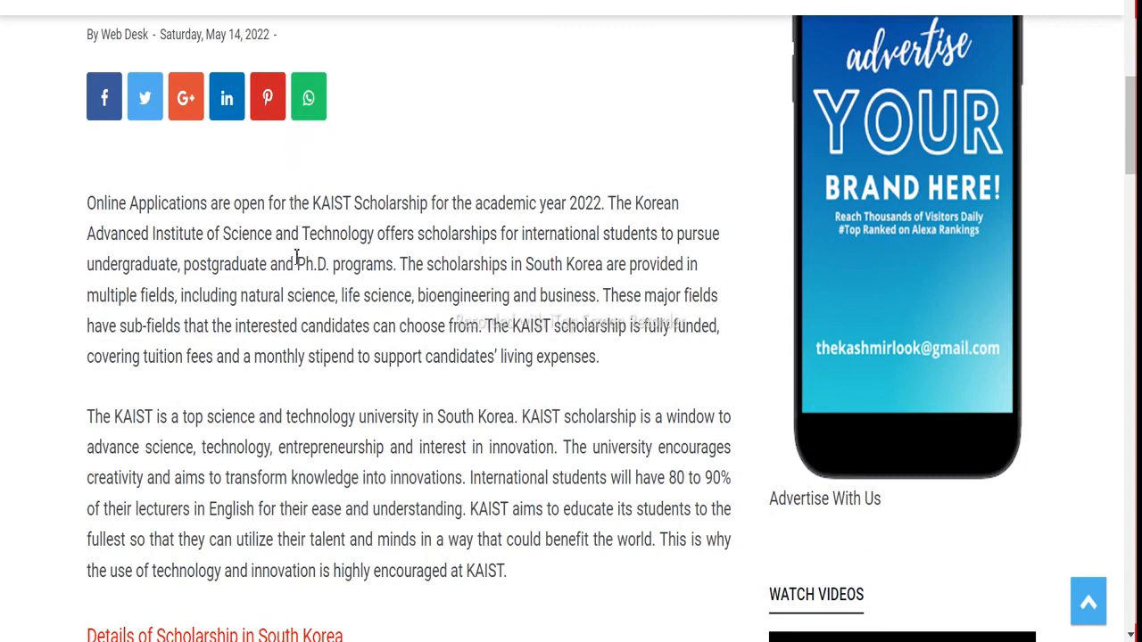
mouse_move(982, 626)
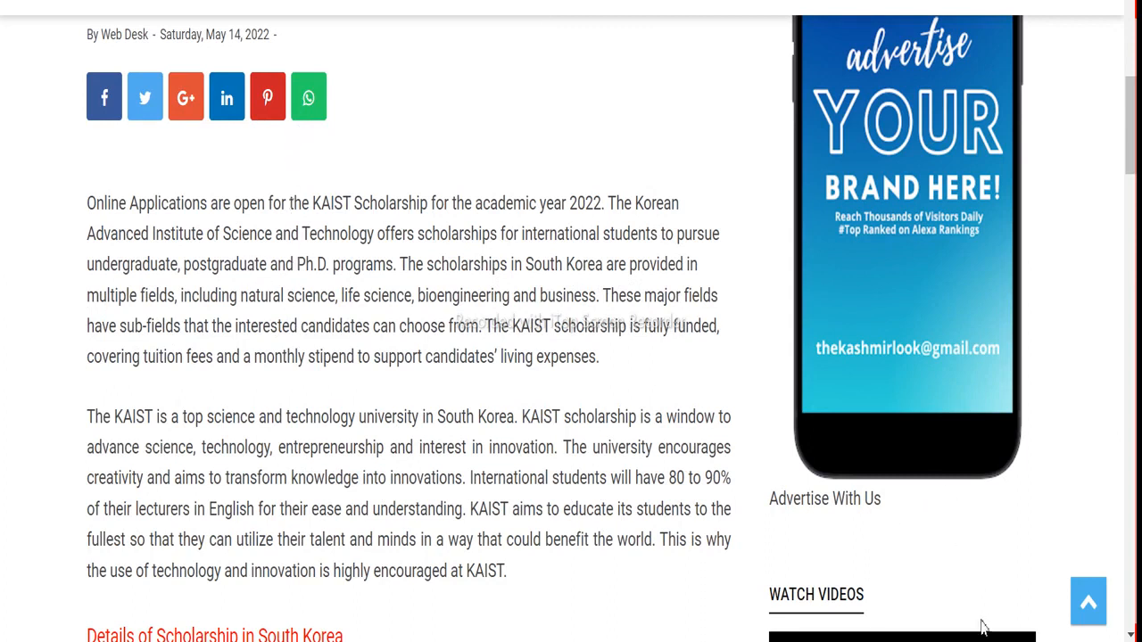
scroll("down", 3)
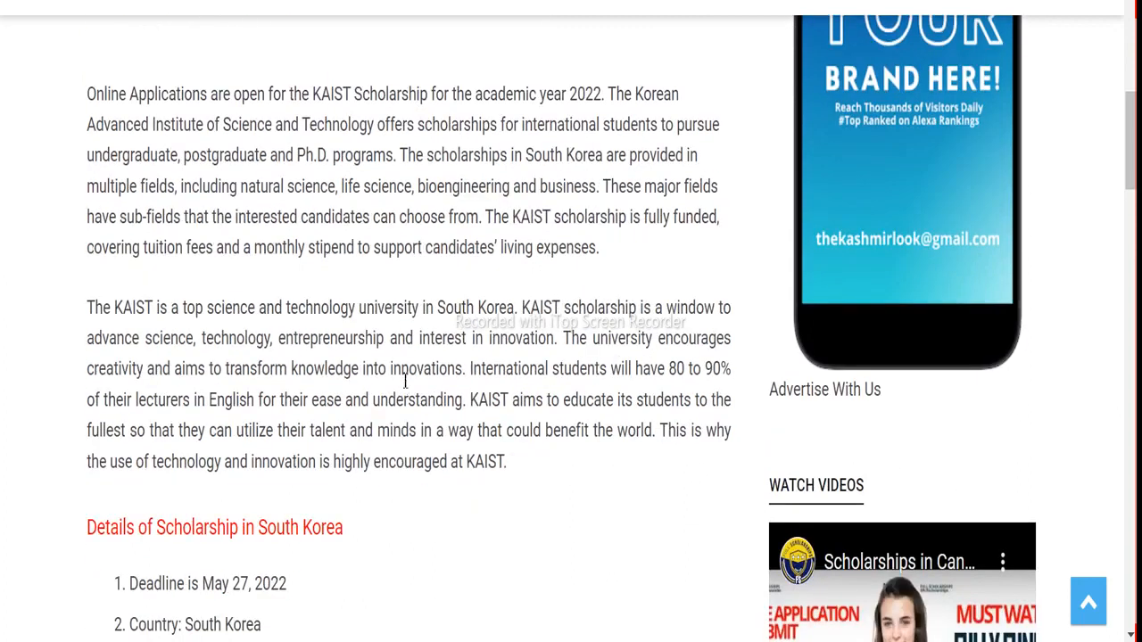
scroll("down", 3)
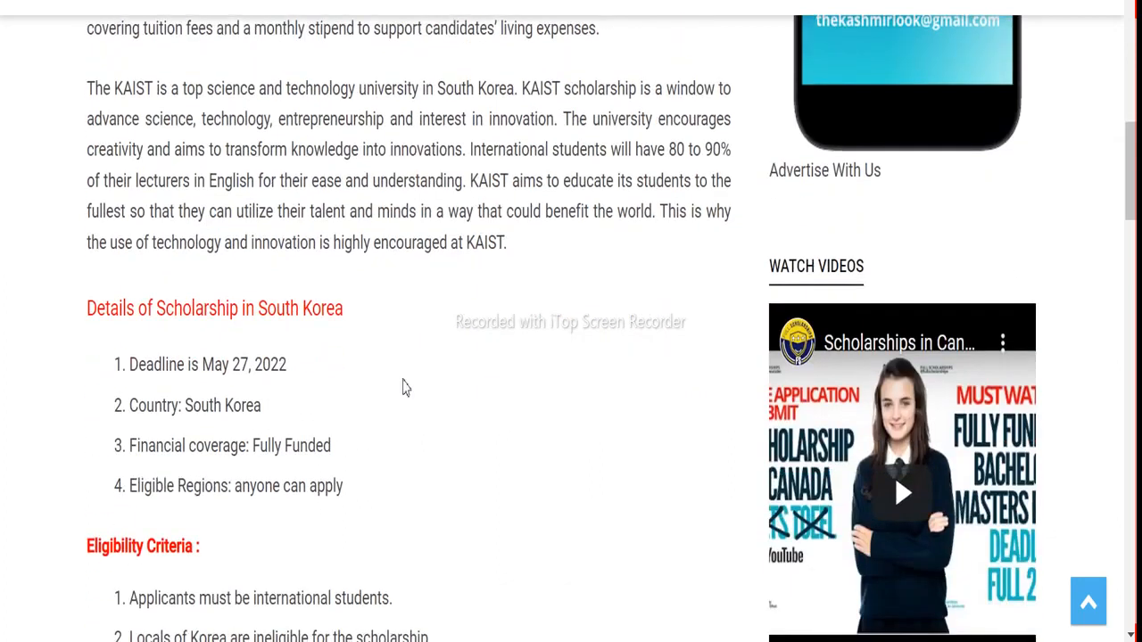
mouse_move(350, 358)
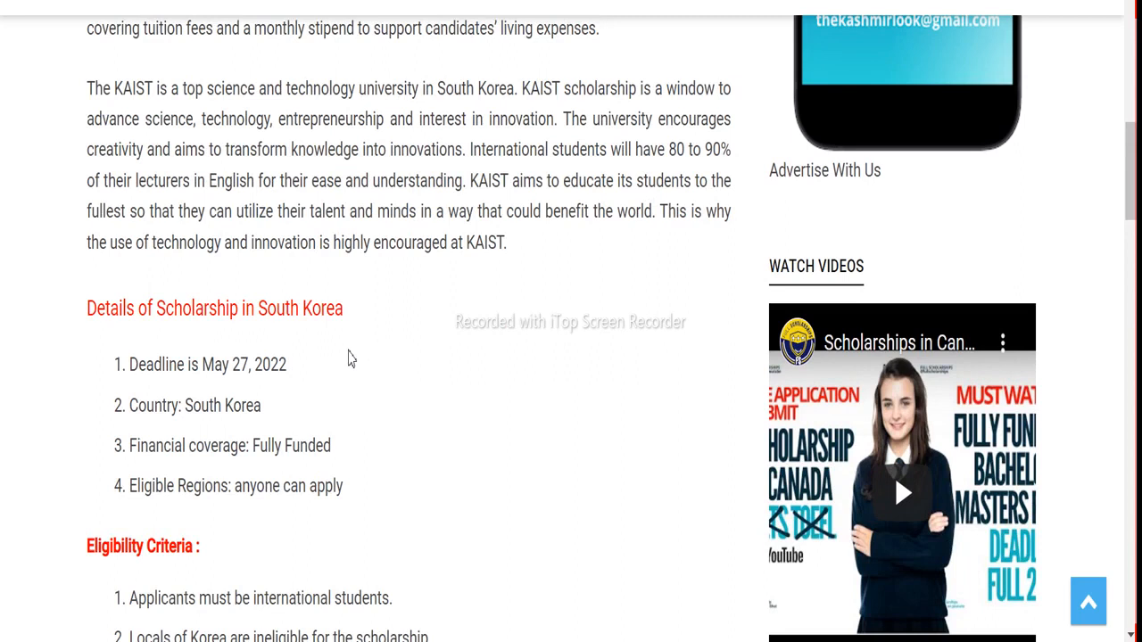
scroll("down", 3)
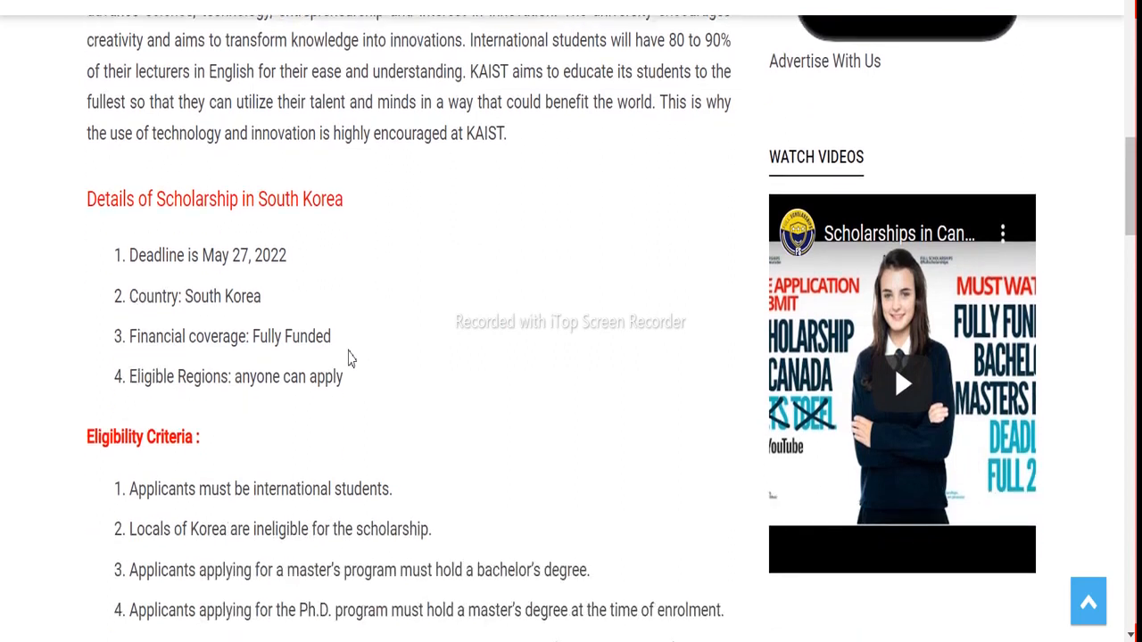
scroll("down", 3)
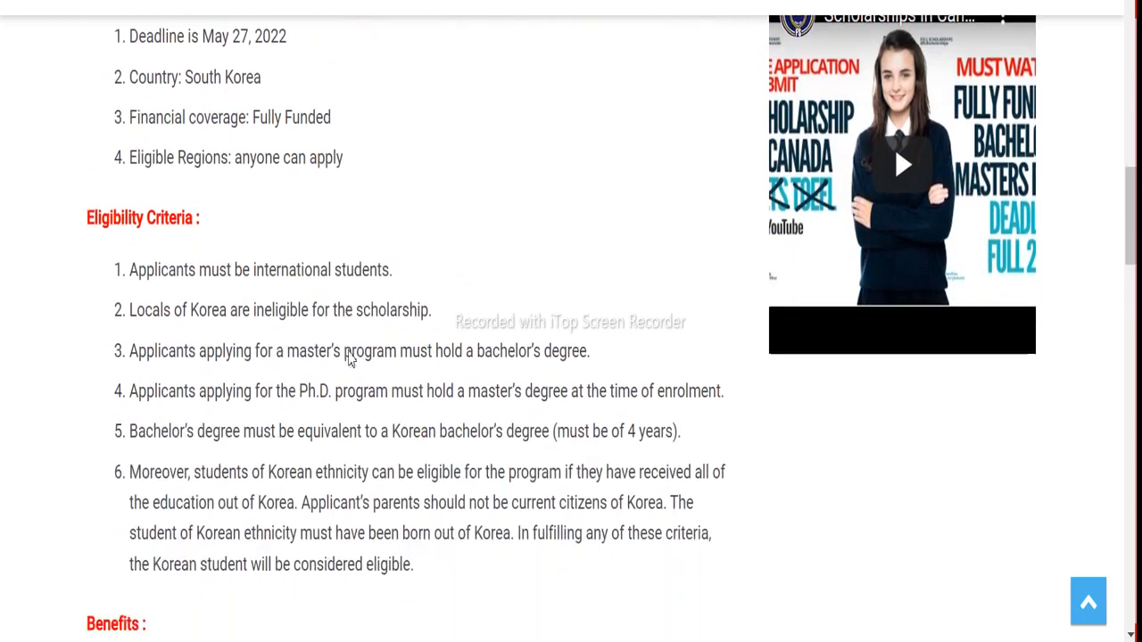
mouse_move(413, 297)
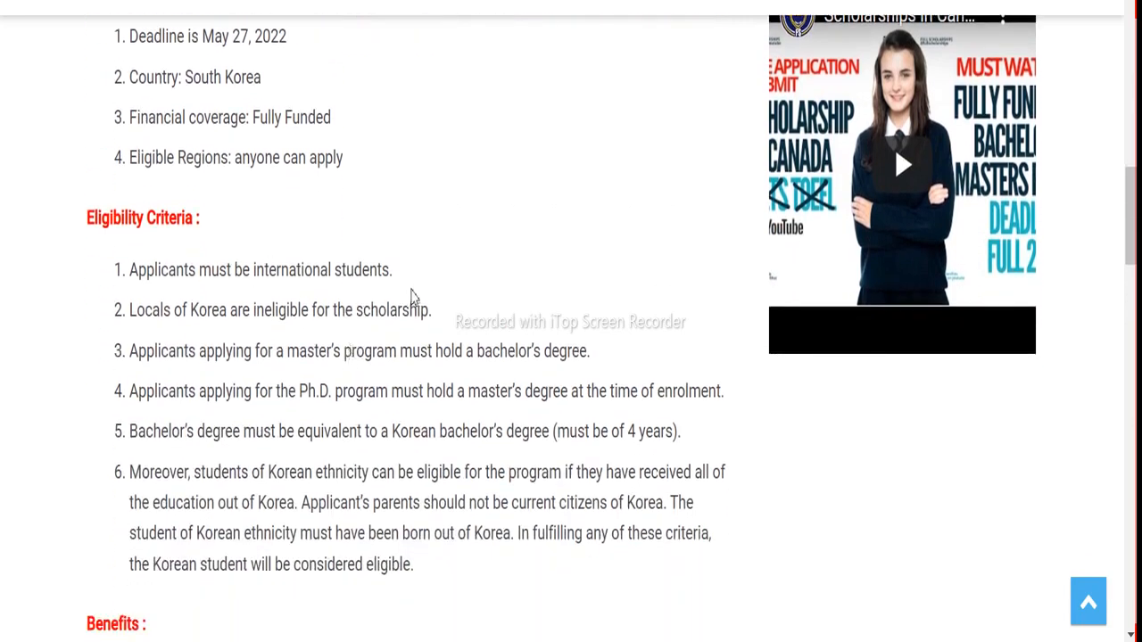
scroll("down", 3)
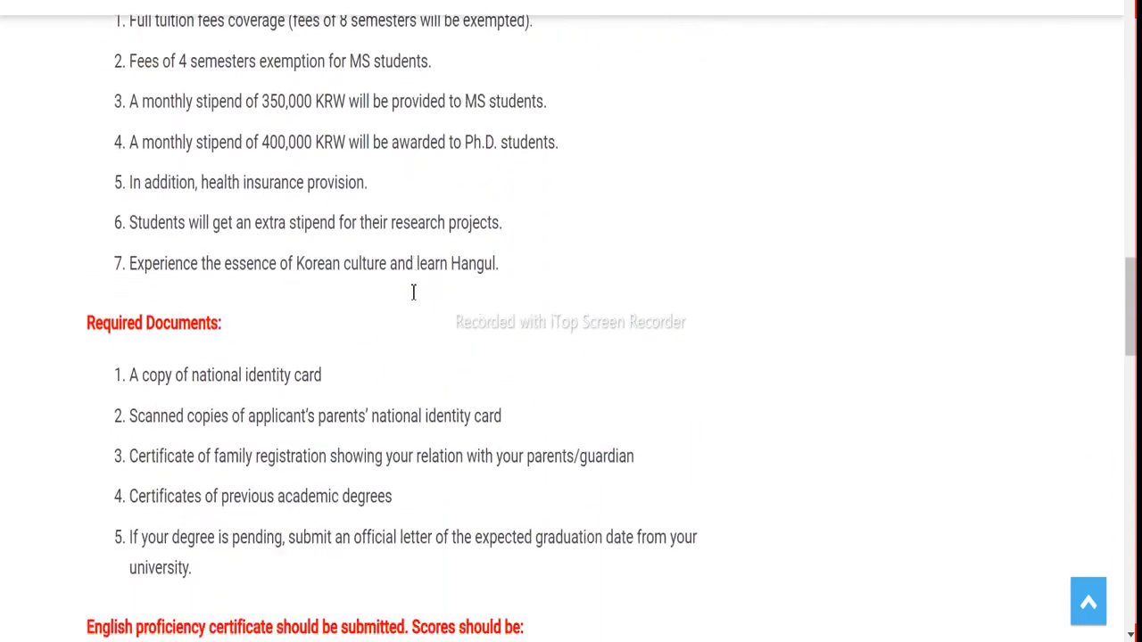
mouse_move(409, 298)
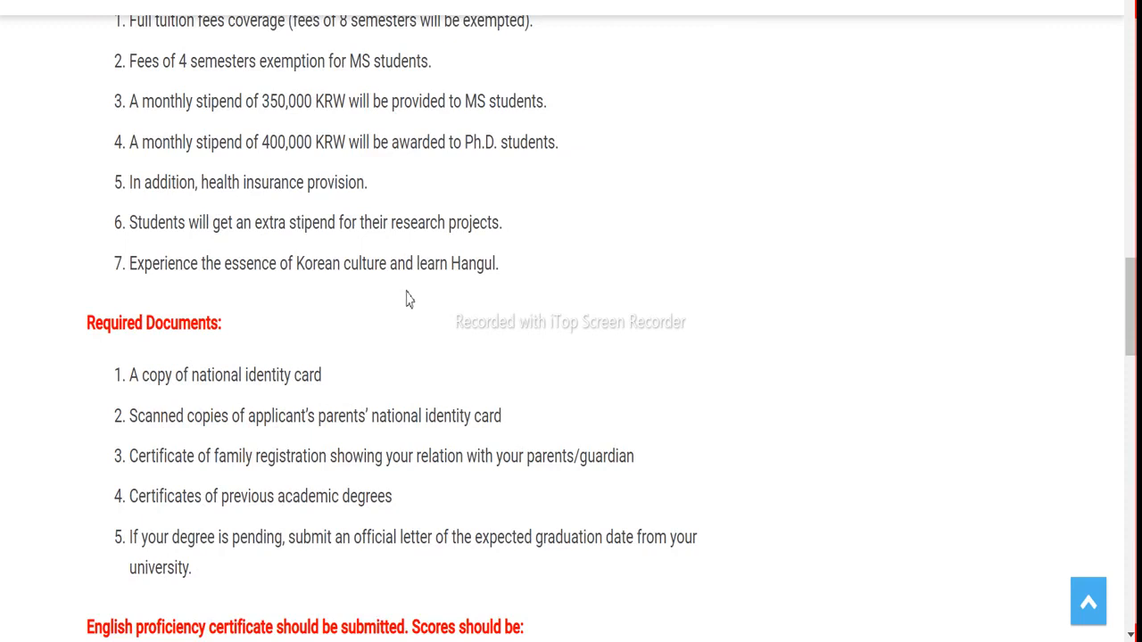
scroll("down", 3)
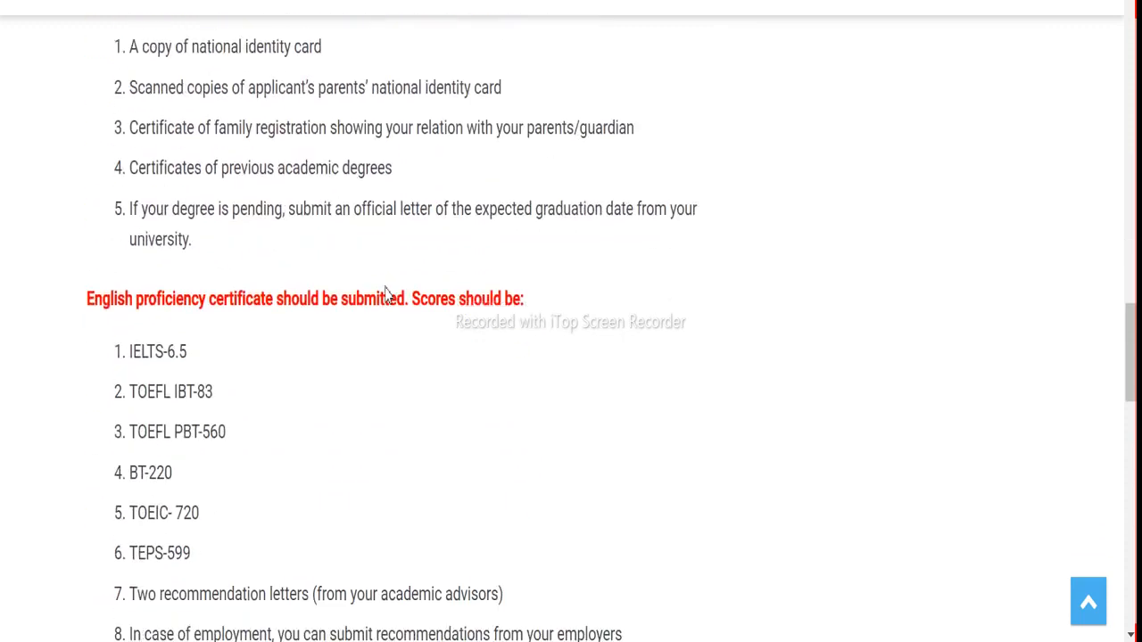
scroll("down", 3)
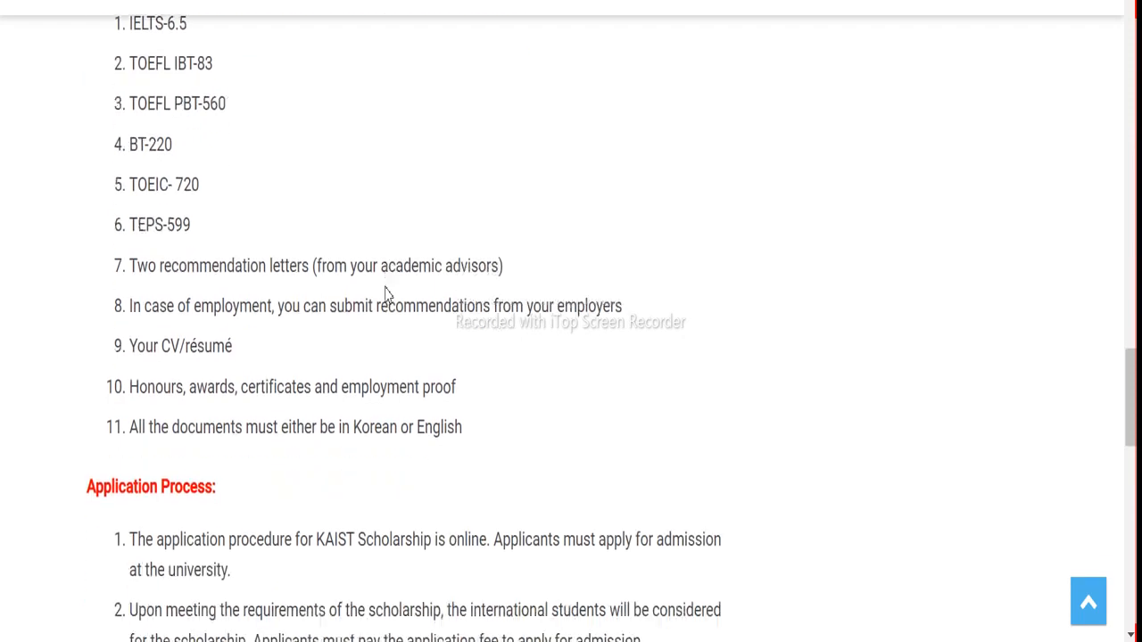
scroll("down", 3)
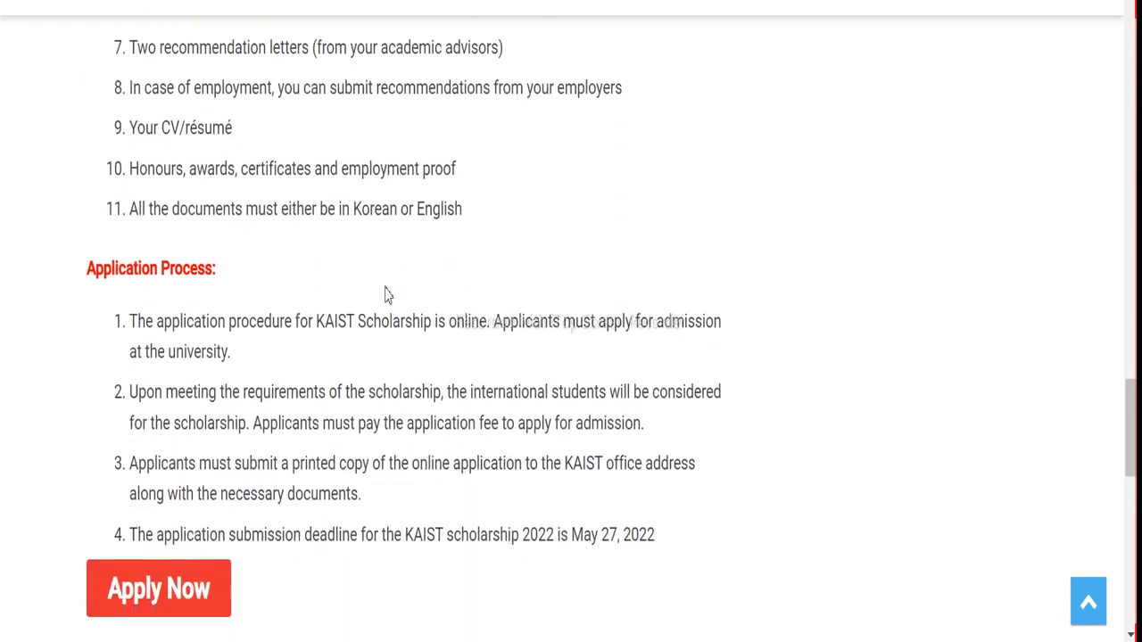
scroll("down", 3)
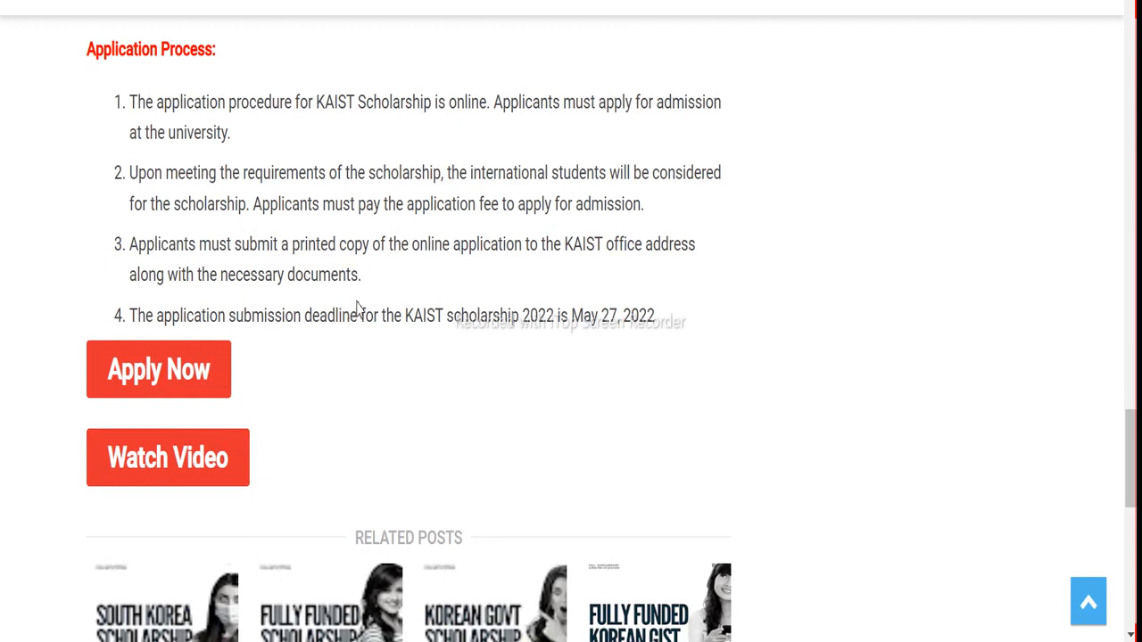
mouse_move(134, 375)
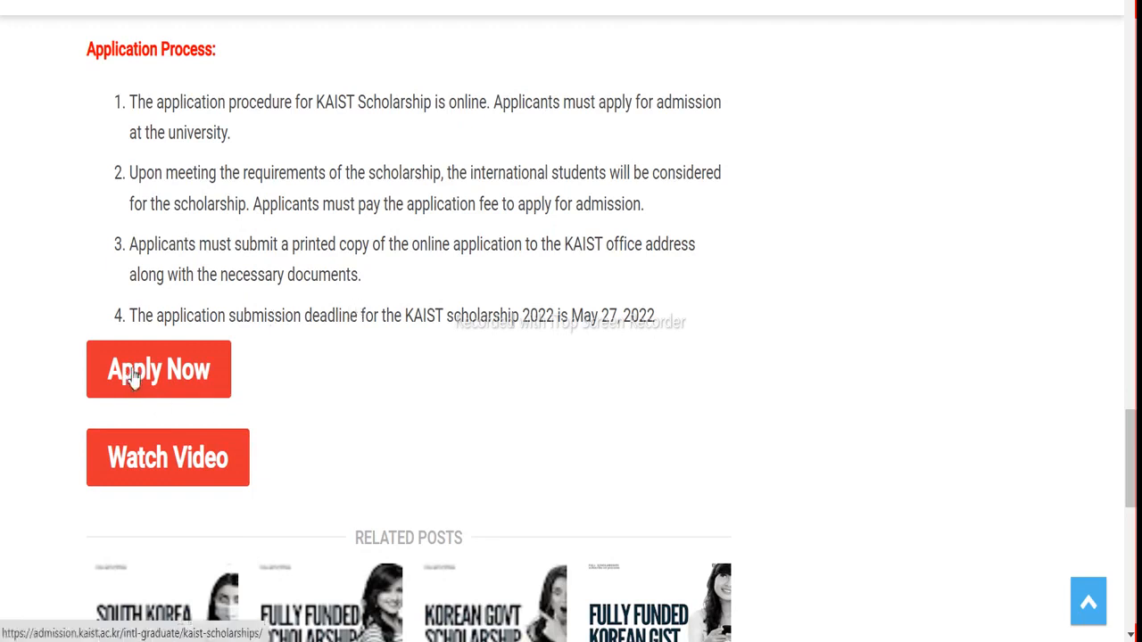
Step: Go to the official KAIST scholarships page and read down to its selection procedure
left_click(158, 370)
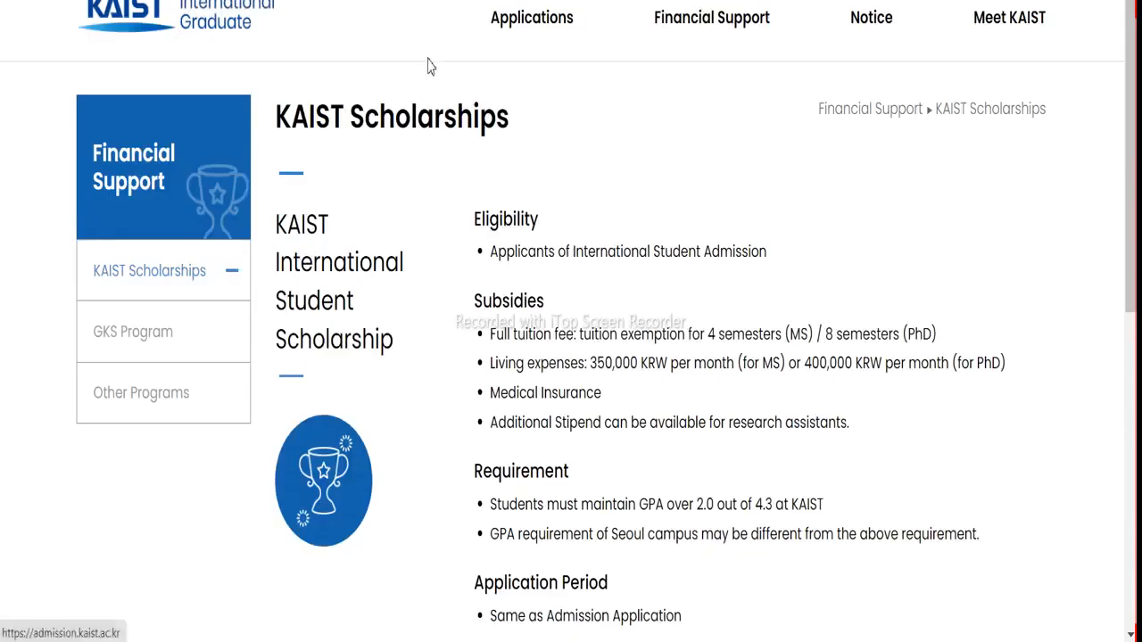
mouse_move(480, 161)
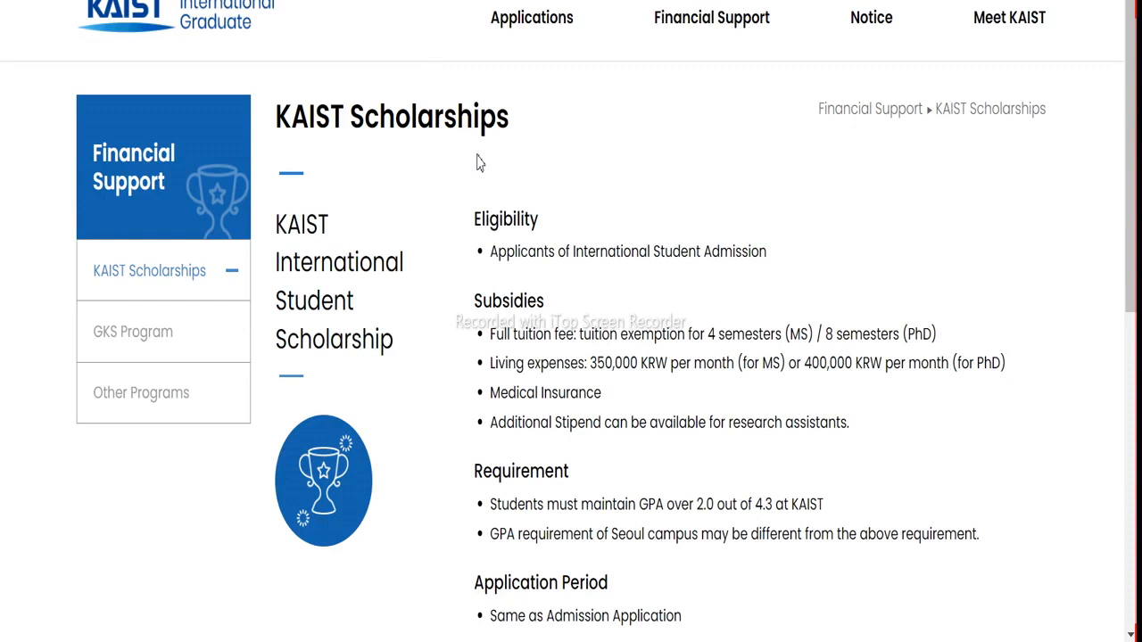
mouse_move(562, 184)
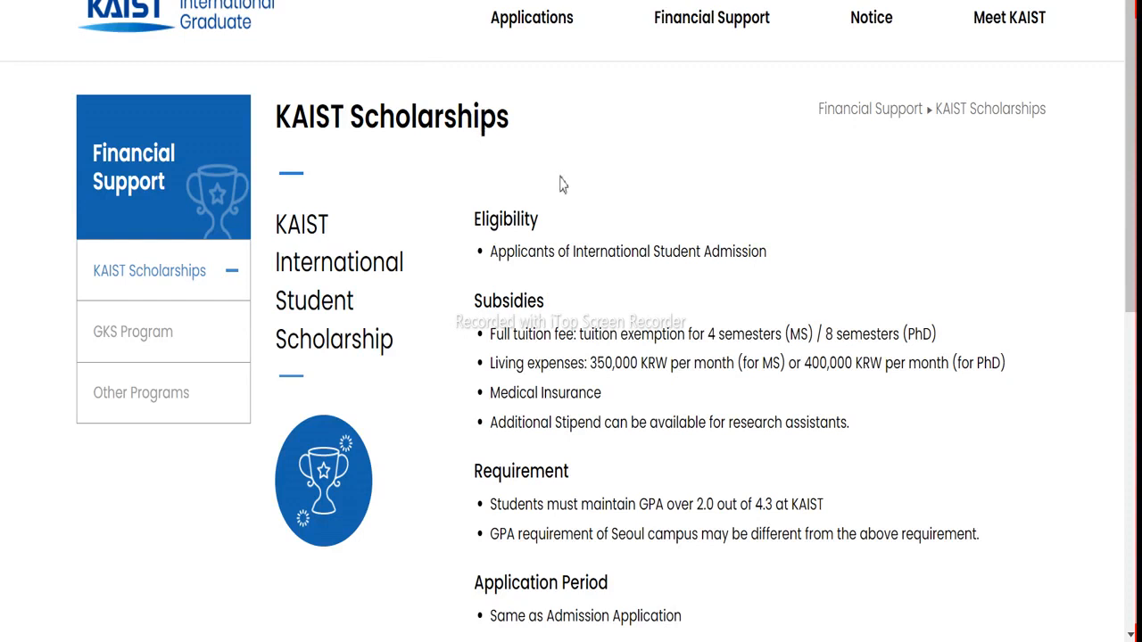
scroll("down", 3)
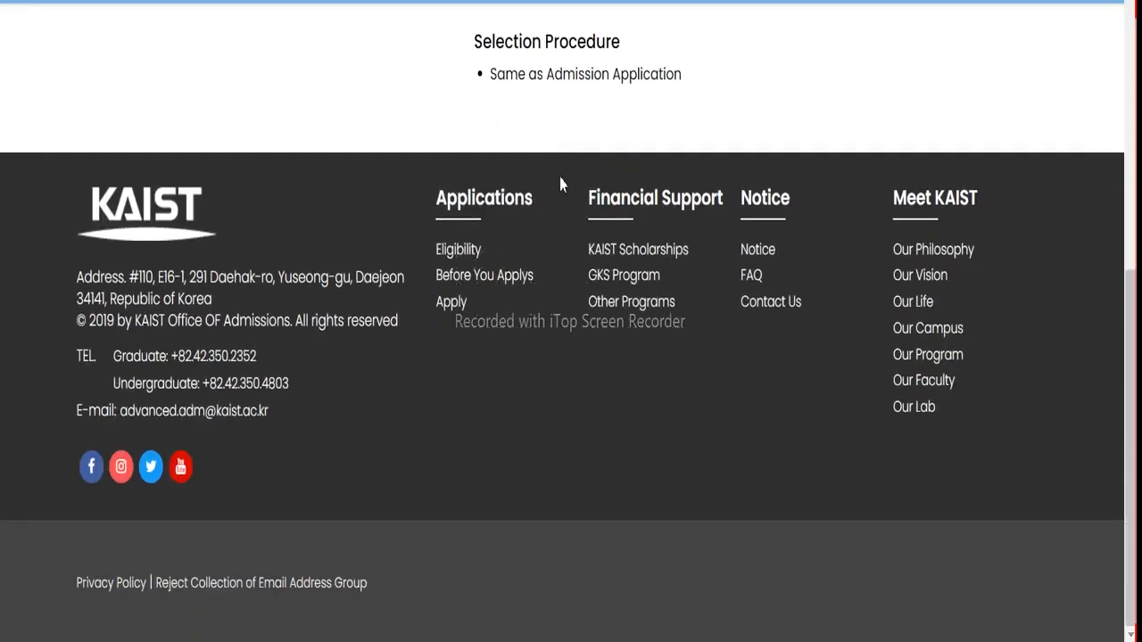
mouse_move(466, 225)
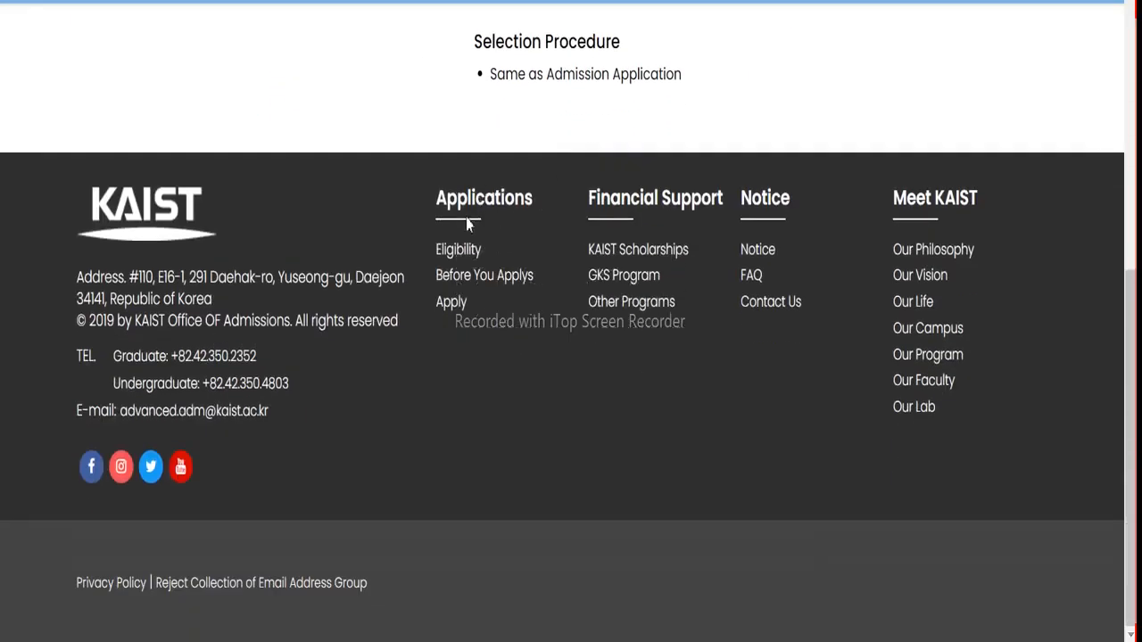
mouse_move(458, 254)
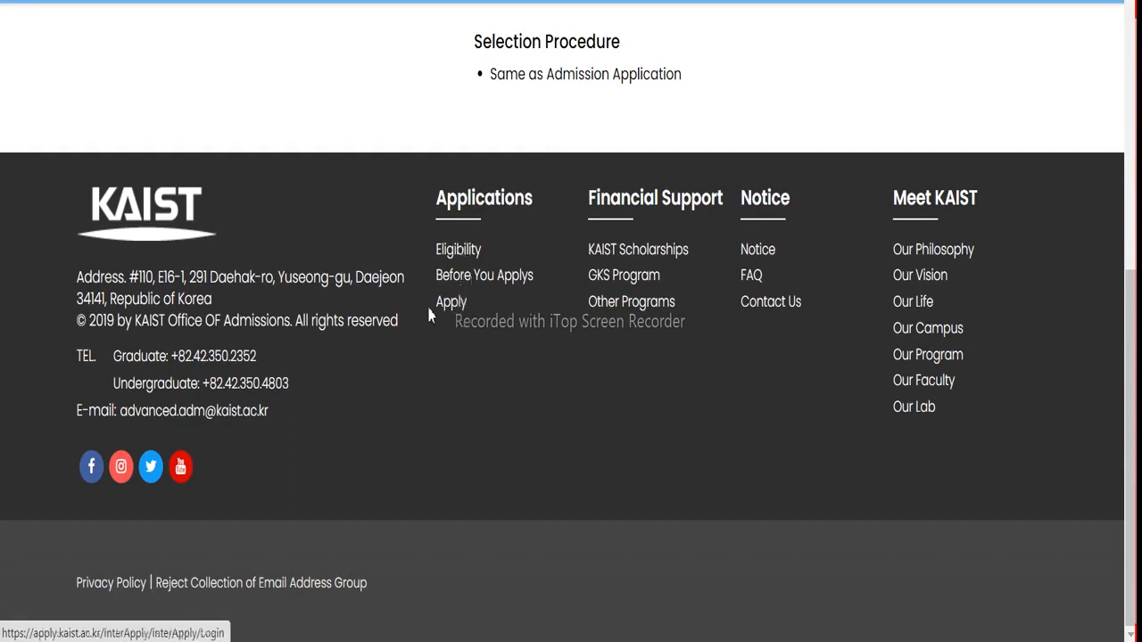
mouse_move(453, 312)
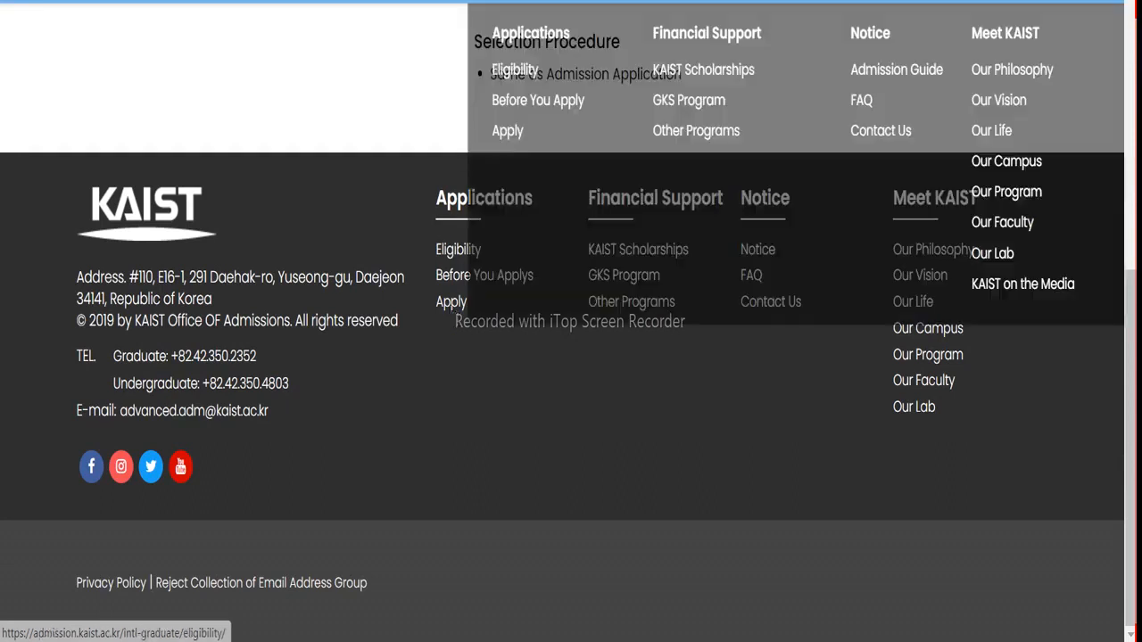
mouse_move(515, 103)
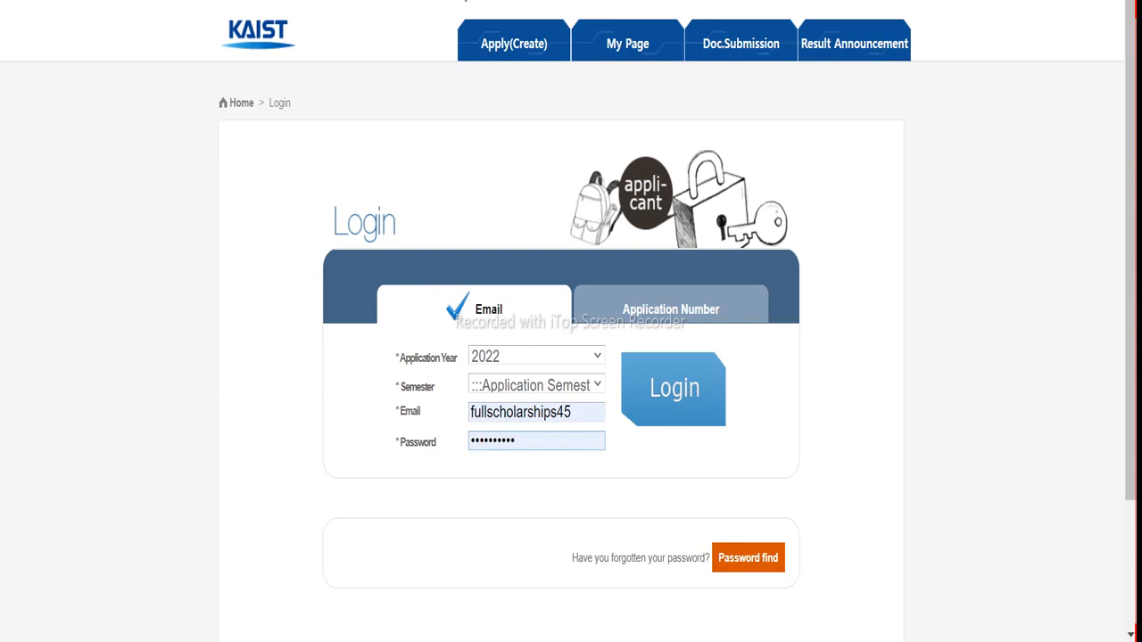
mouse_move(463, 94)
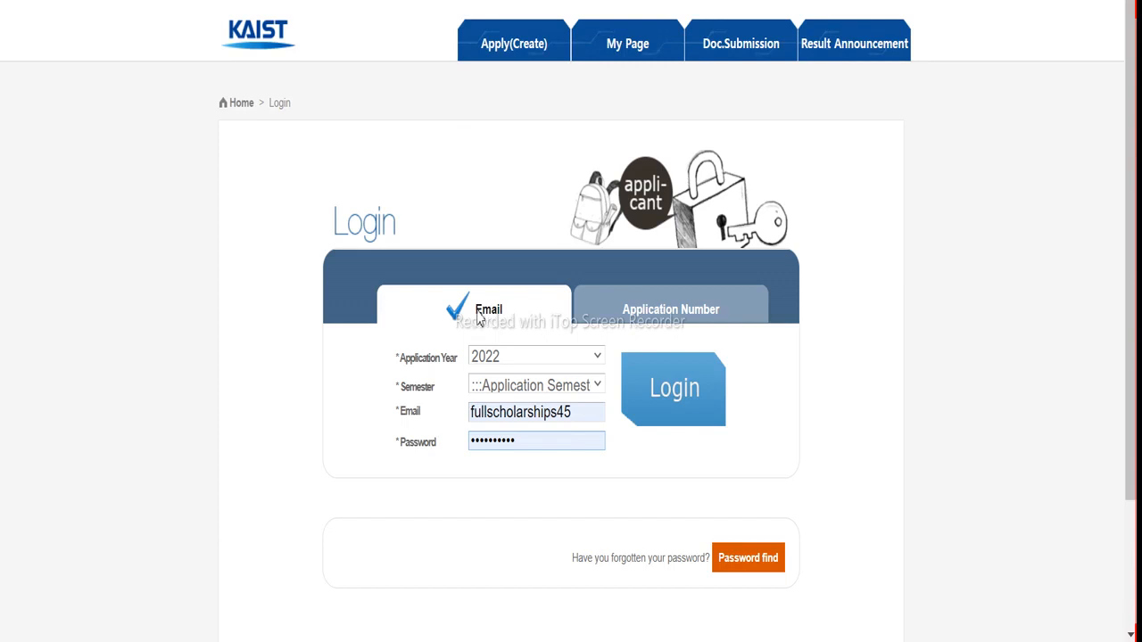
mouse_move(464, 226)
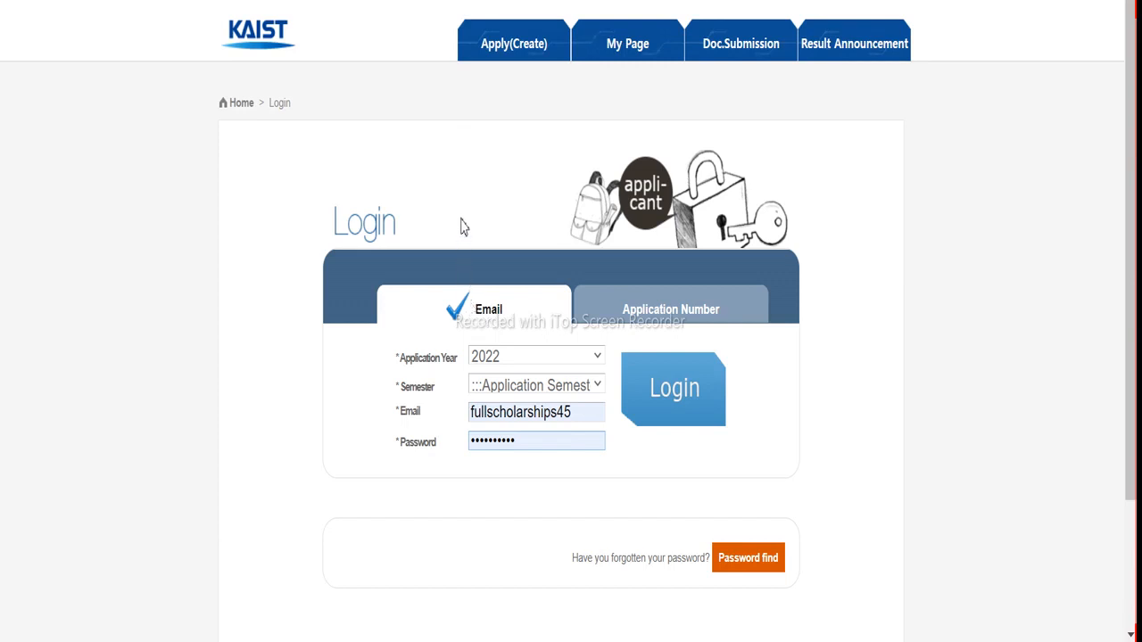
mouse_move(513, 43)
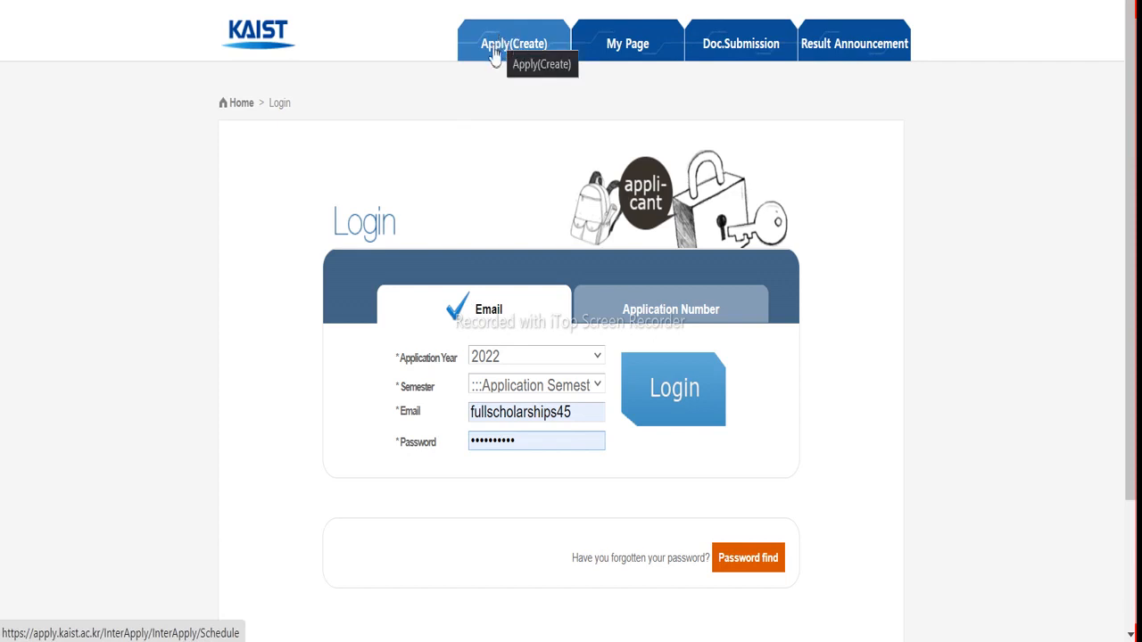
Step: Switch to Apply(Create) to reach the 2022 KAIST Application page with Fall (Late Track)
left_click(513, 43)
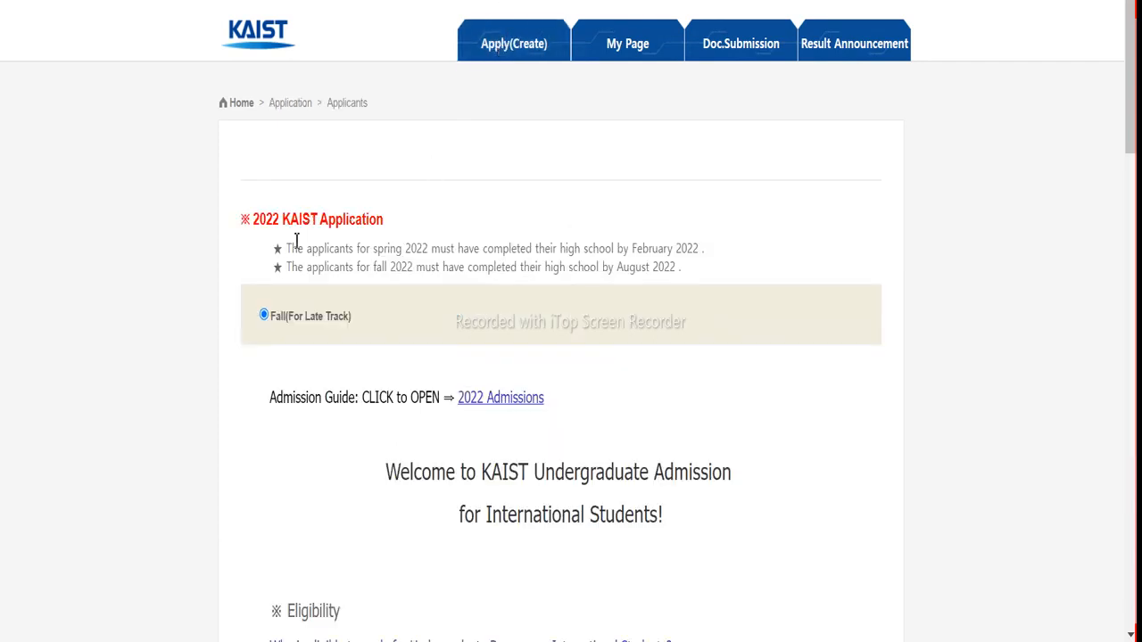
Step: Read the eligibility, timeline and fee sections, then proceed via Go to Apply to Step 1
scroll("down", 3)
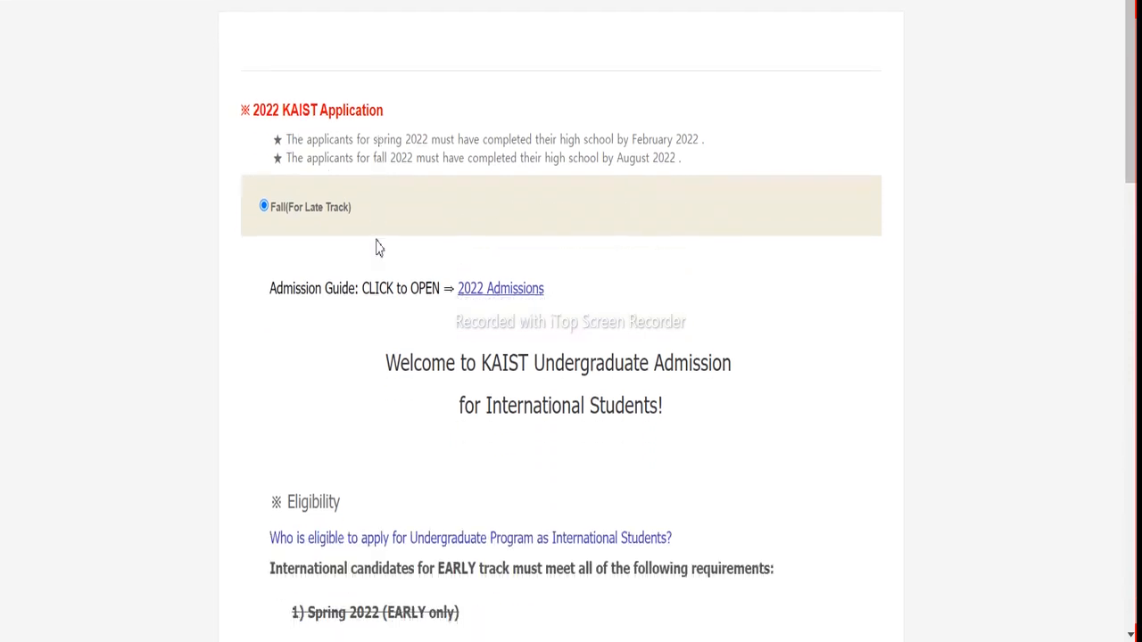
scroll("down", 3)
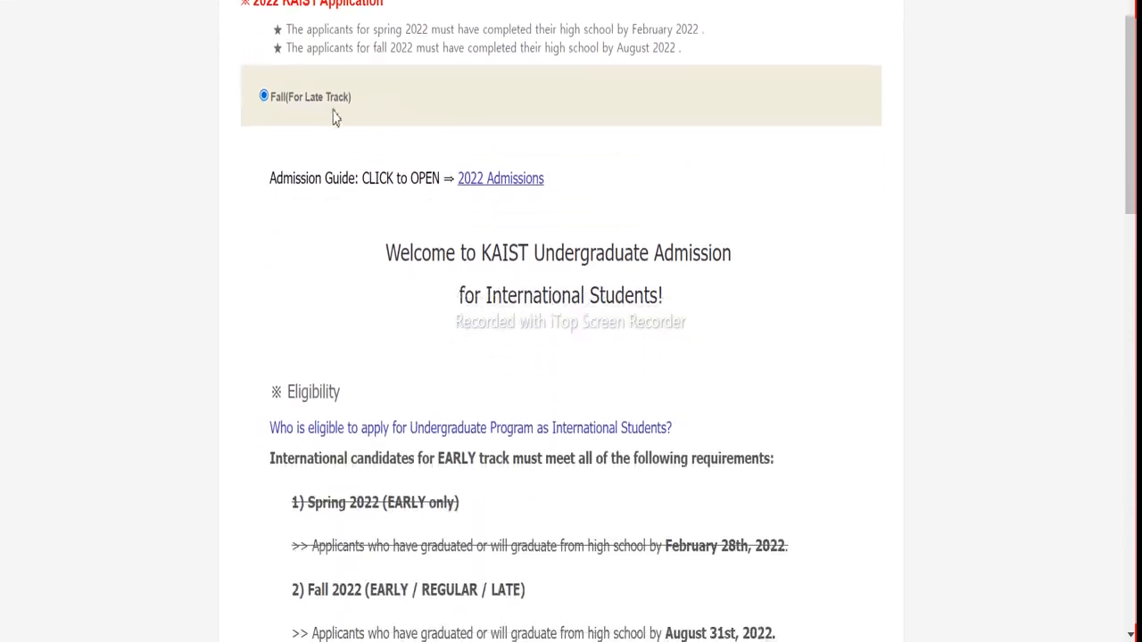
scroll("down", 3)
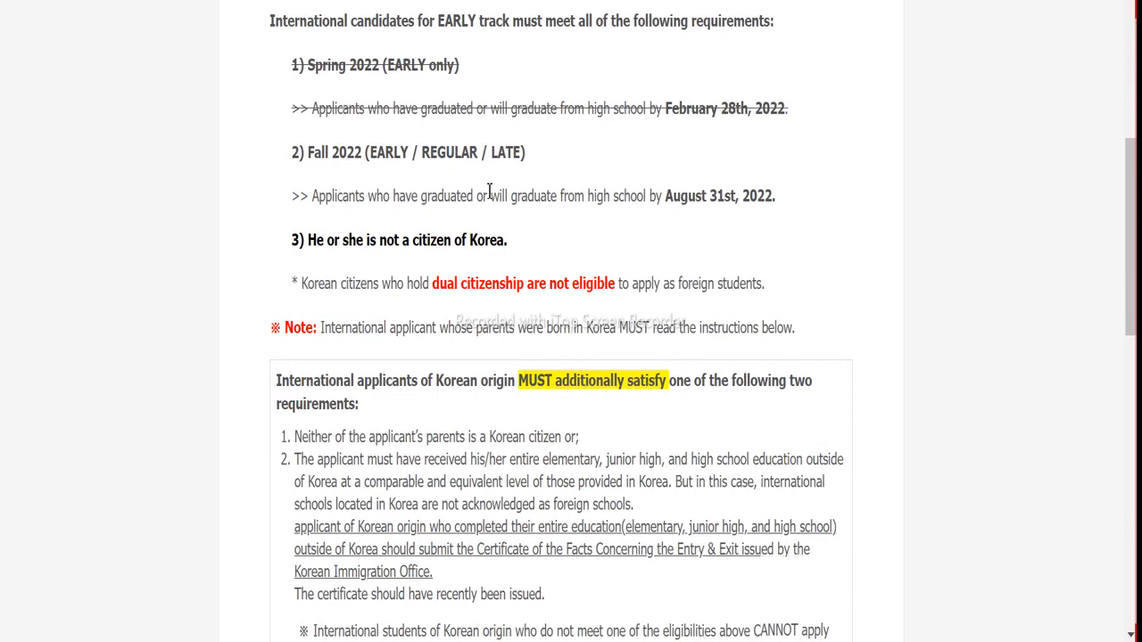
scroll("down", 3)
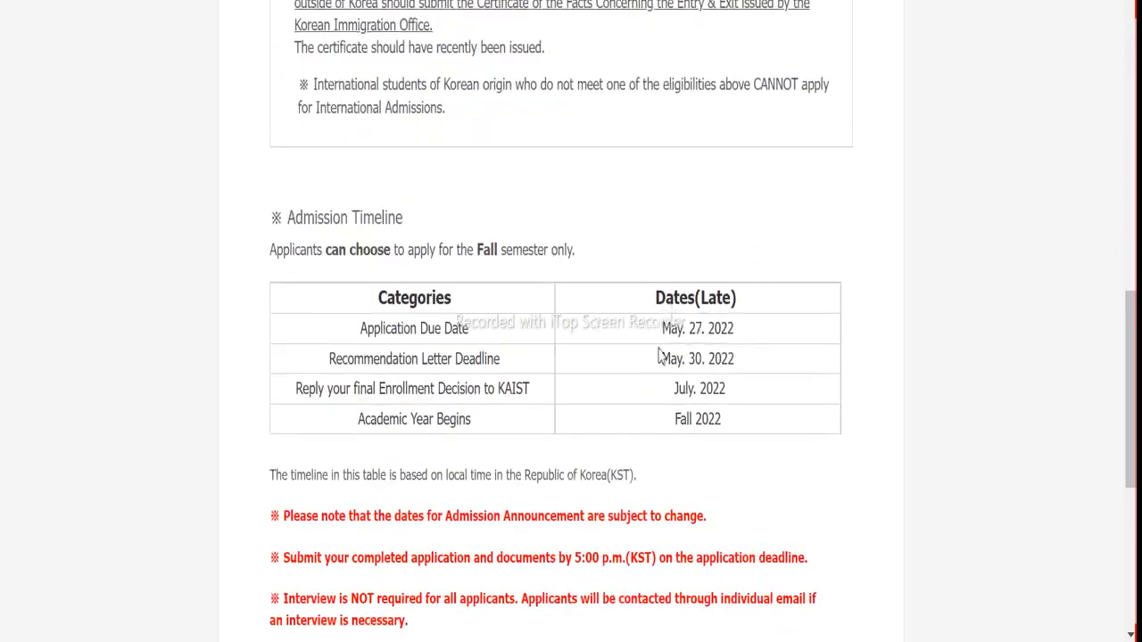
scroll("down", 3)
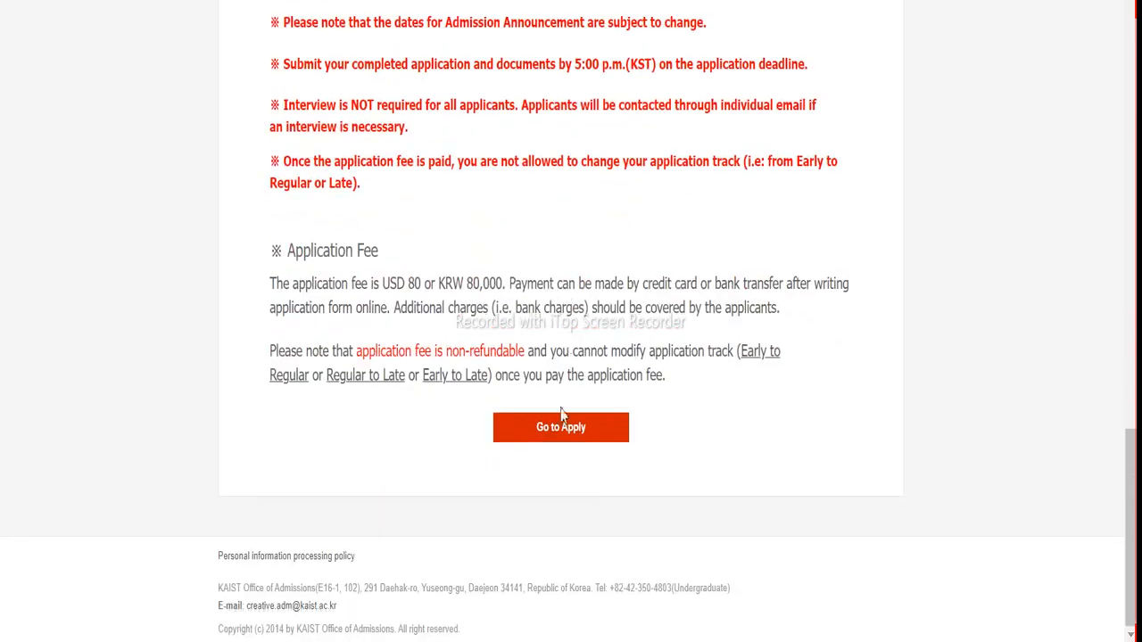
mouse_move(560, 437)
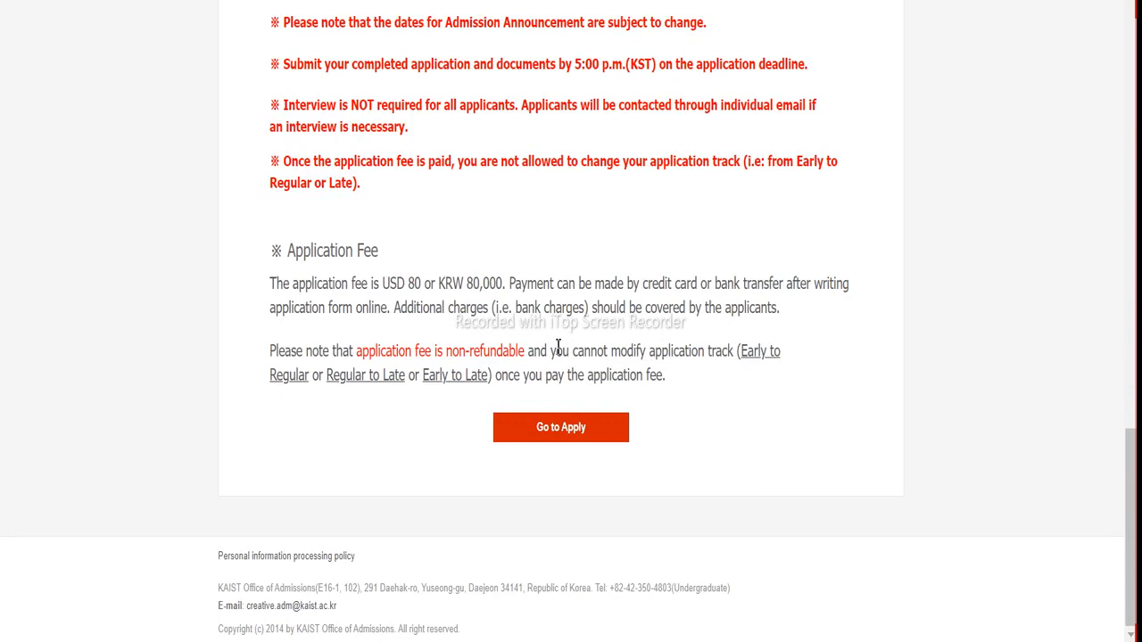
mouse_move(553, 346)
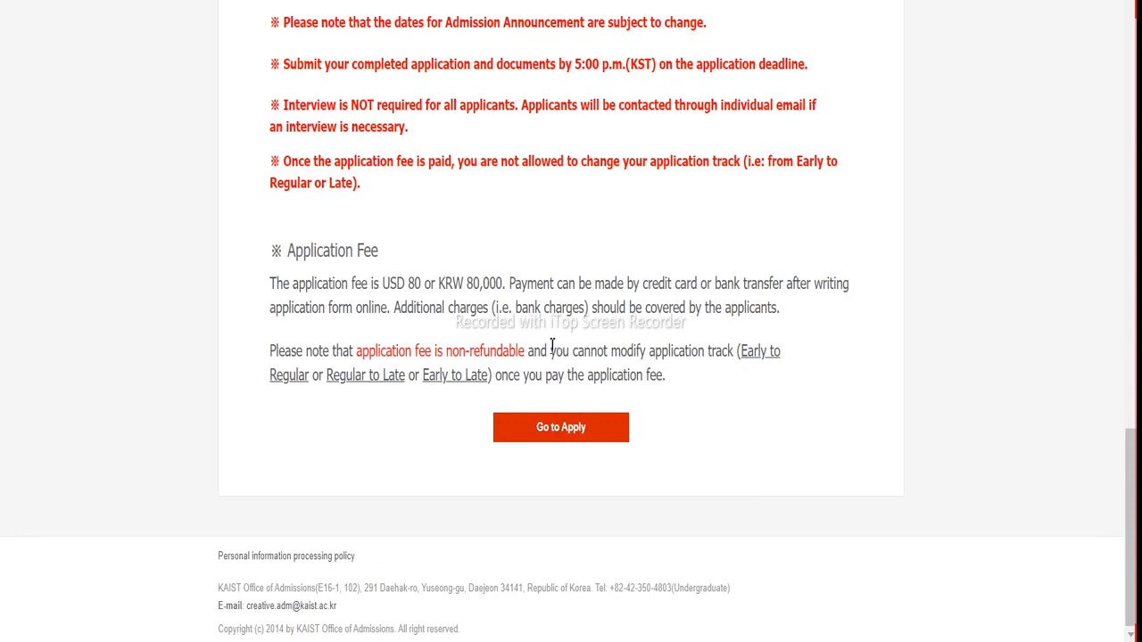
left_click(561, 427)
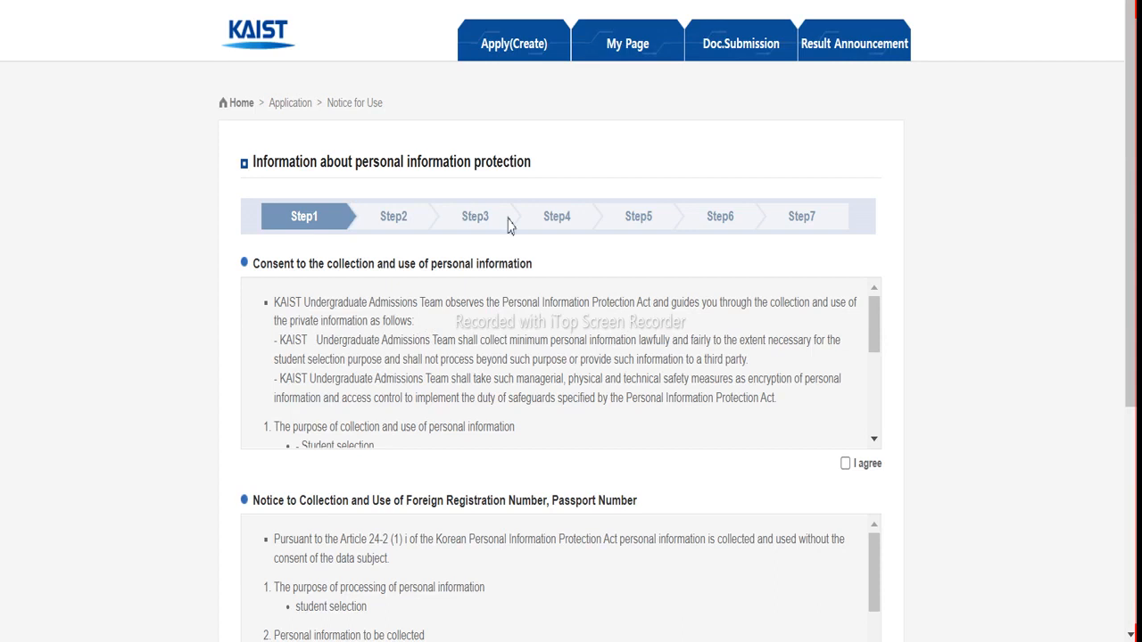
mouse_move(629, 301)
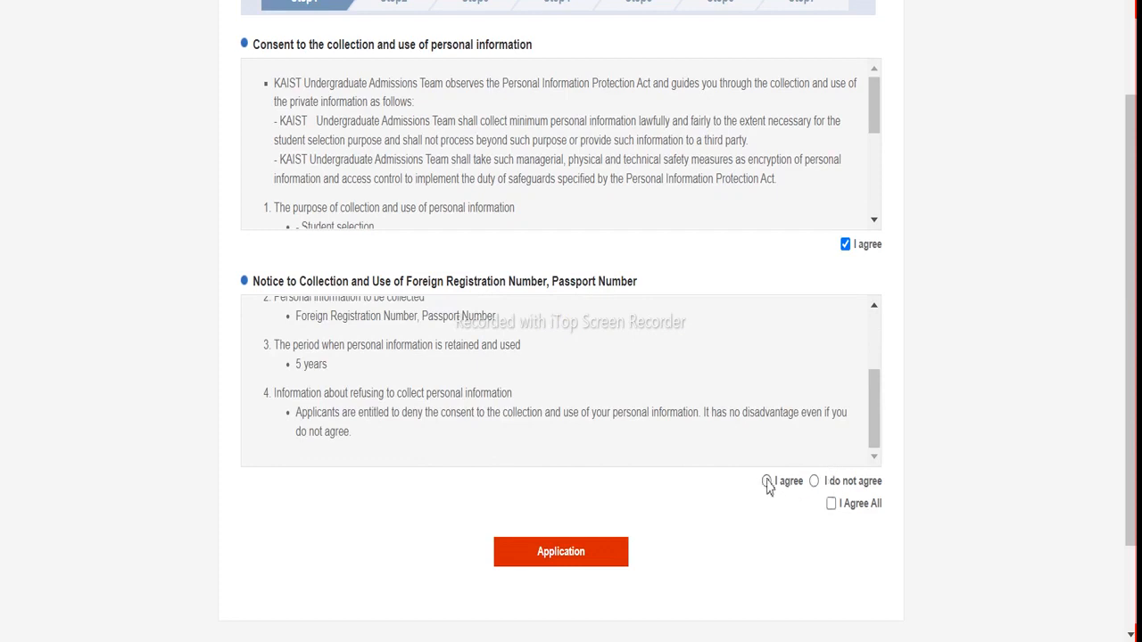
Step: Agree to all personal-information notices and continue to the Step 1 applicant form
left_click(766, 481)
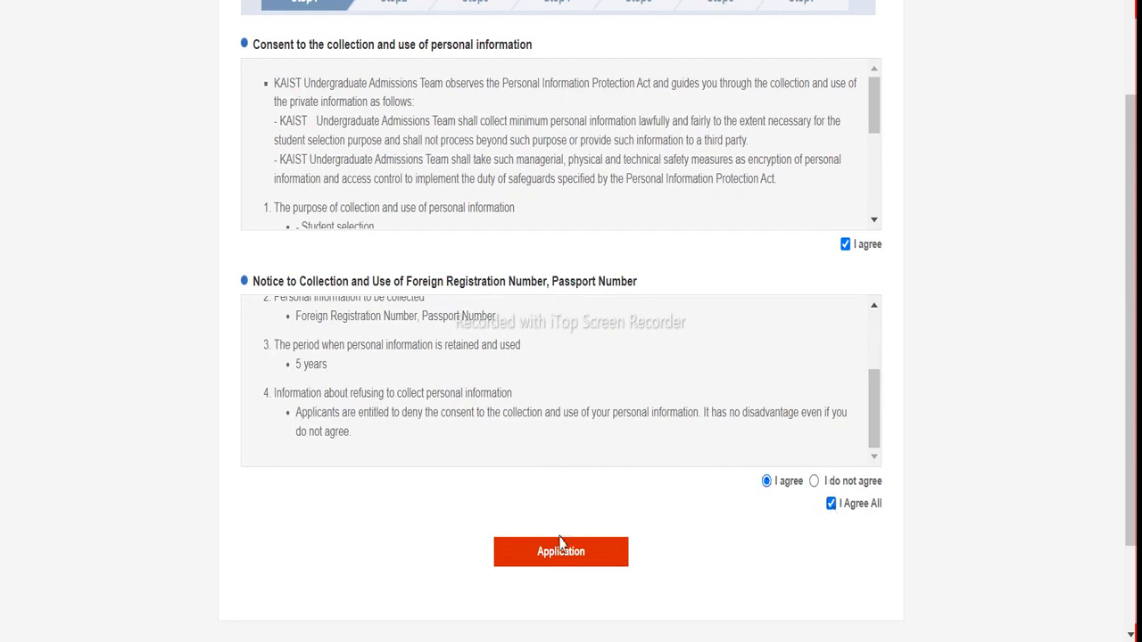
scroll("down", 3)
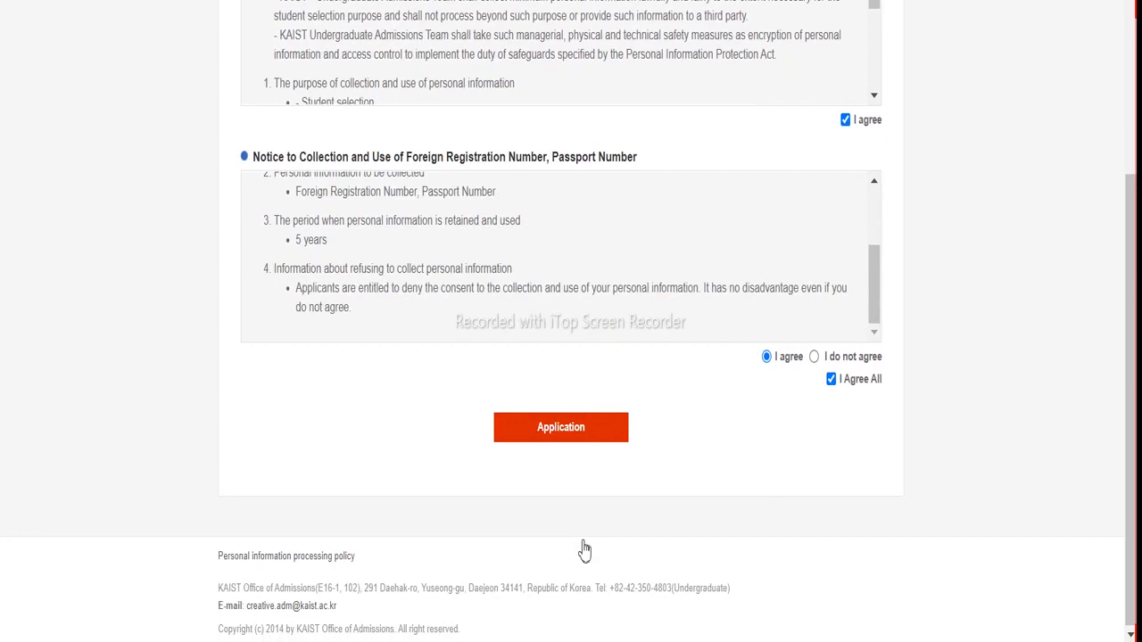
left_click(561, 427)
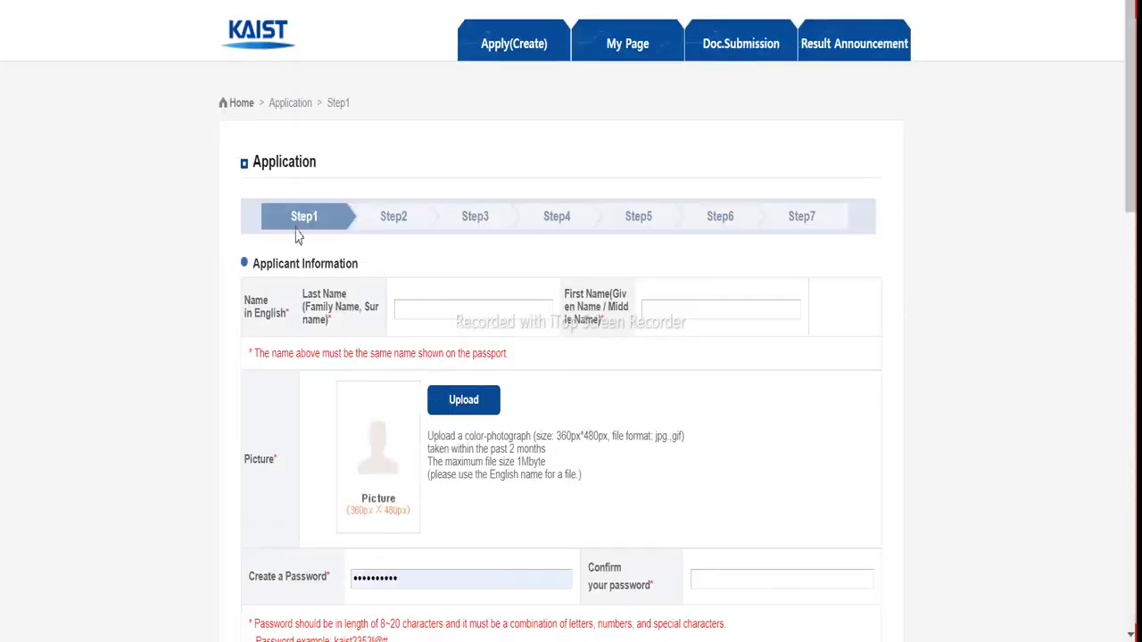
Step: Enter the applicant's last name and first name on the Step 1 form
left_click(472, 308)
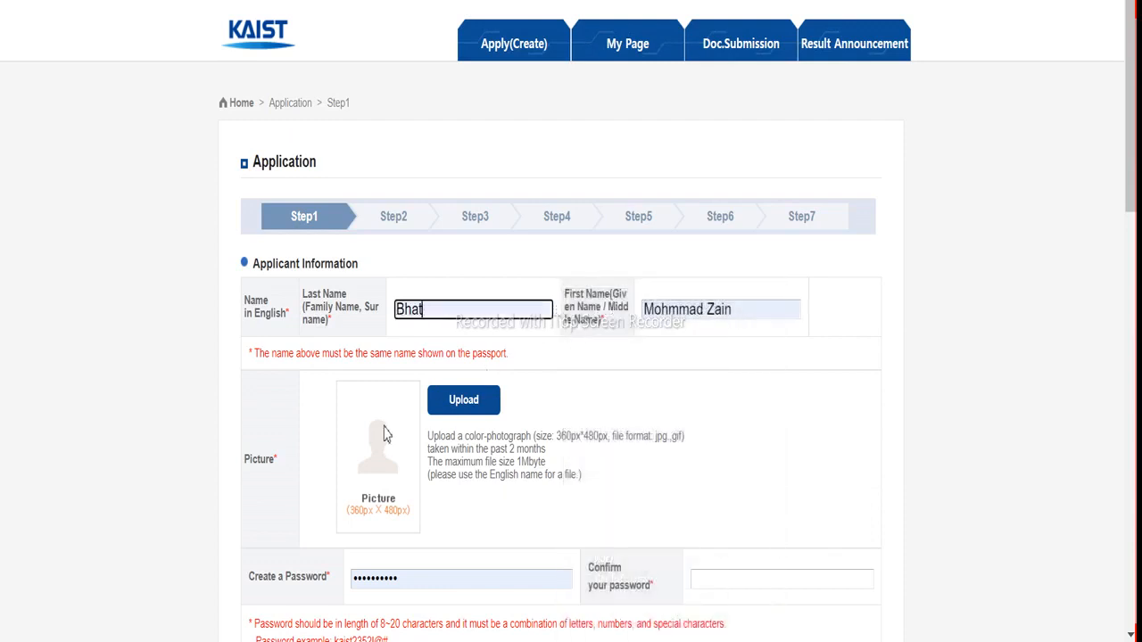
scroll("down", 3)
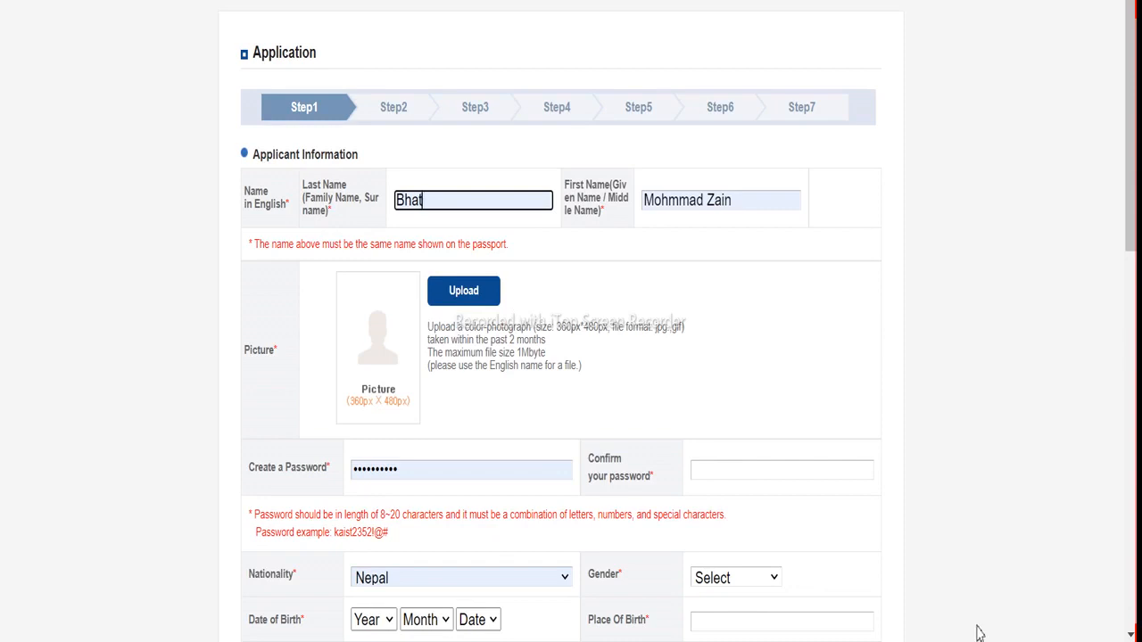
Step: Upload the passport-style photo into the Picture field, retrying until it appears, then close the popup
left_click(463, 290)
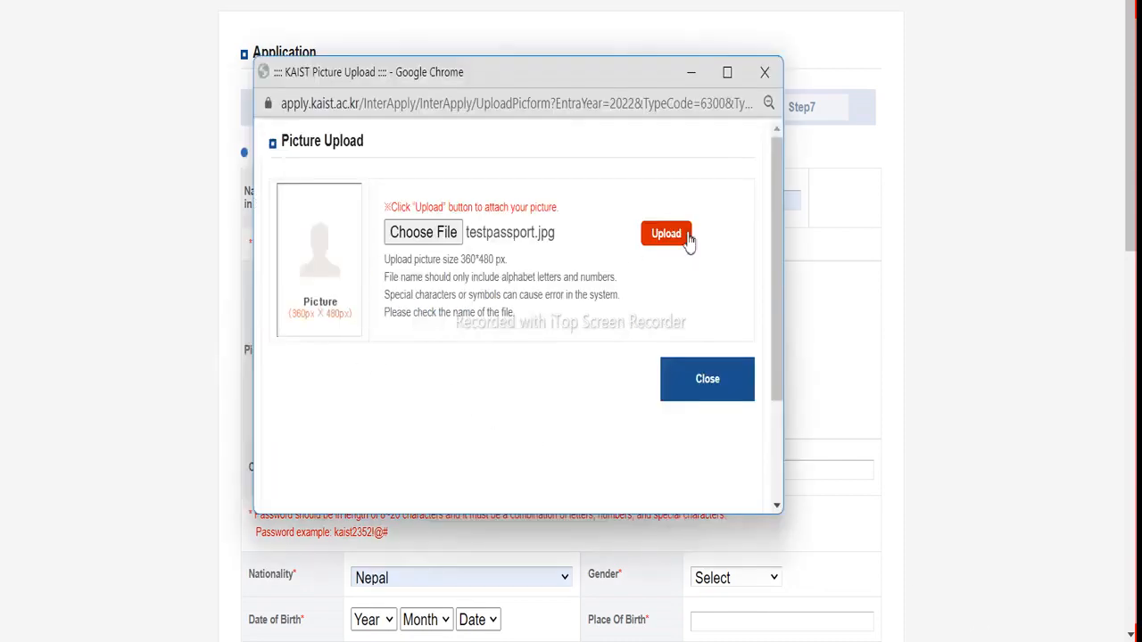
left_click(665, 233)
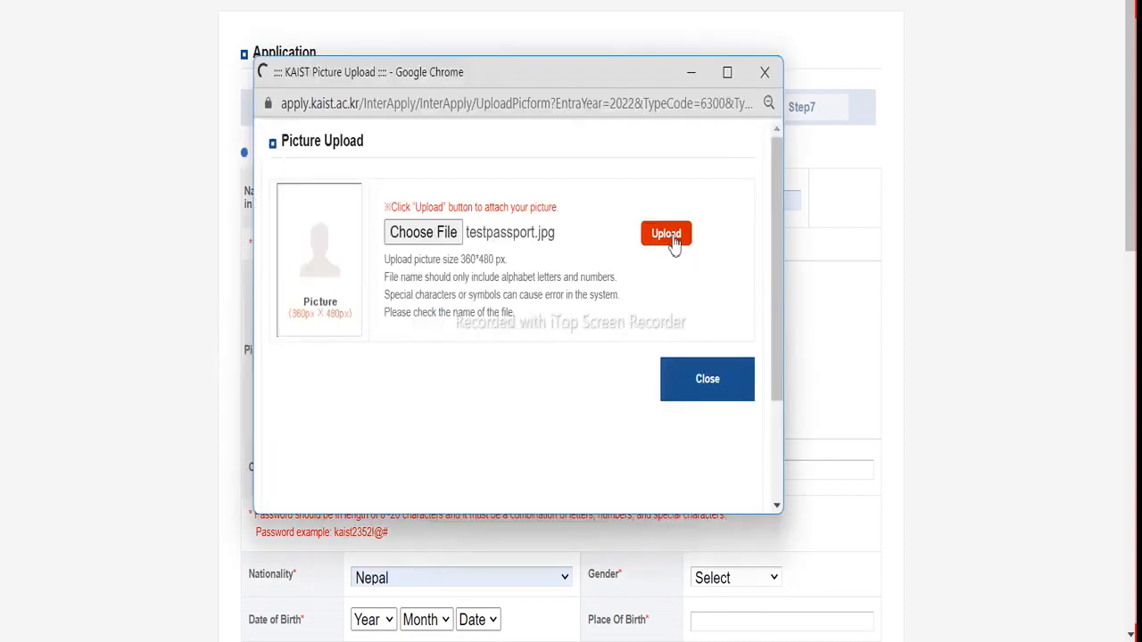
left_click(665, 233)
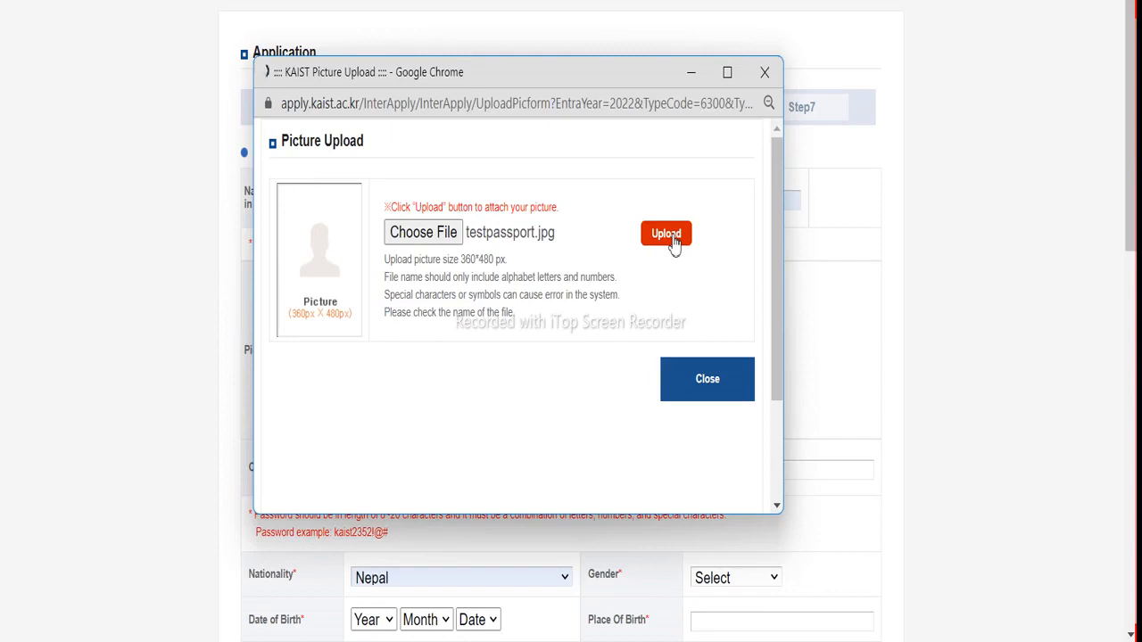
left_click(666, 233)
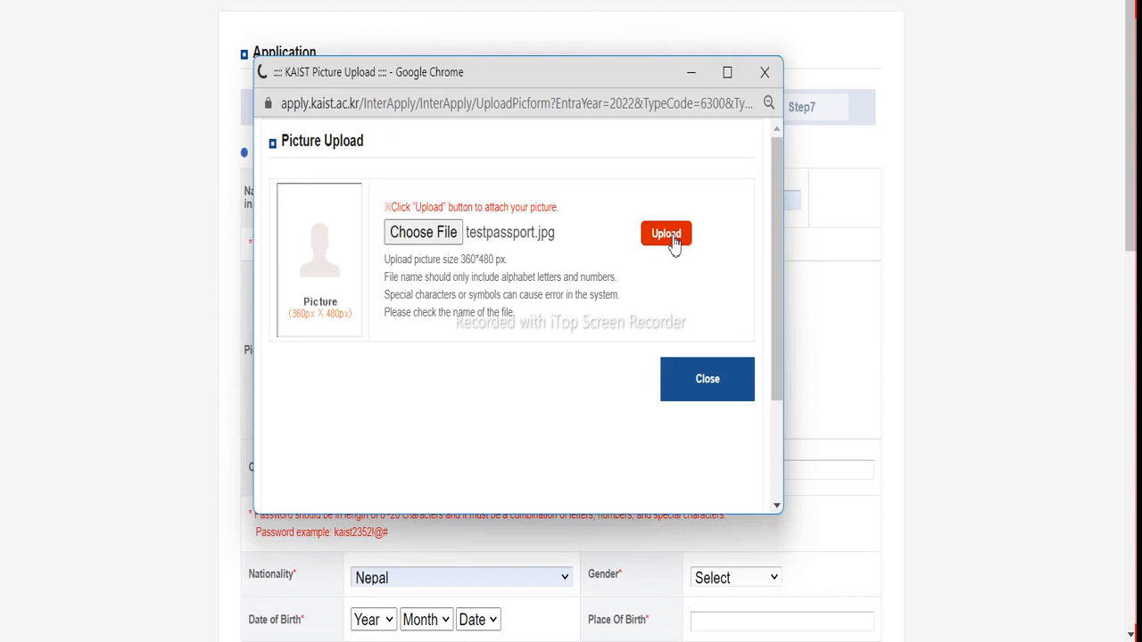
left_click(665, 232)
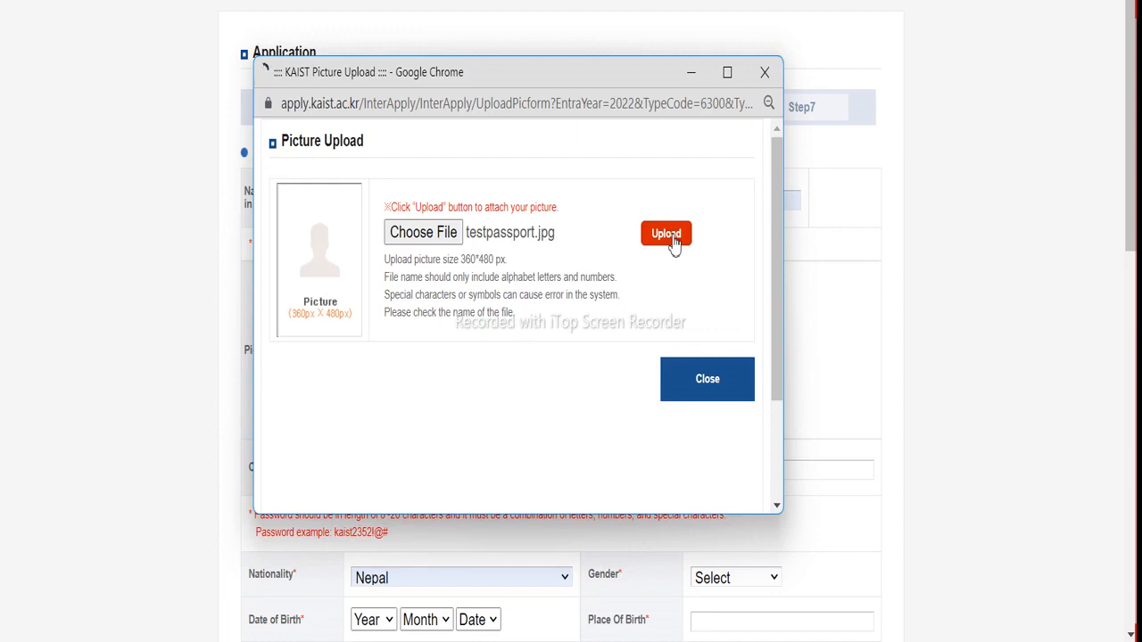
left_click(666, 234)
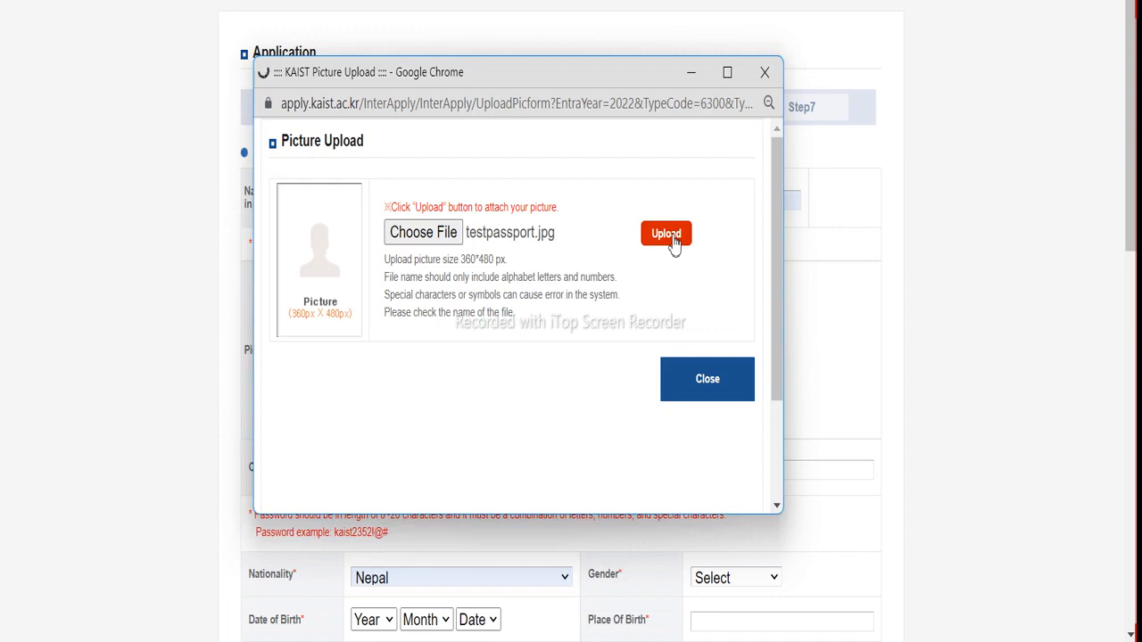
left_click(666, 233)
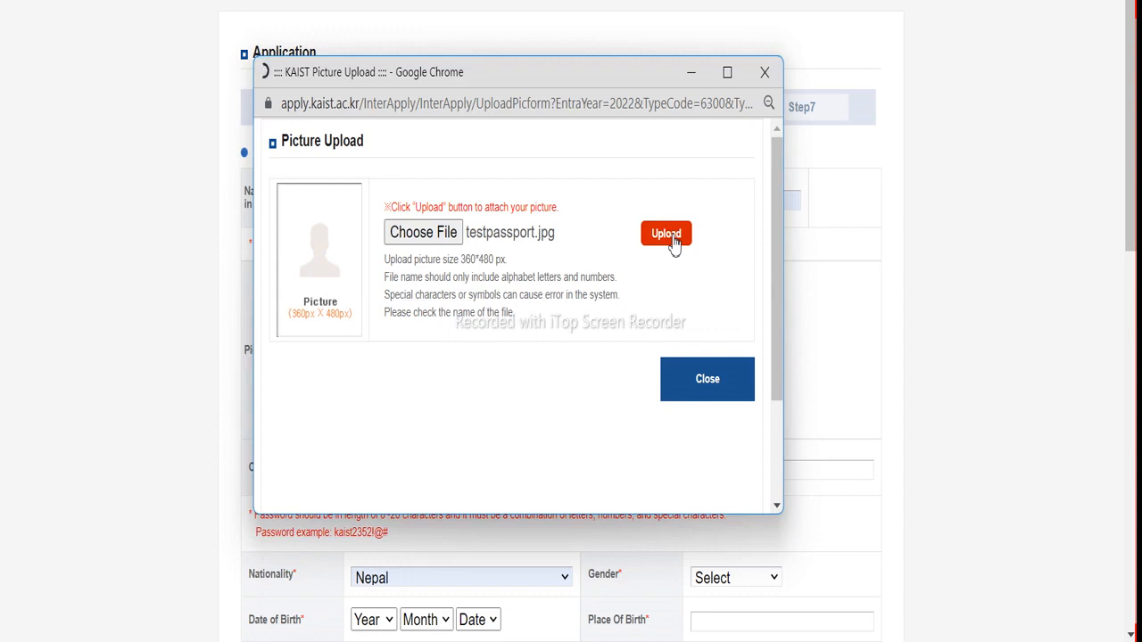
left_click(666, 233)
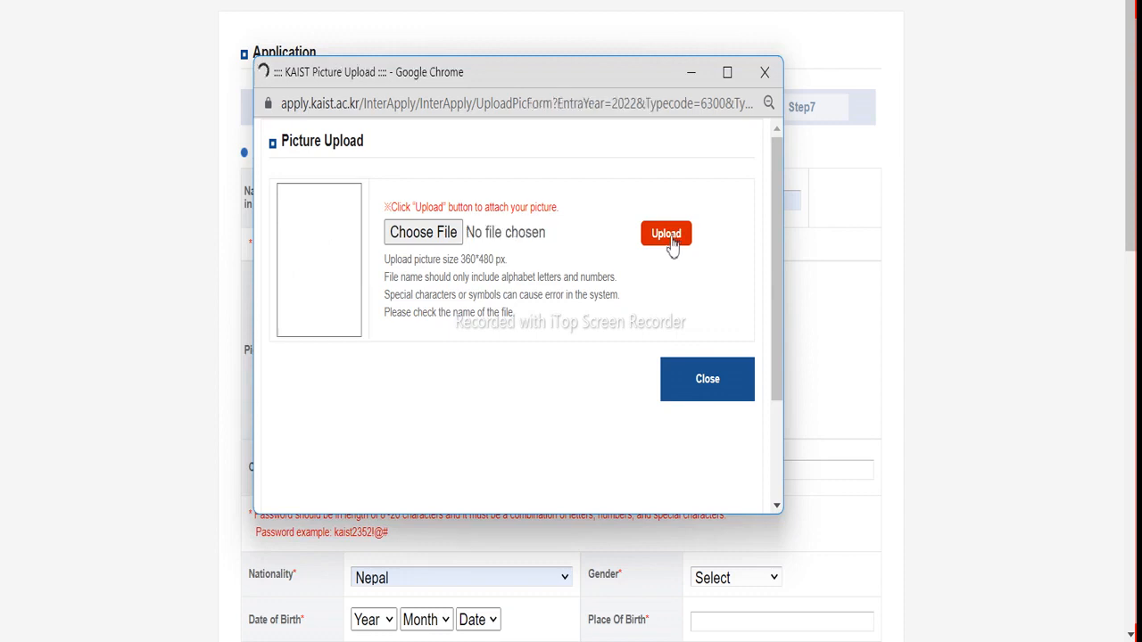
left_click(666, 233)
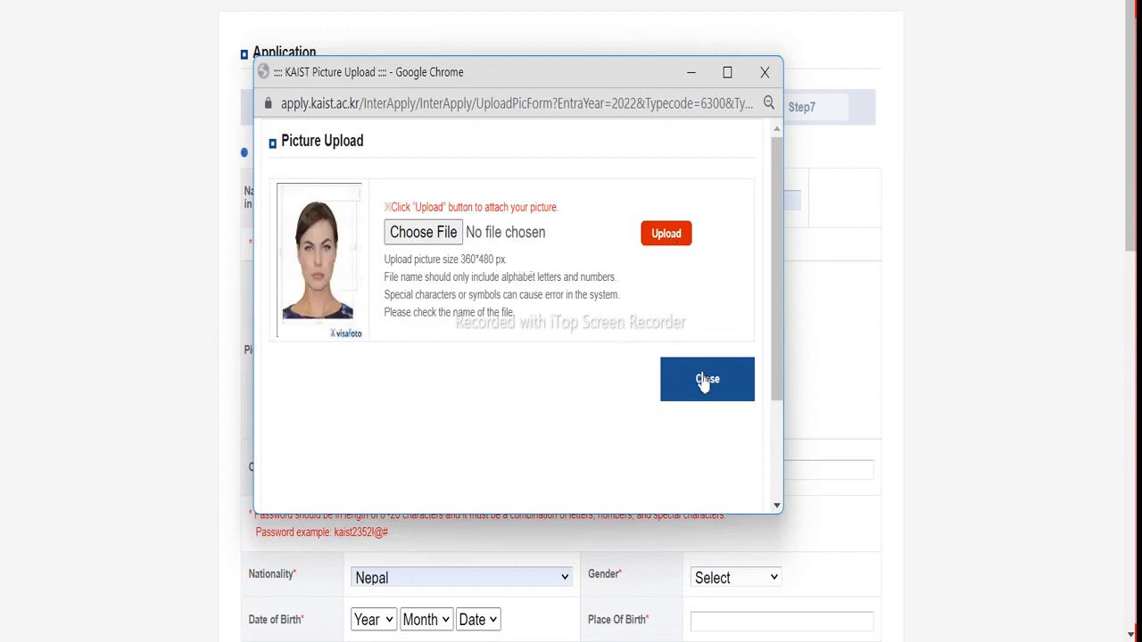
mouse_move(707, 386)
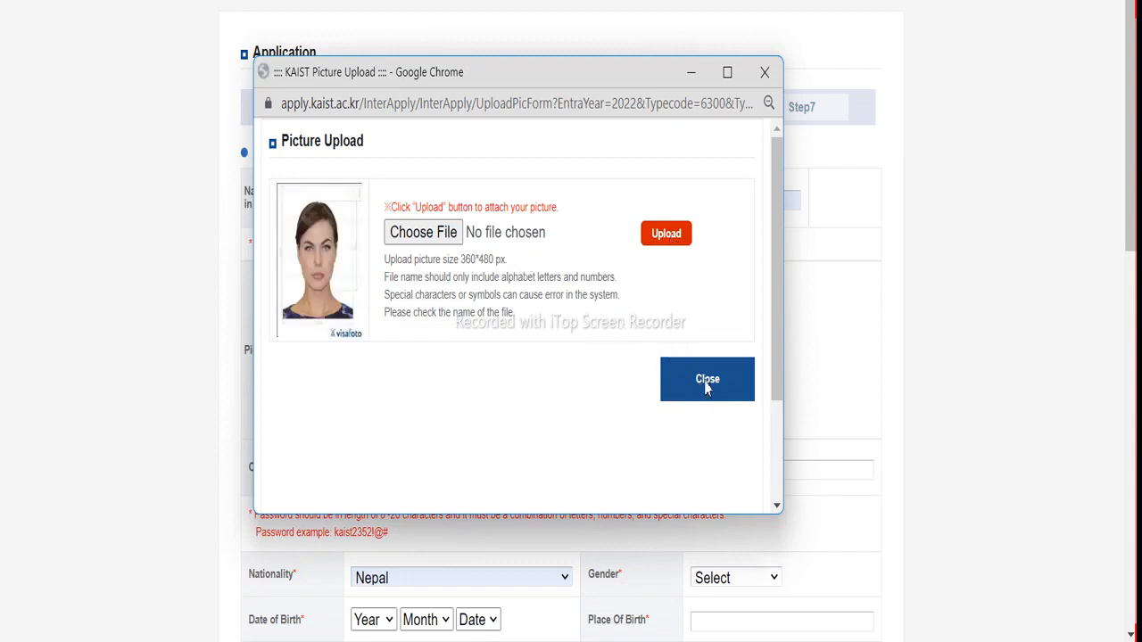
left_click(706, 379)
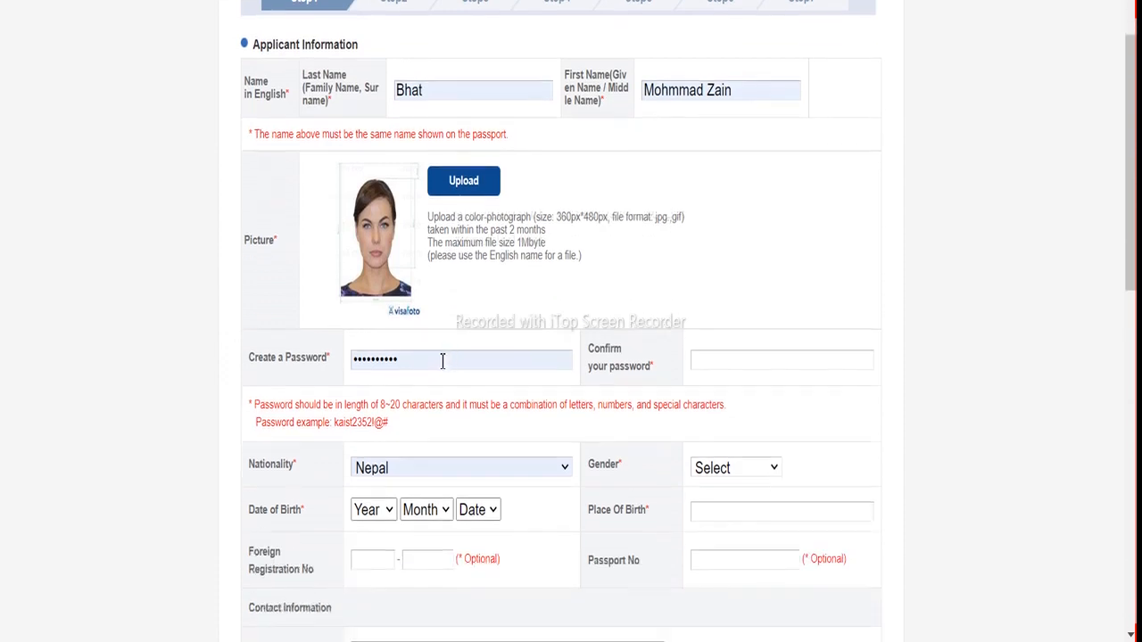
mouse_move(446, 348)
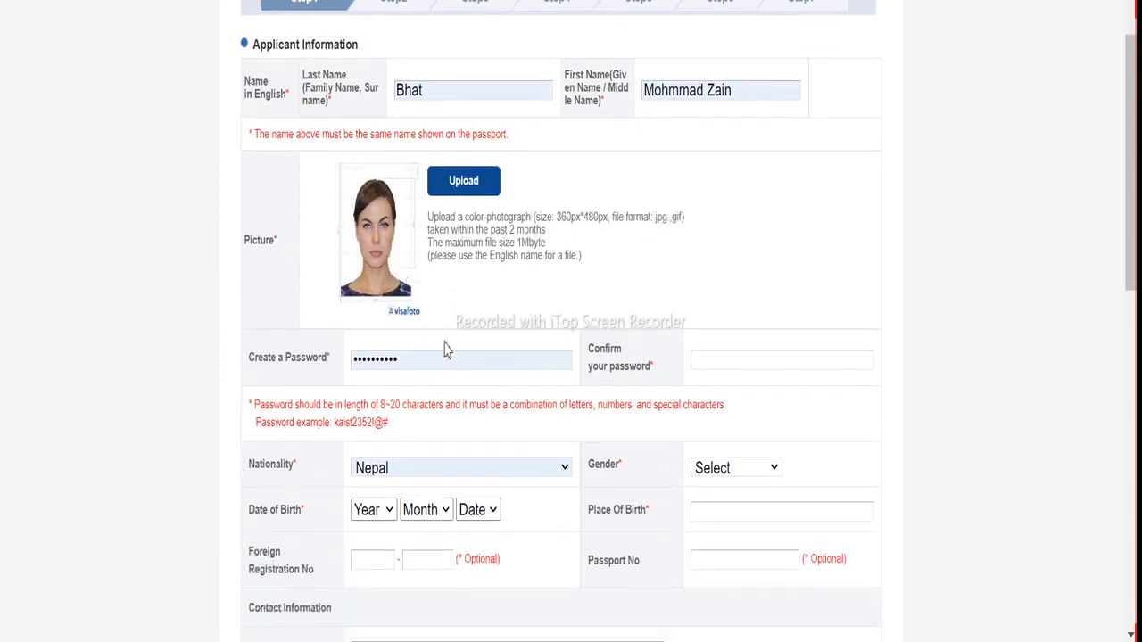
Step: Re-enter the password confirmation, set Nationality to India and Gender to Male
left_click(461, 359)
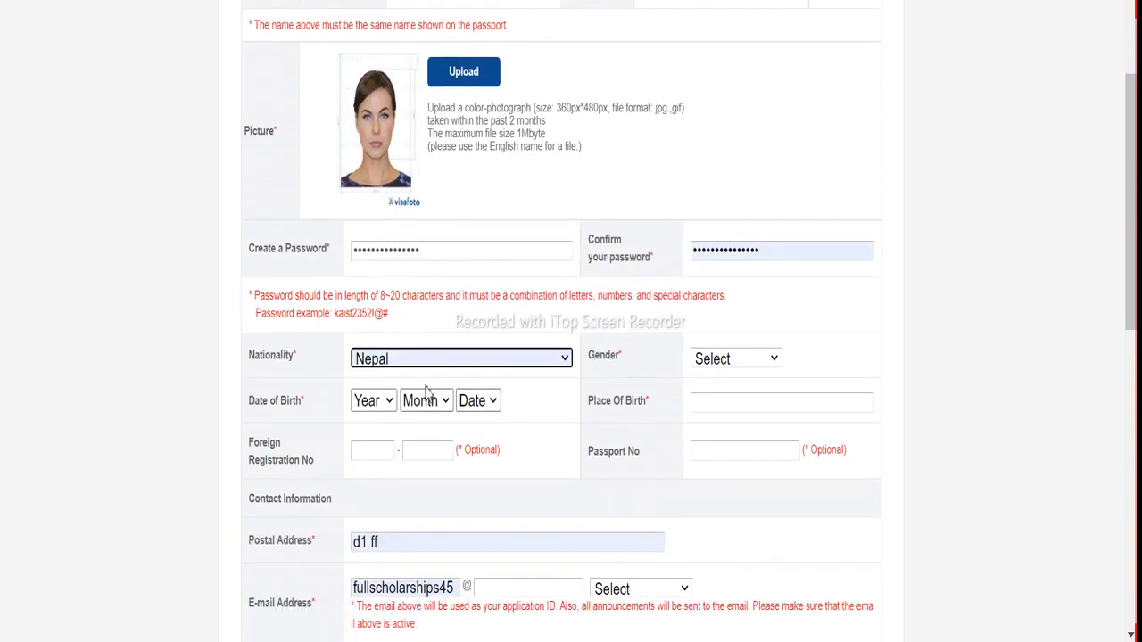
left_click(461, 358)
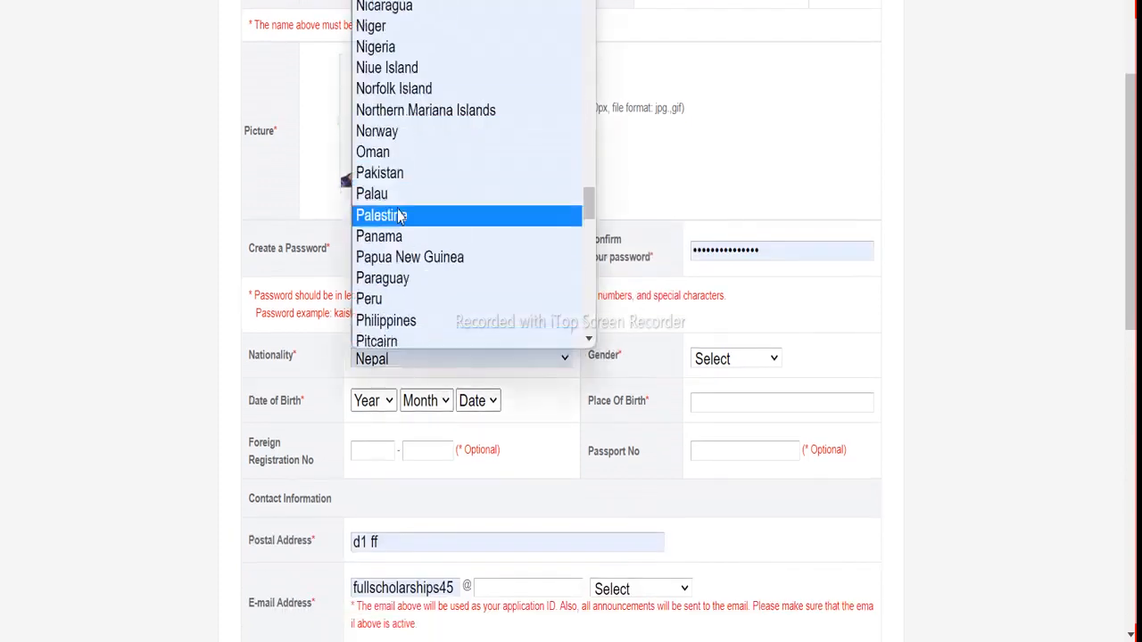
scroll("up", 3)
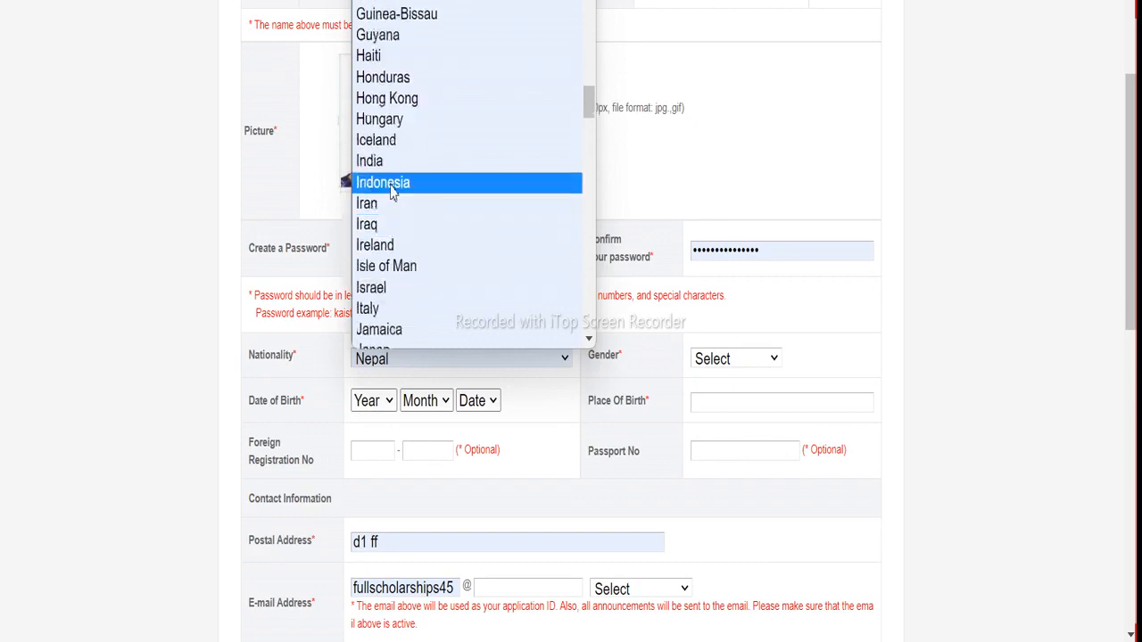
left_click(368, 160)
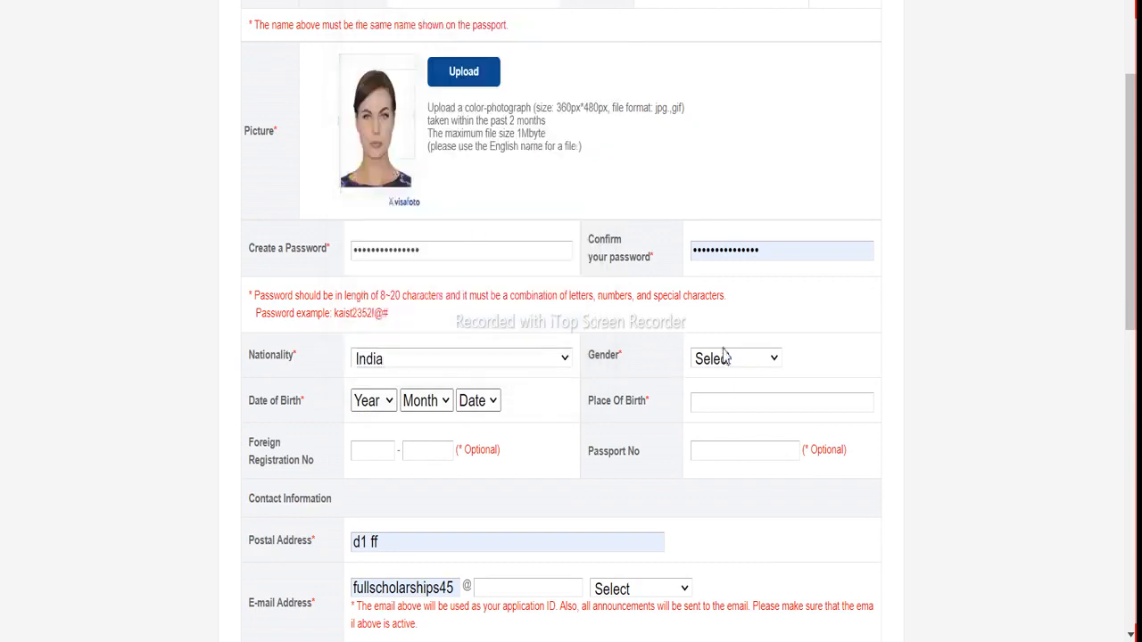
left_click(734, 358)
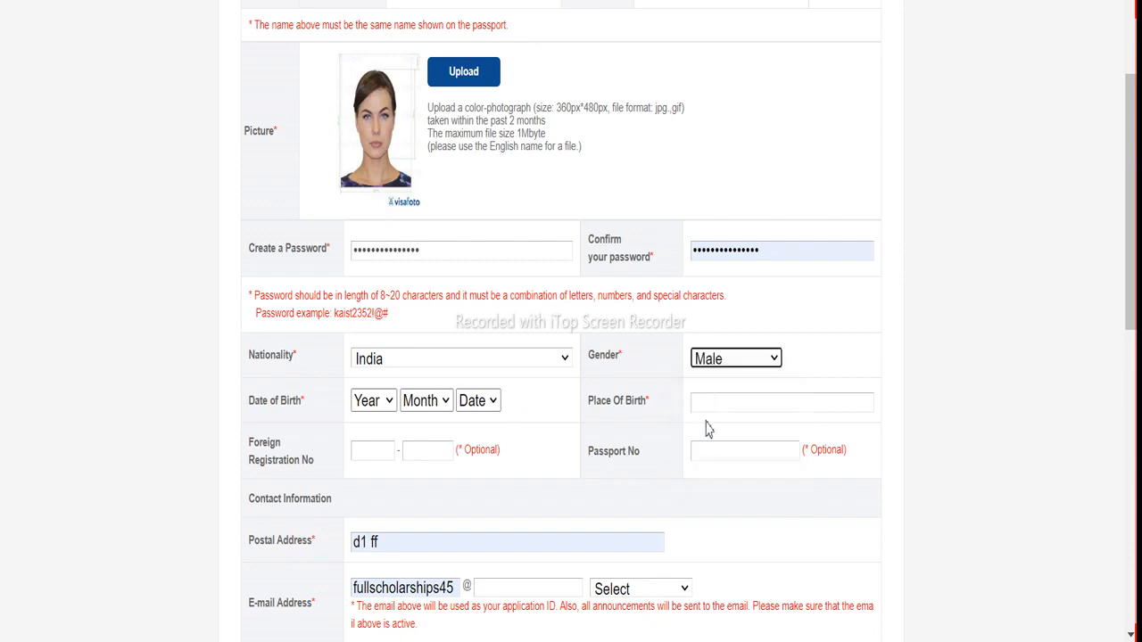
Step: Scroll down the Step 1 form to the Fields of Interest section
scroll("down", 3)
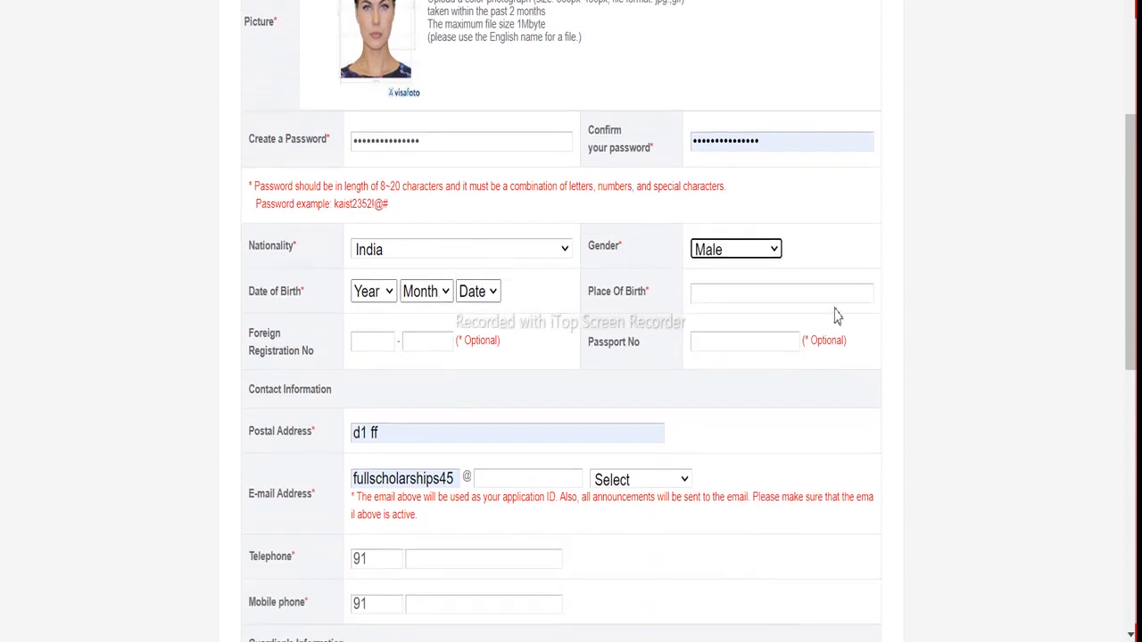
scroll("down", 3)
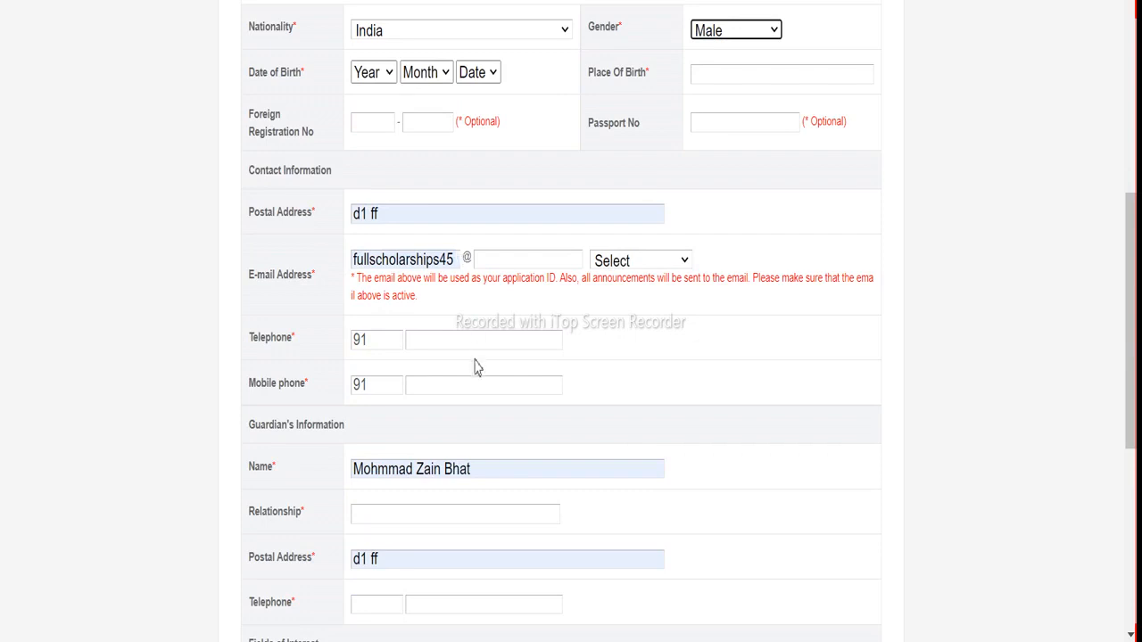
scroll("down", 3)
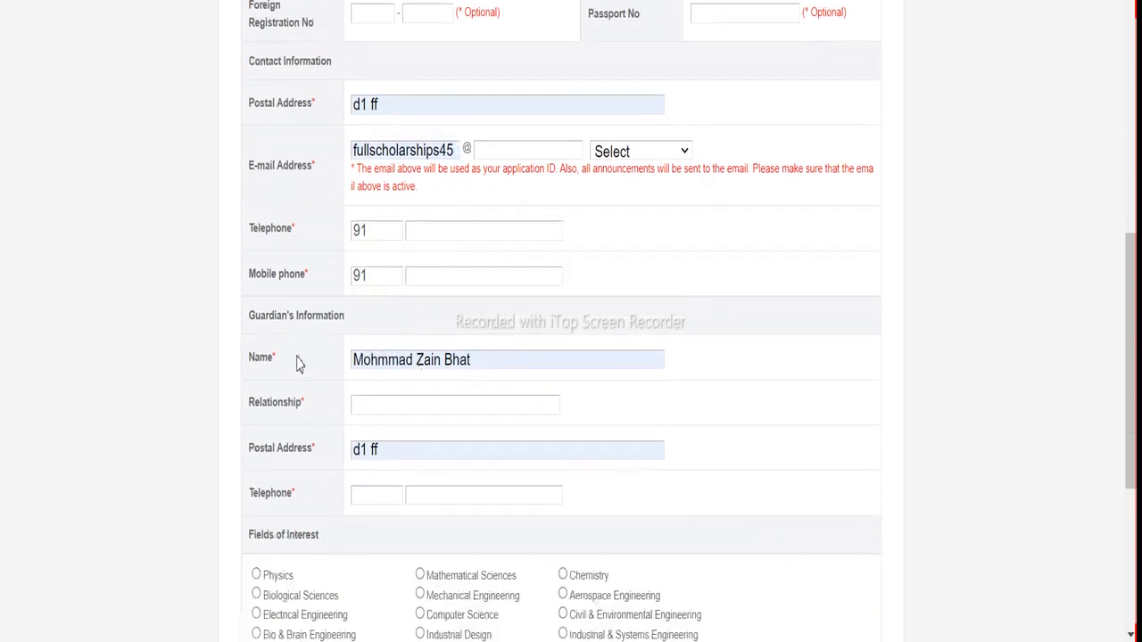
scroll("down", 3)
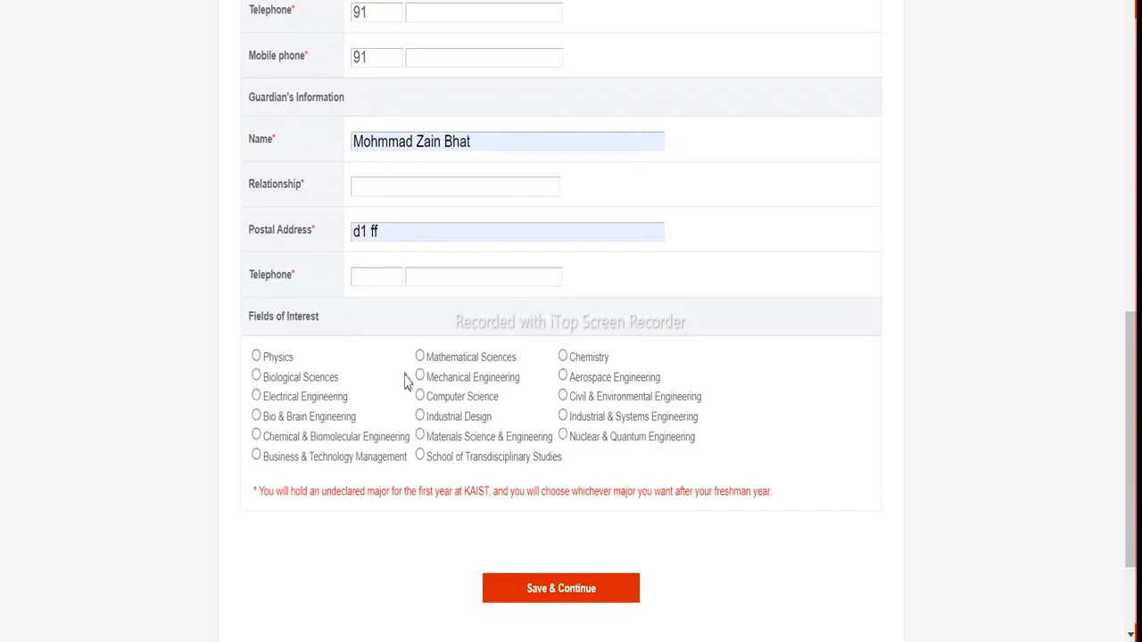
mouse_move(254, 366)
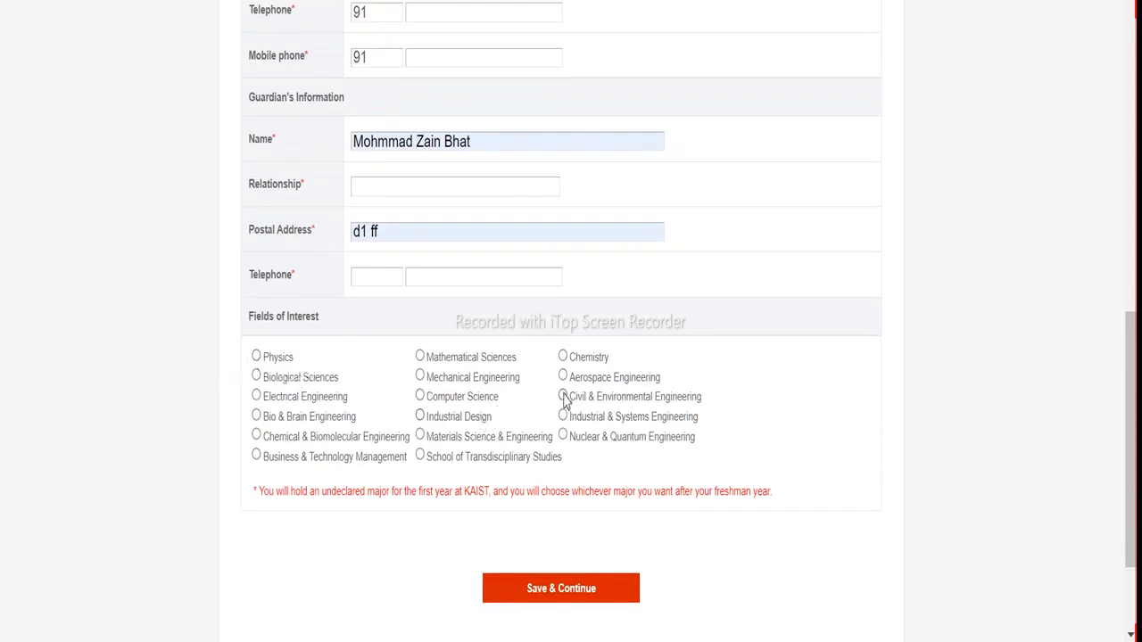
Step: Set the date of birth to year 1995, month 9, day 1
left_click(563, 396)
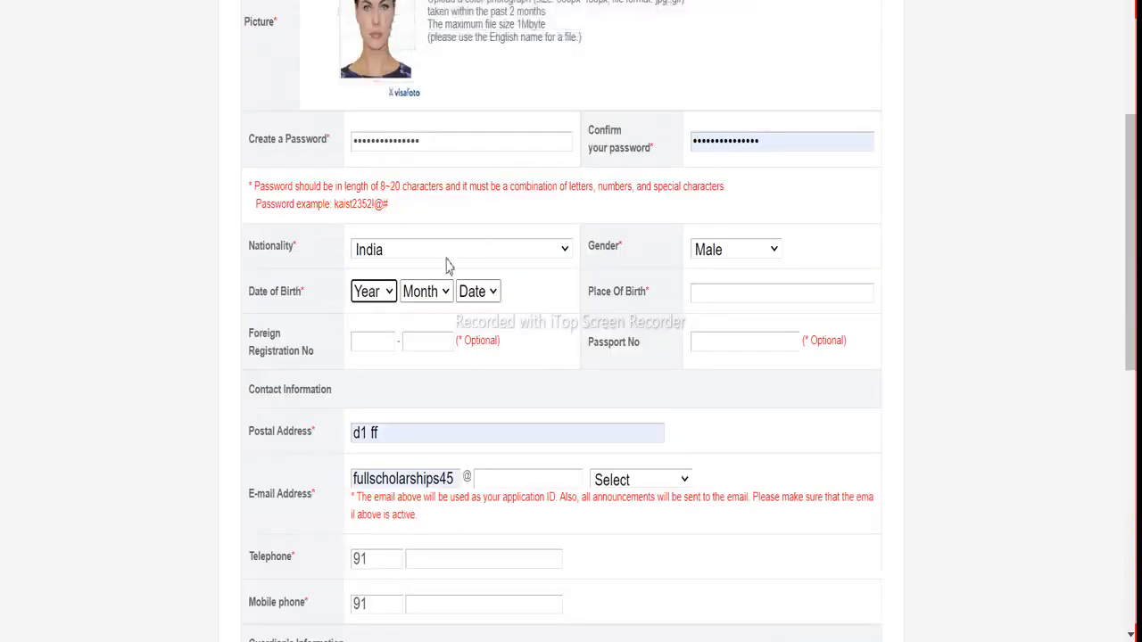
left_click(372, 291)
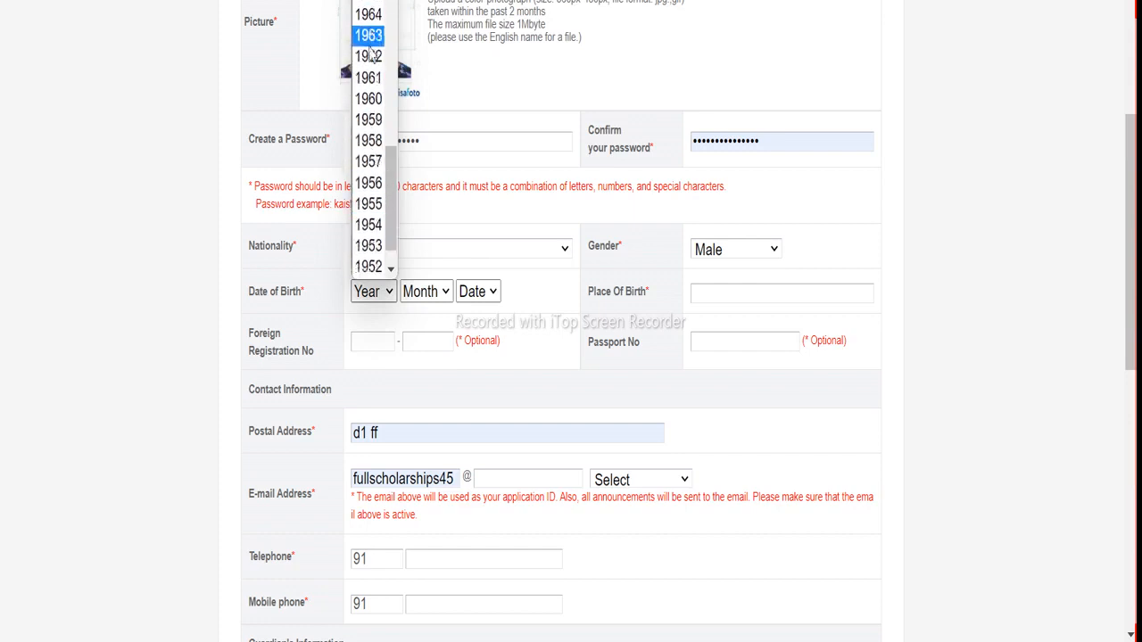
scroll("up", 3)
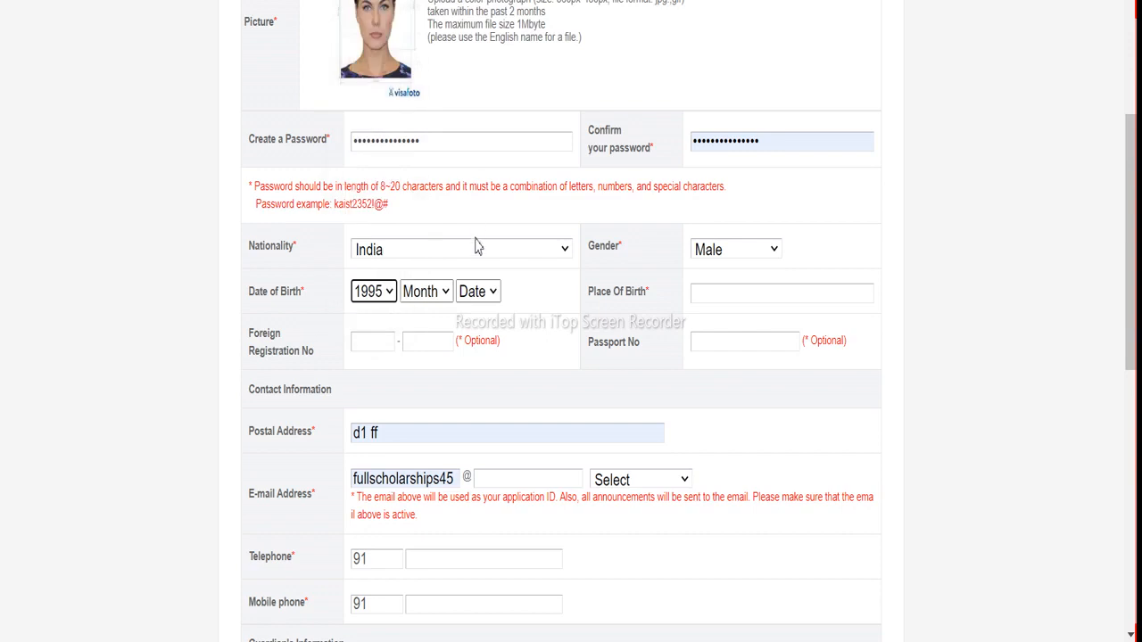
left_click(426, 291)
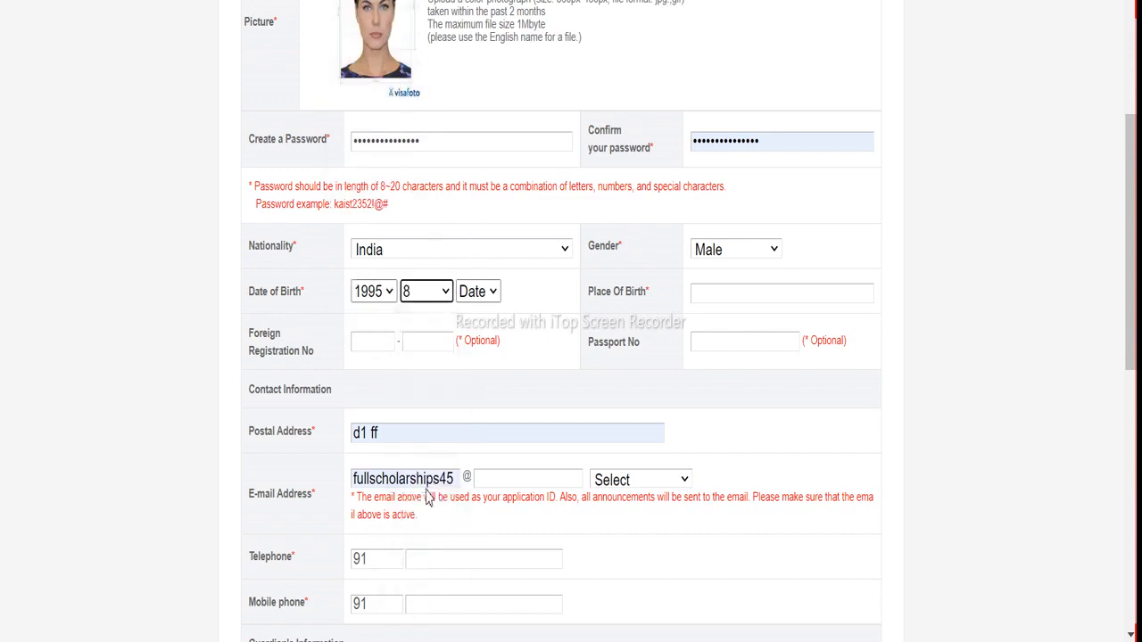
mouse_move(428, 386)
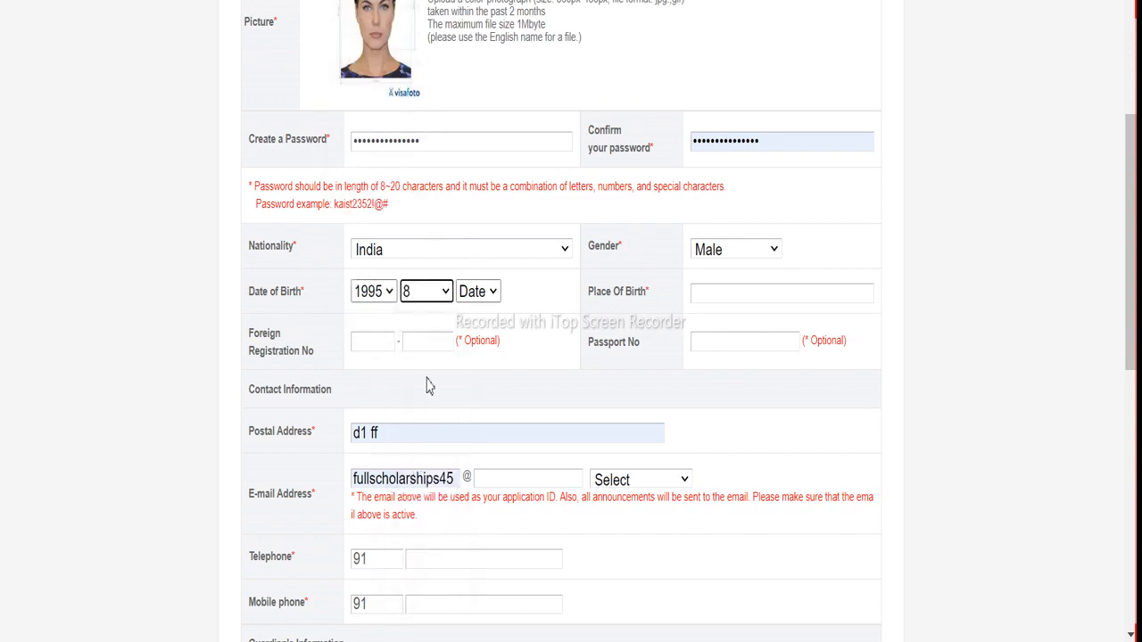
left_click(425, 290)
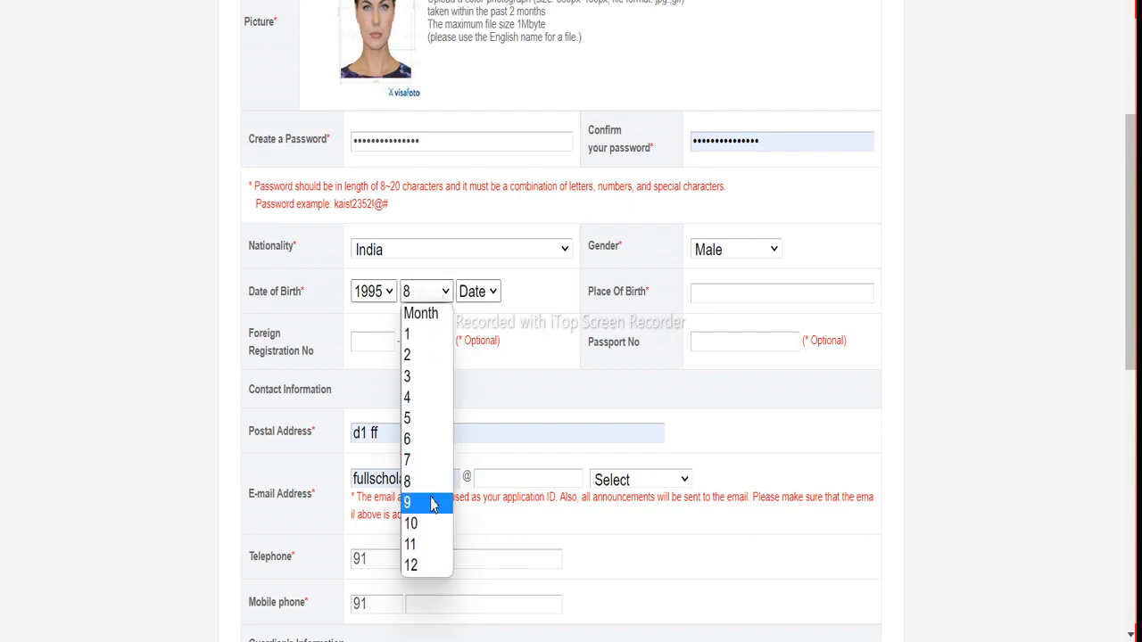
left_click(407, 500)
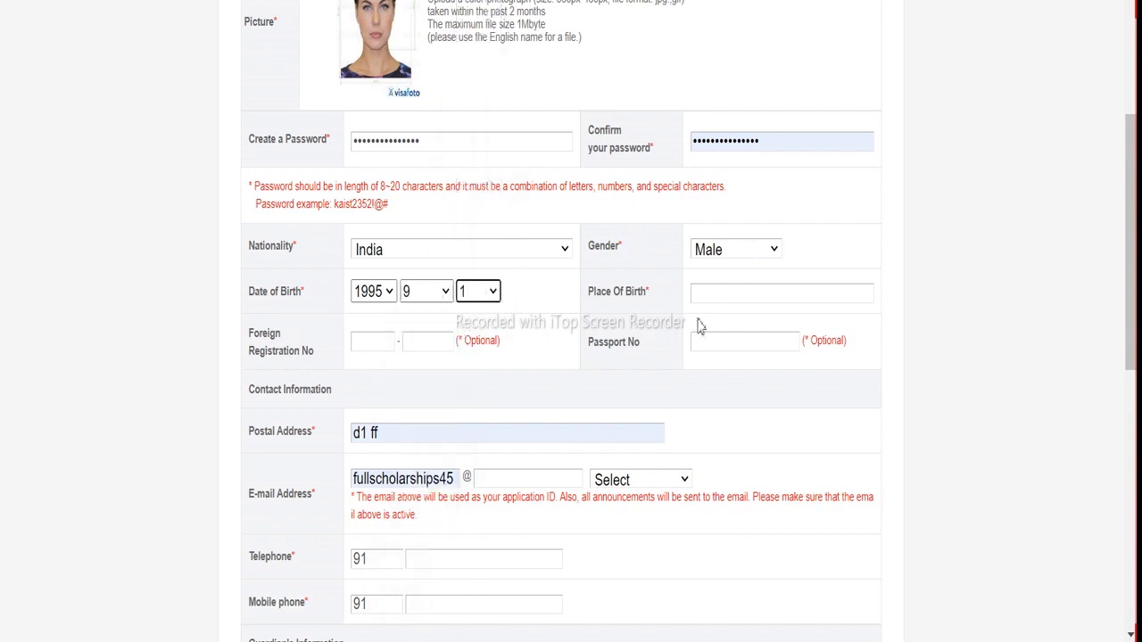
Step: Fill the Place Of Birth field with 'India'
left_click(781, 293)
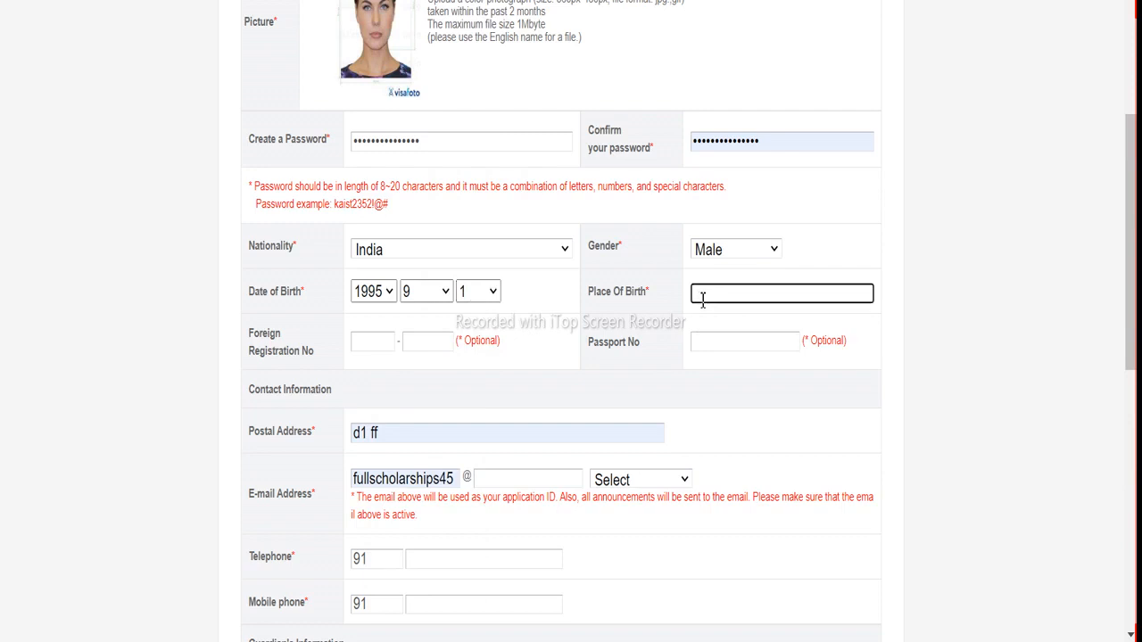
type("ind")
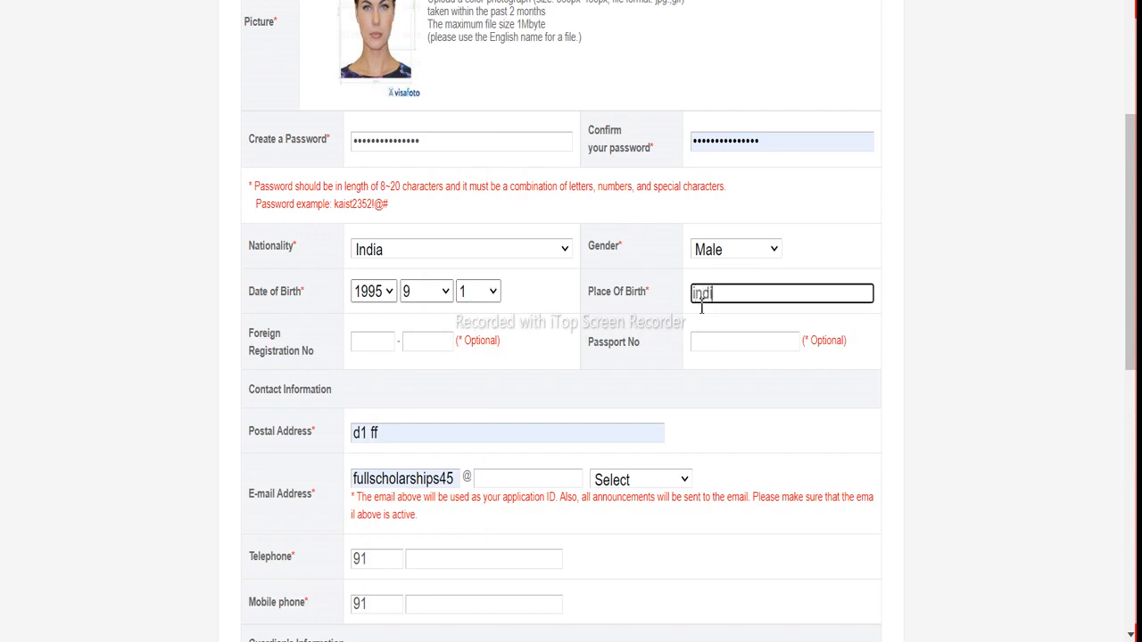
type("ia")
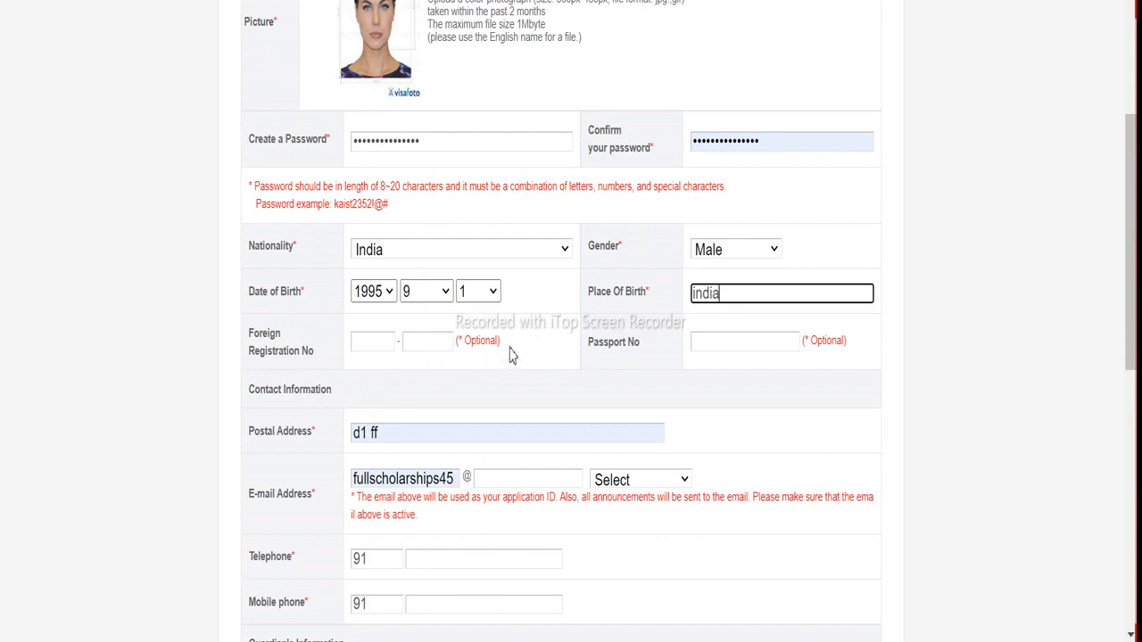
mouse_move(624, 368)
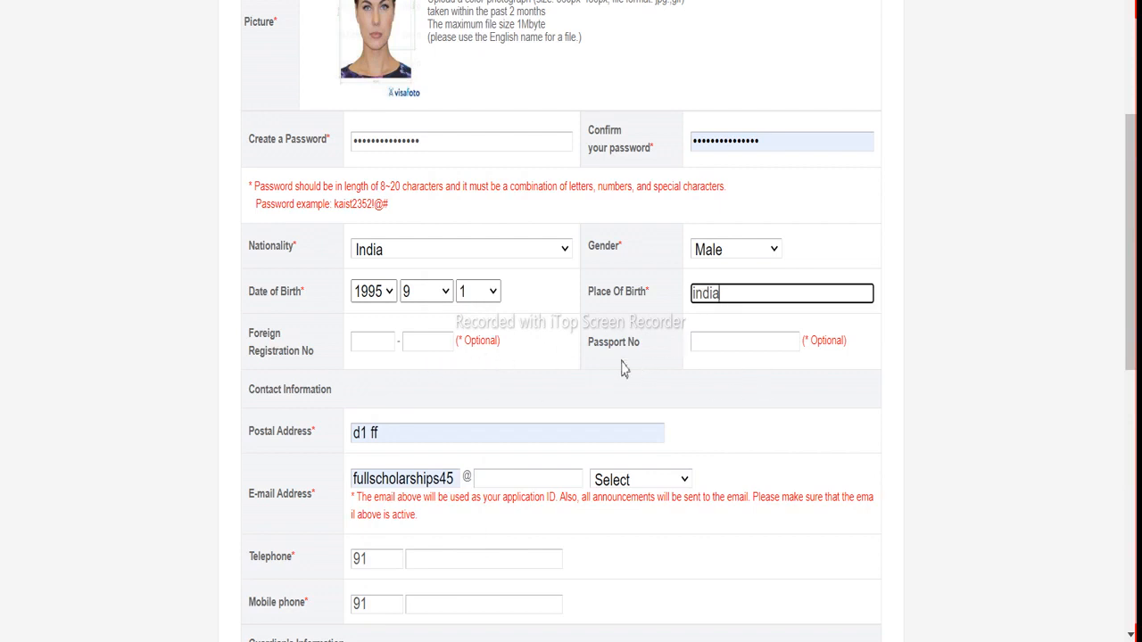
scroll("down", 3)
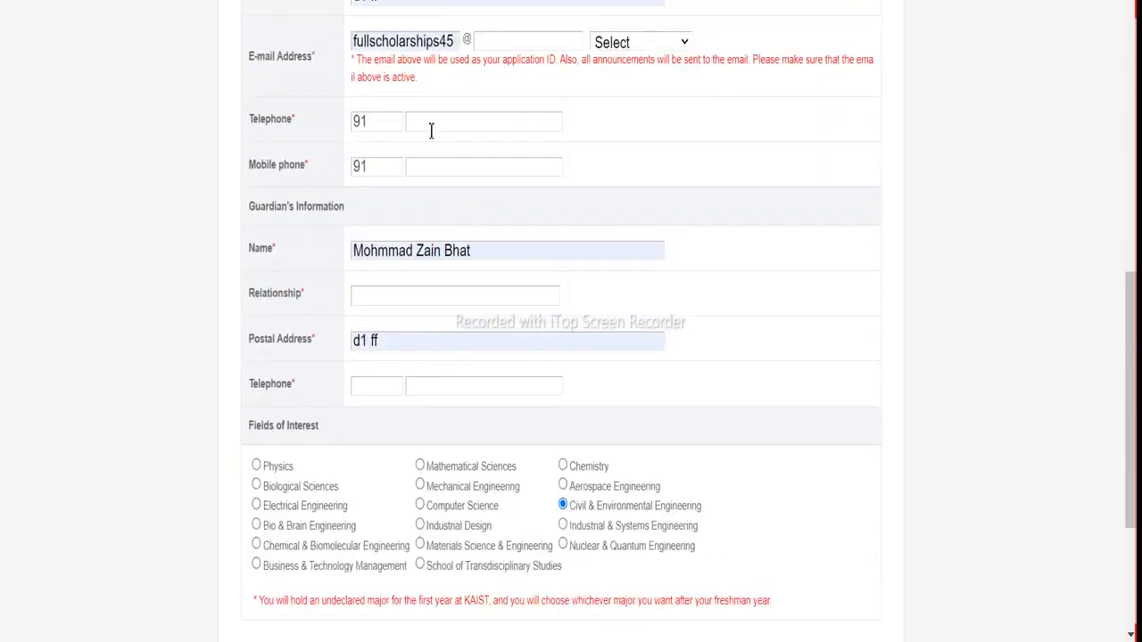
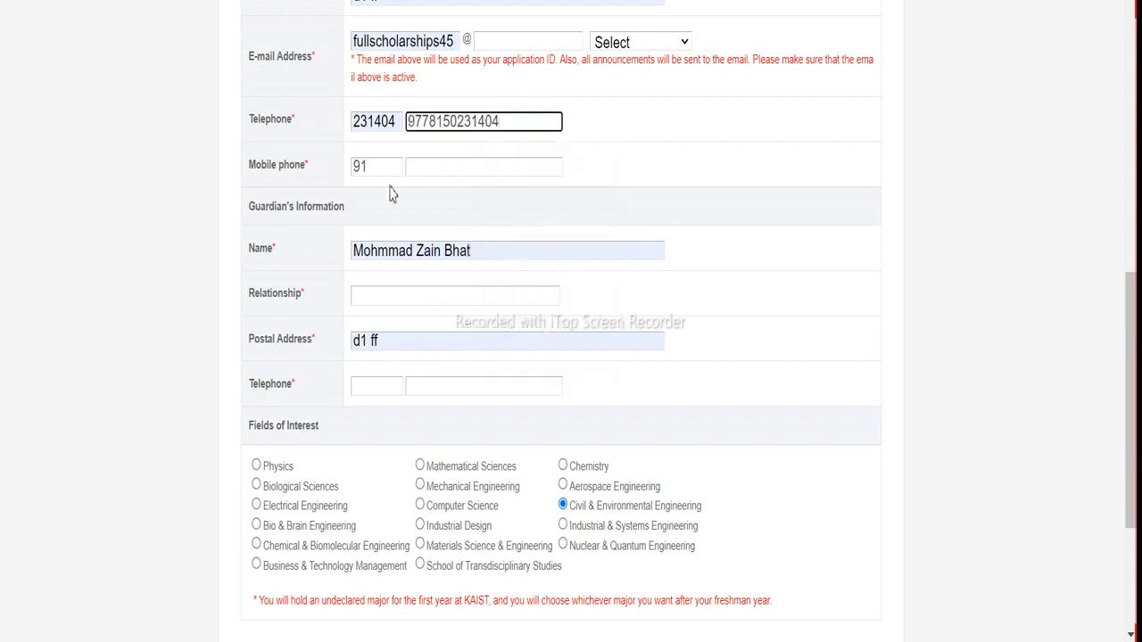
scroll("down", 3)
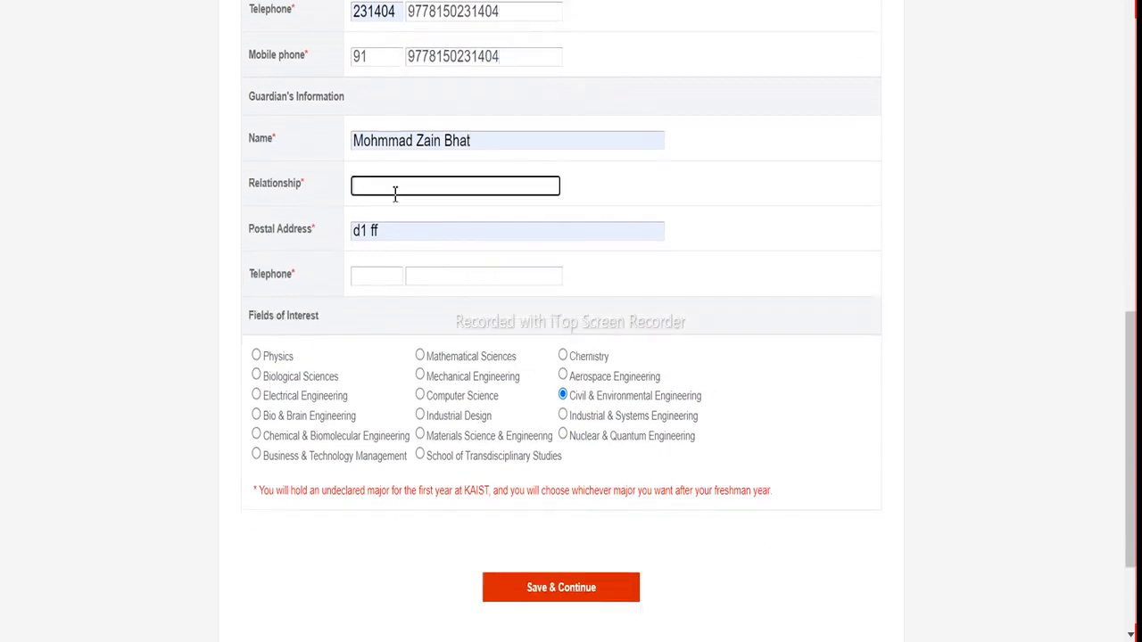
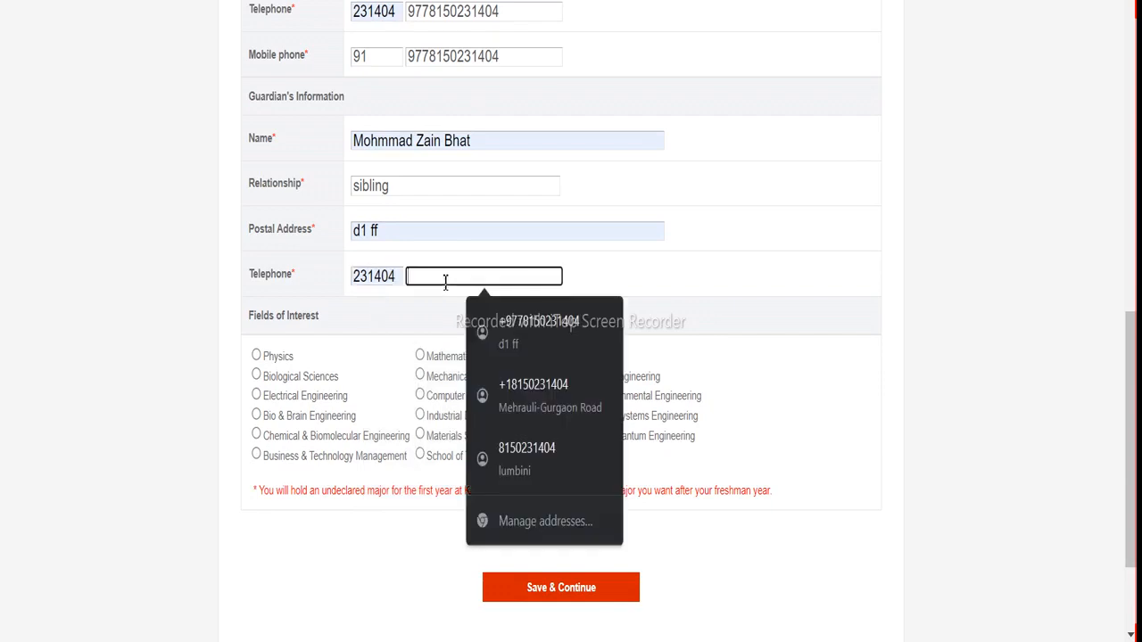
left_click(541, 321)
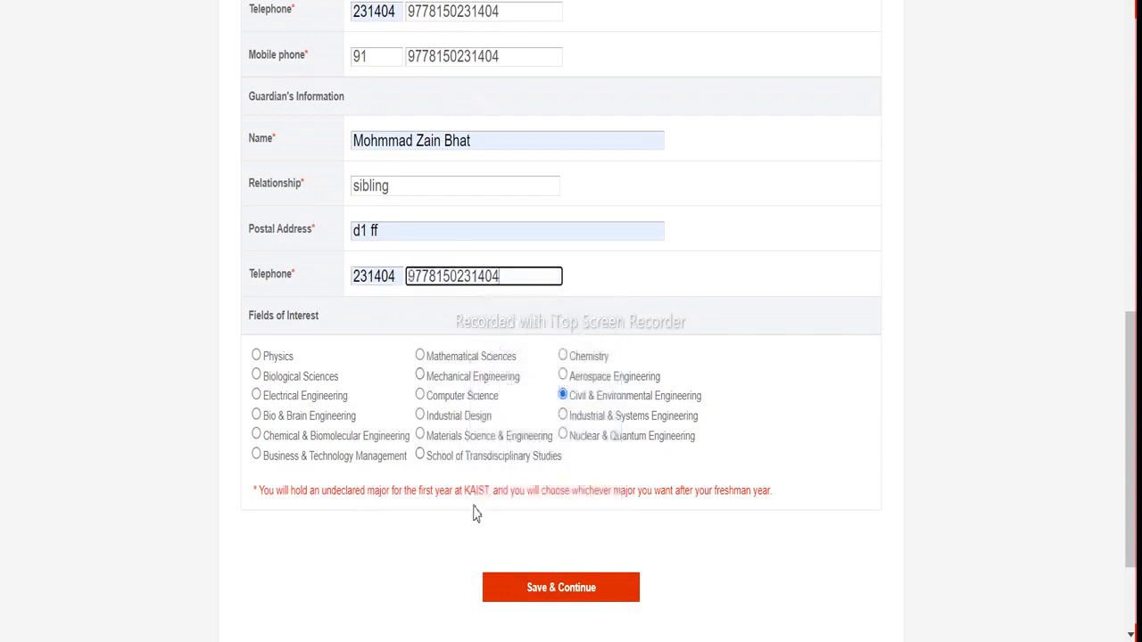
Step: Choose gmail.com as the e-mail domain
scroll("up", 3)
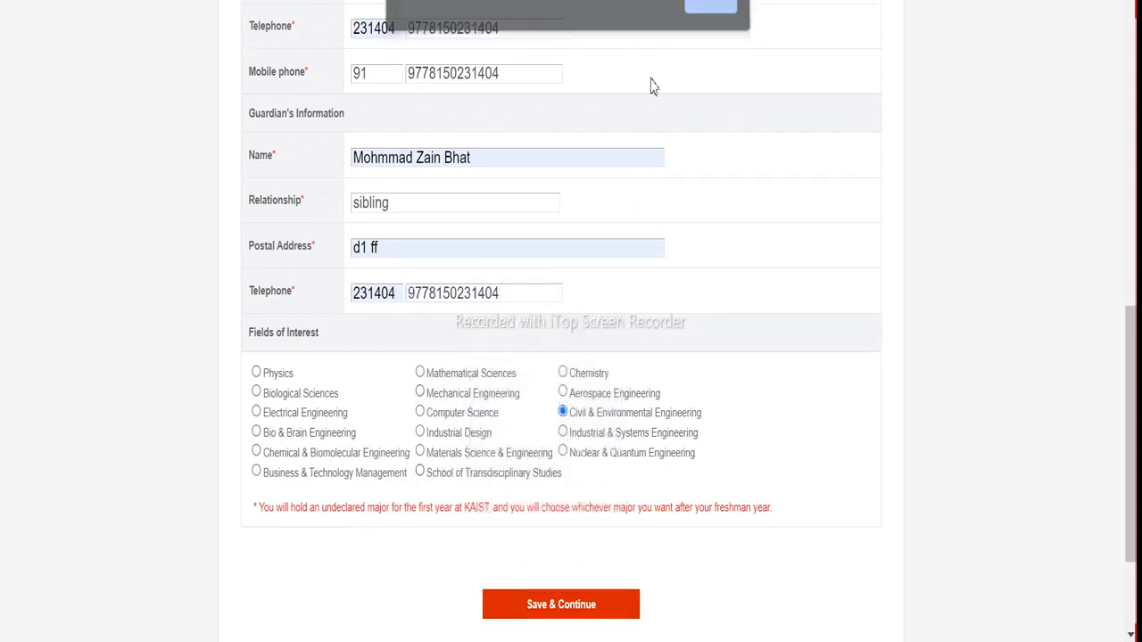
scroll("up", 3)
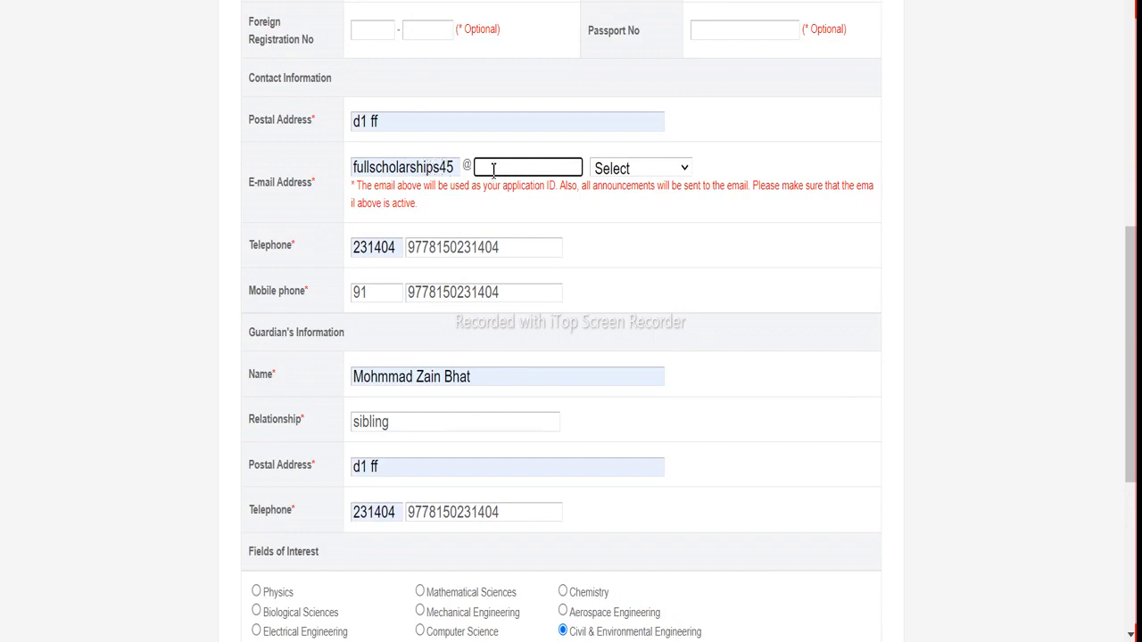
left_click(640, 167)
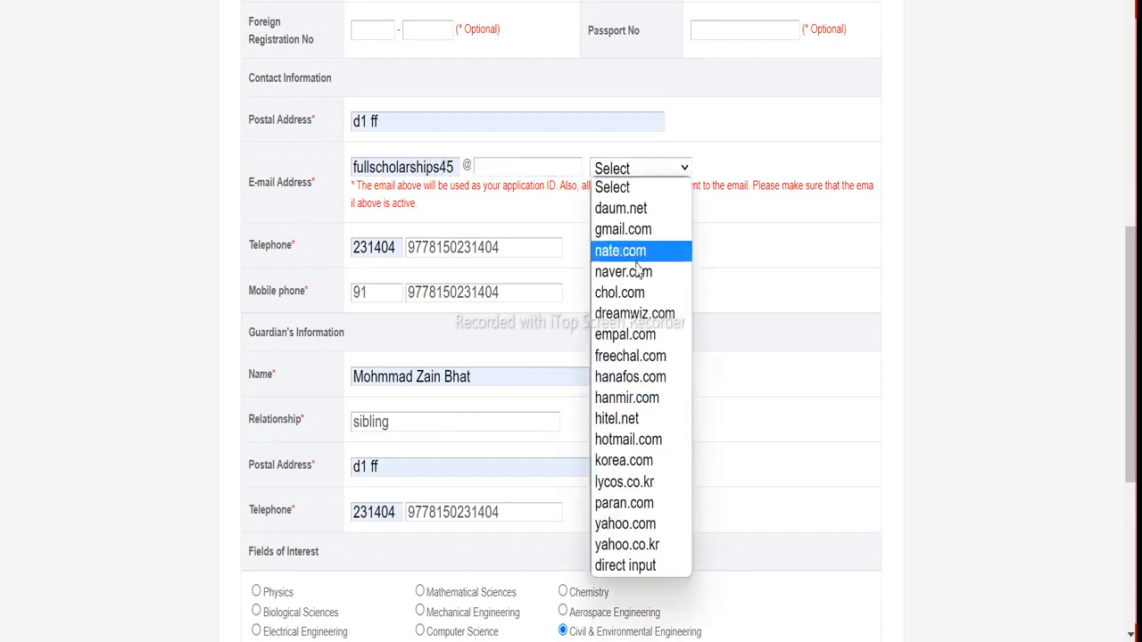
left_click(622, 229)
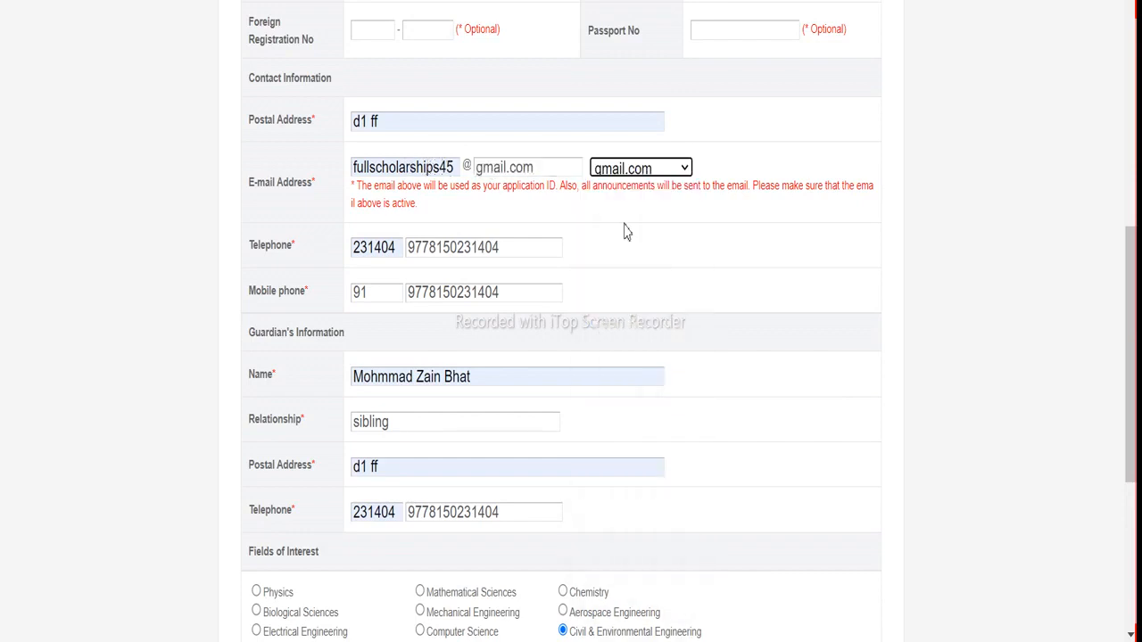
Step: Save Step 1 and confirm both dialogs to move on to Step 2 High School Information
scroll("down", 3)
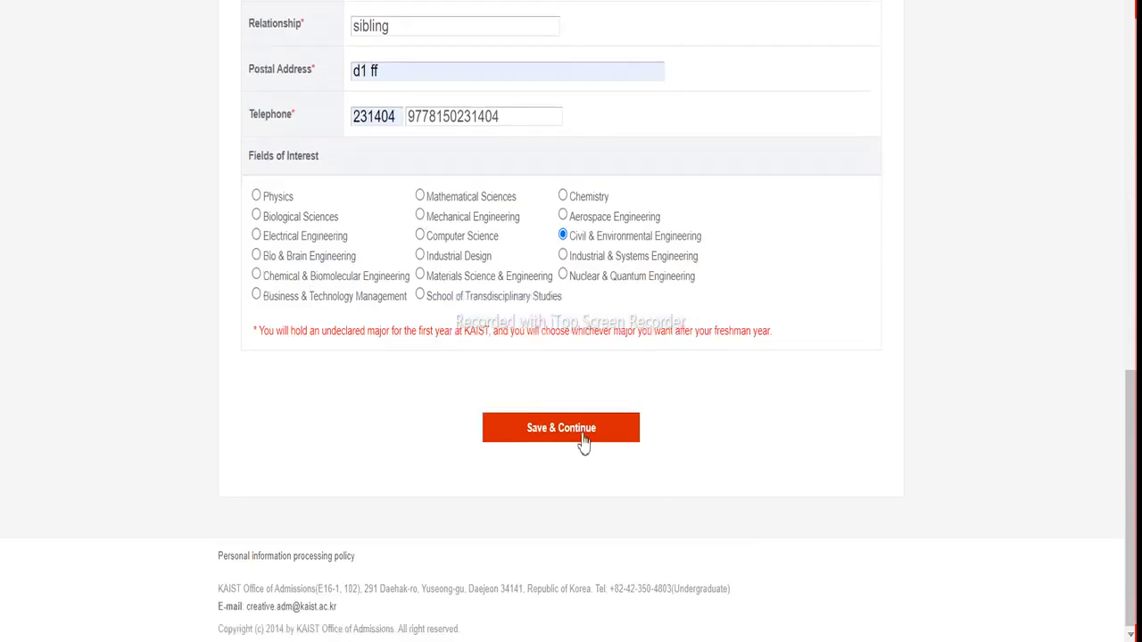
left_click(561, 428)
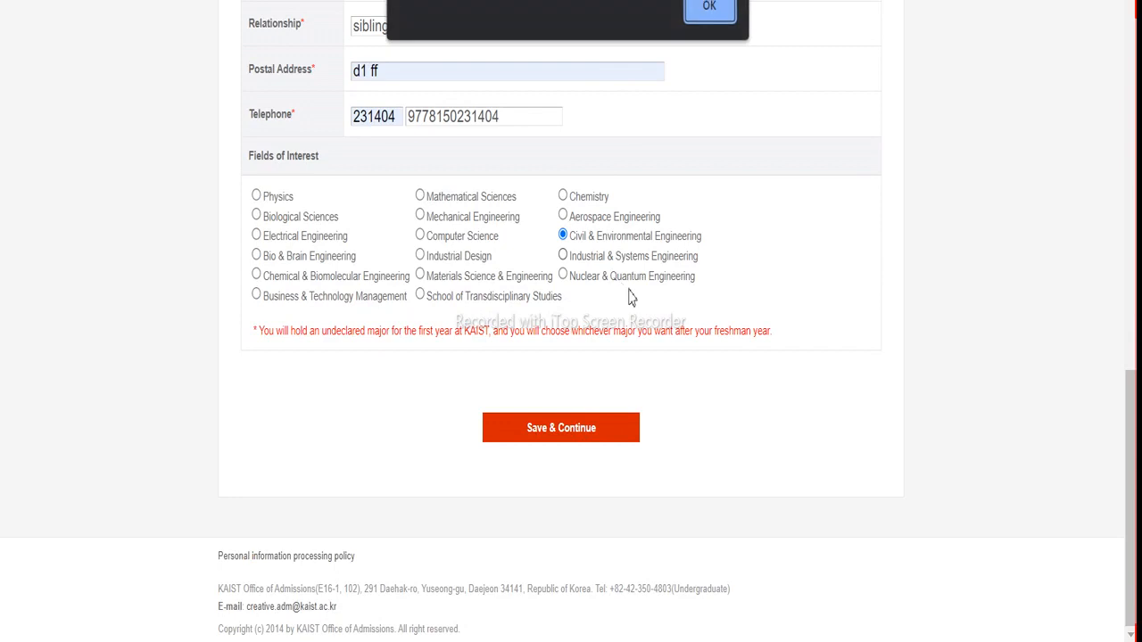
left_click(708, 8)
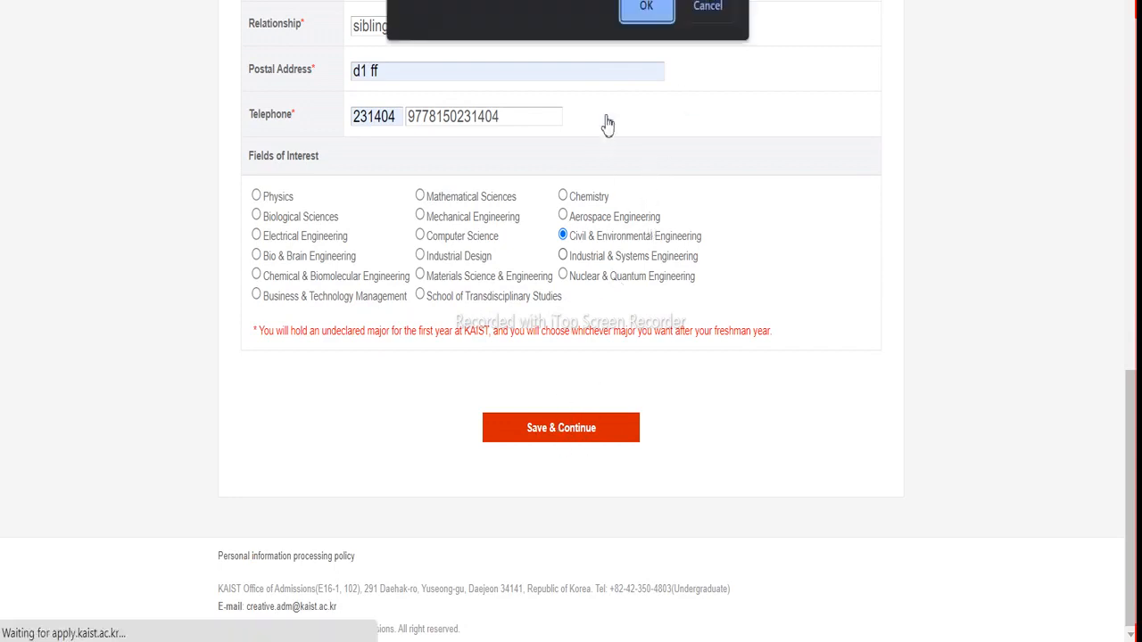
left_click(646, 7)
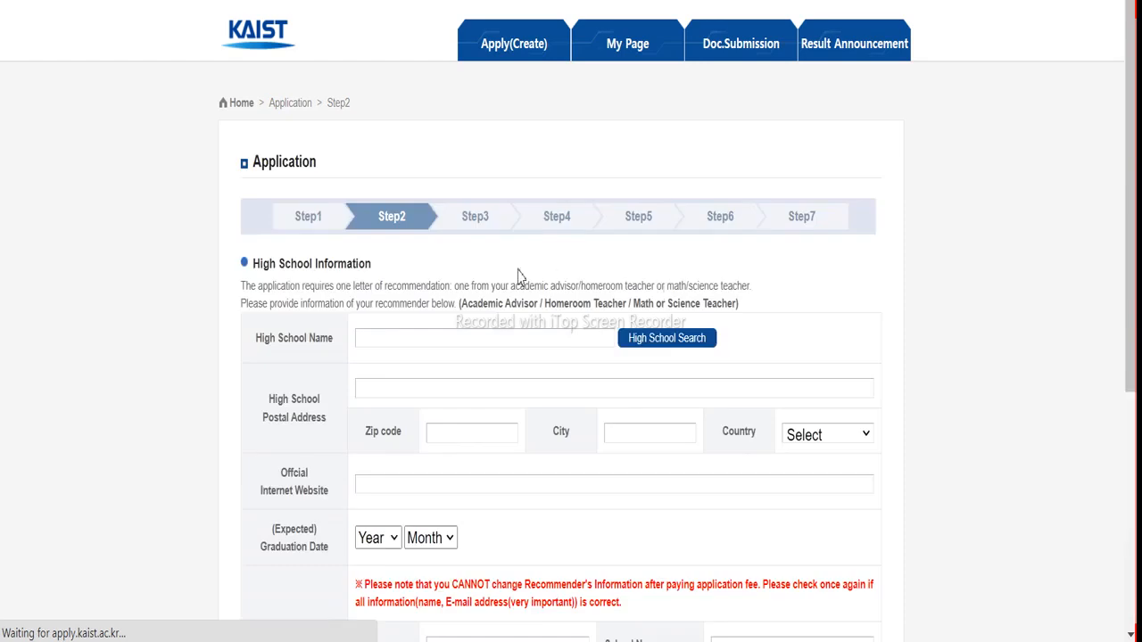
Step: Scroll through the blank Step 2 form down to the work experience section
scroll("down", 3)
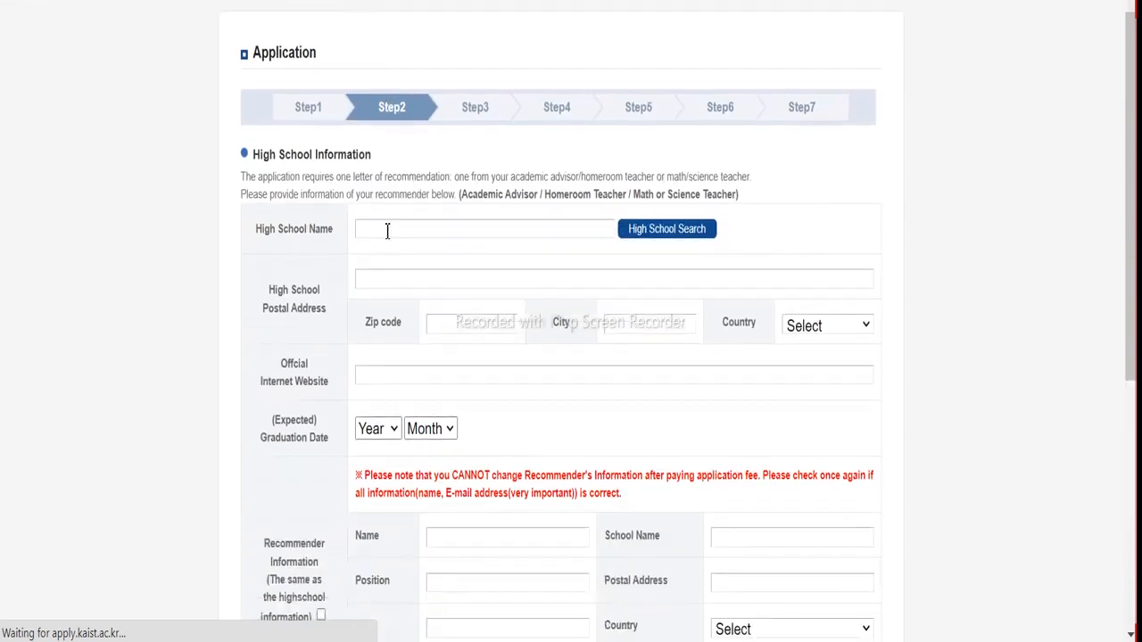
scroll("down", 3)
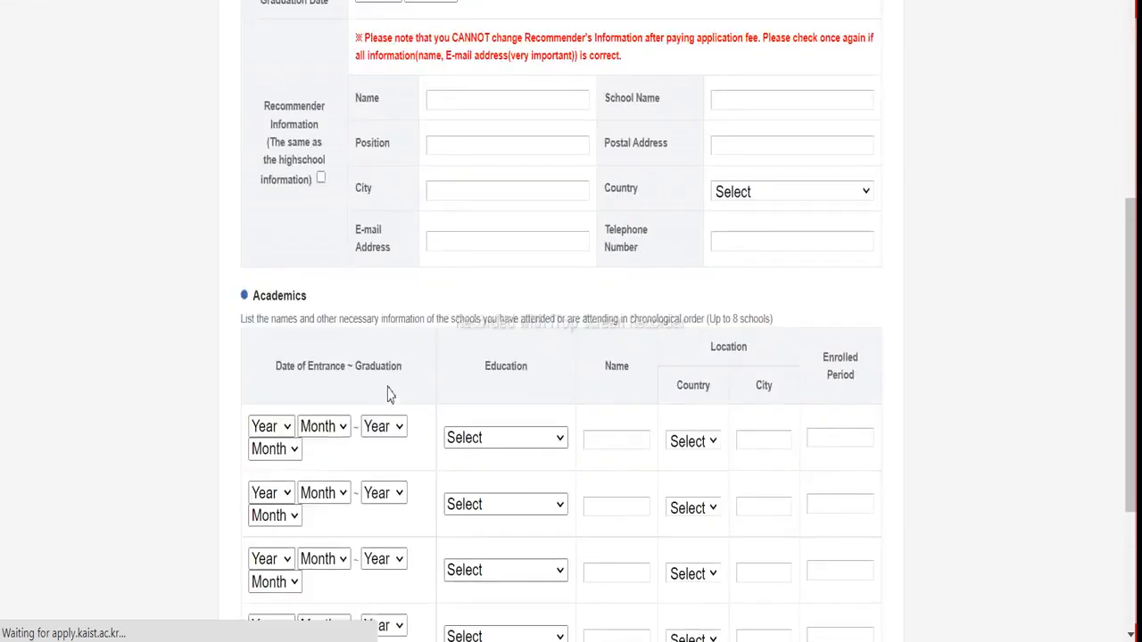
scroll("down", 3)
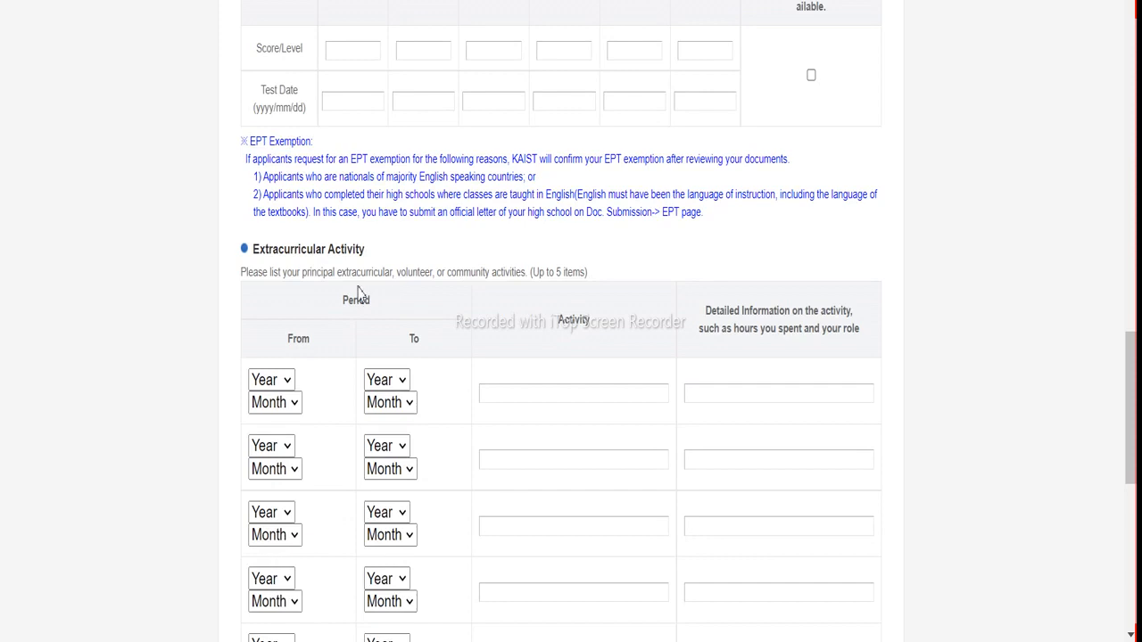
scroll("down", 3)
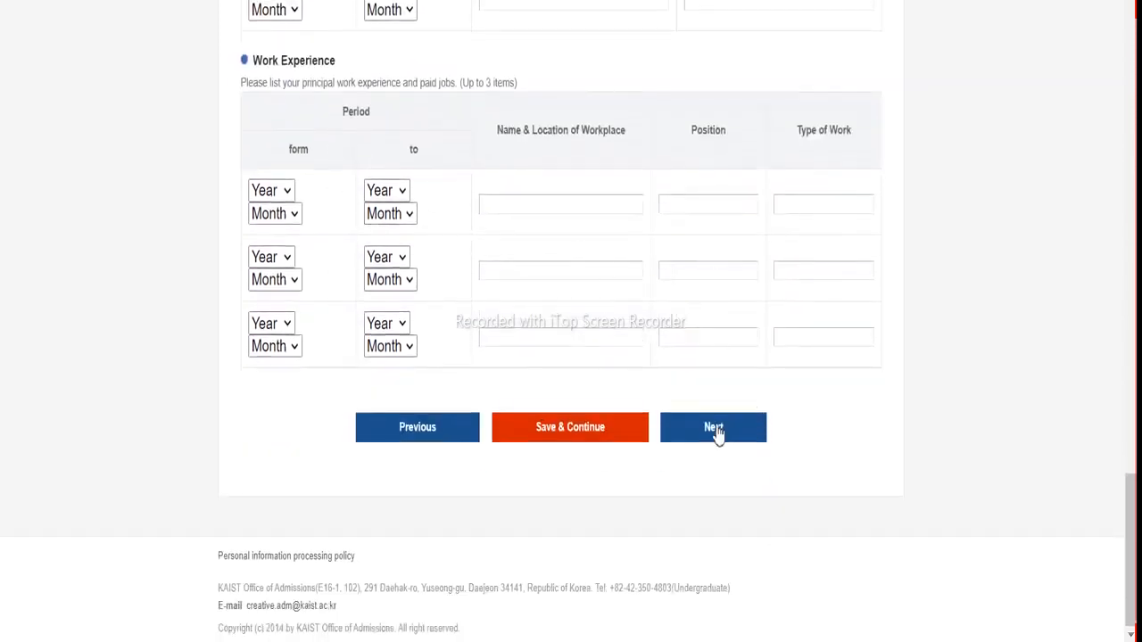
mouse_move(627, 349)
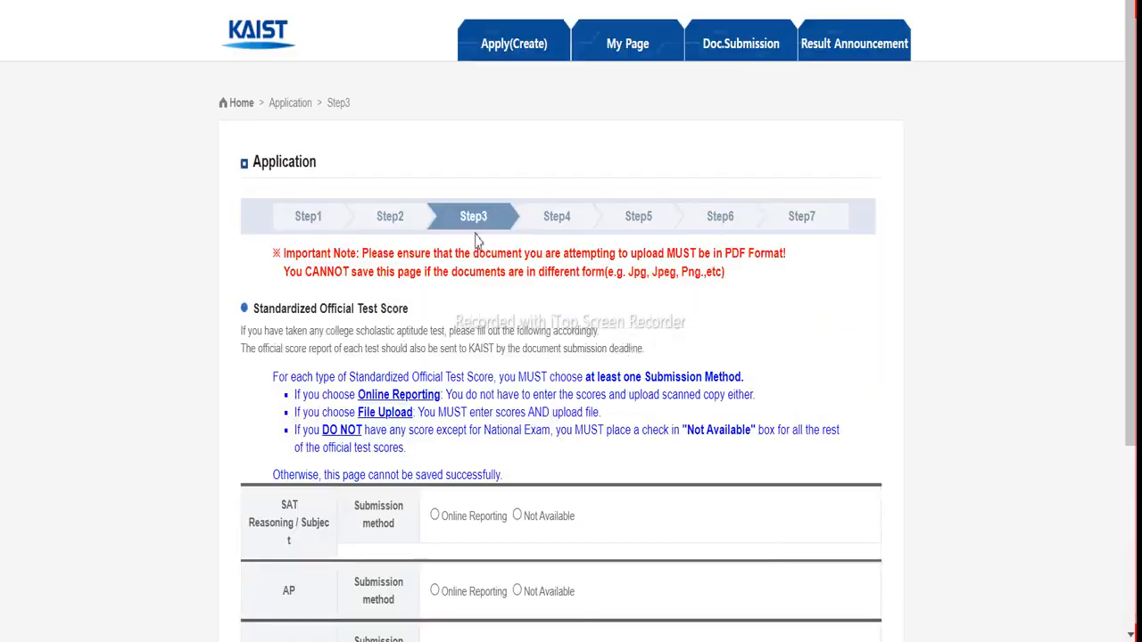
scroll("down", 3)
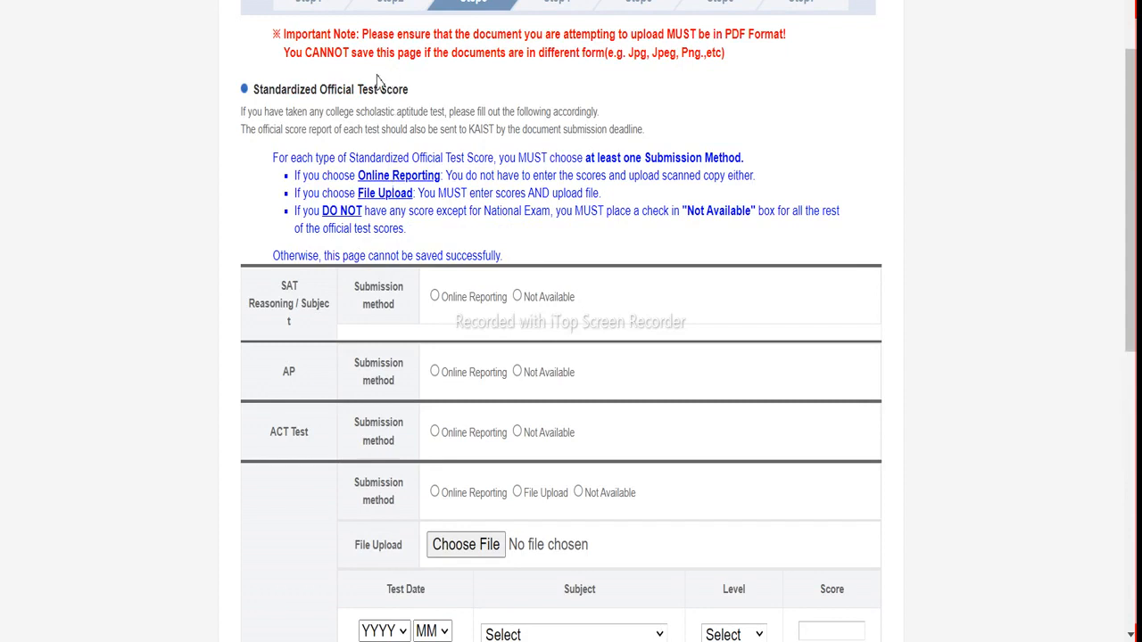
scroll("down", 3)
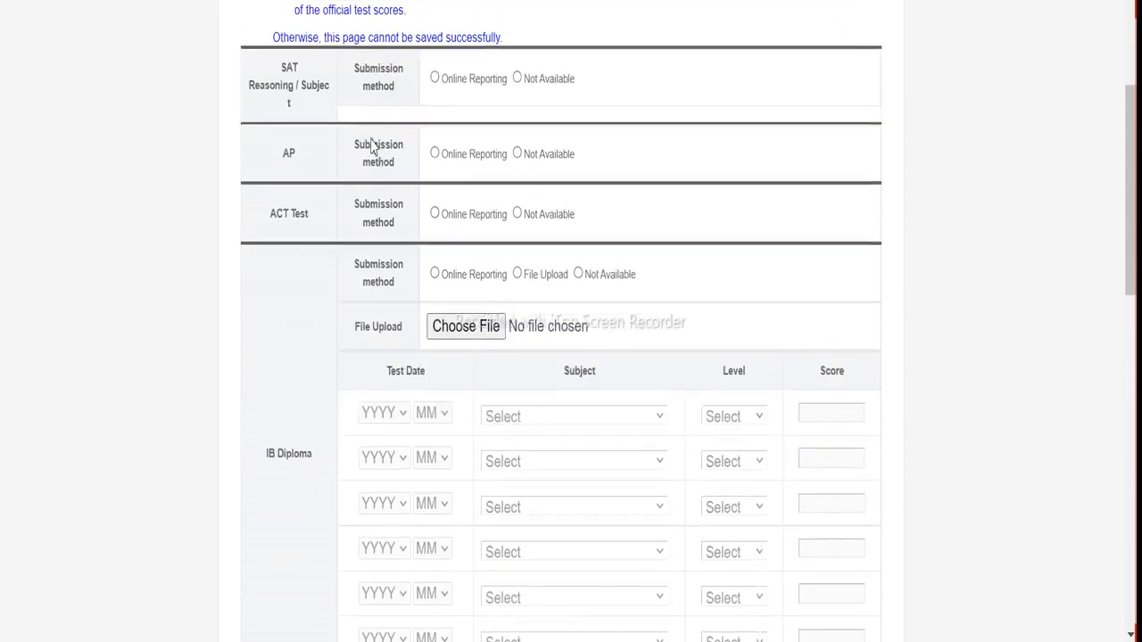
scroll("down", 3)
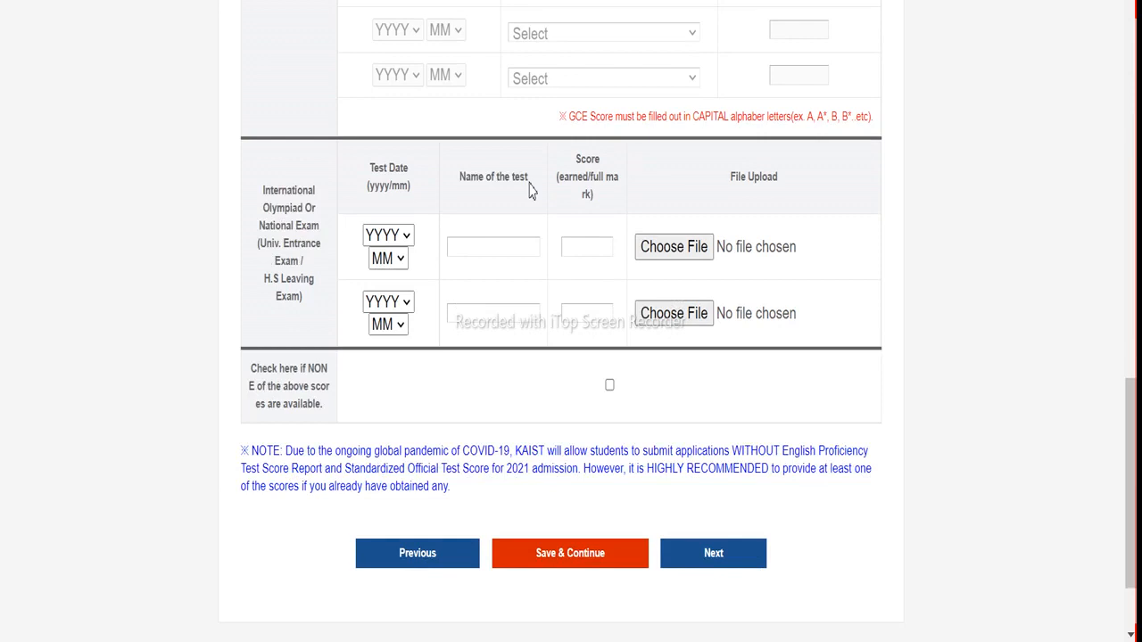
mouse_move(709, 455)
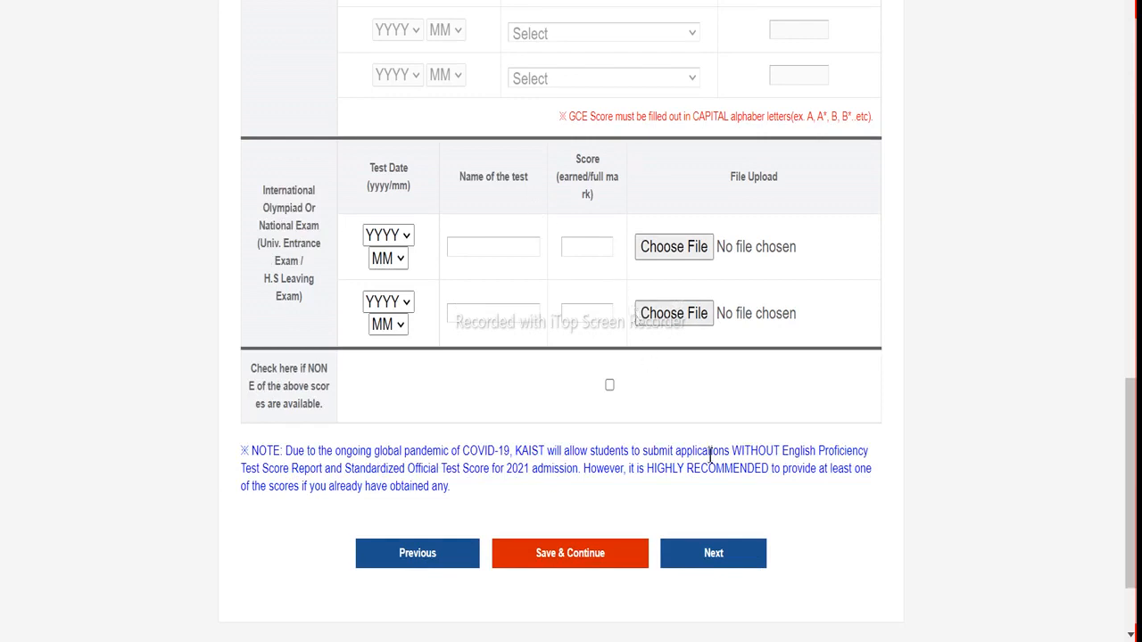
mouse_move(752, 578)
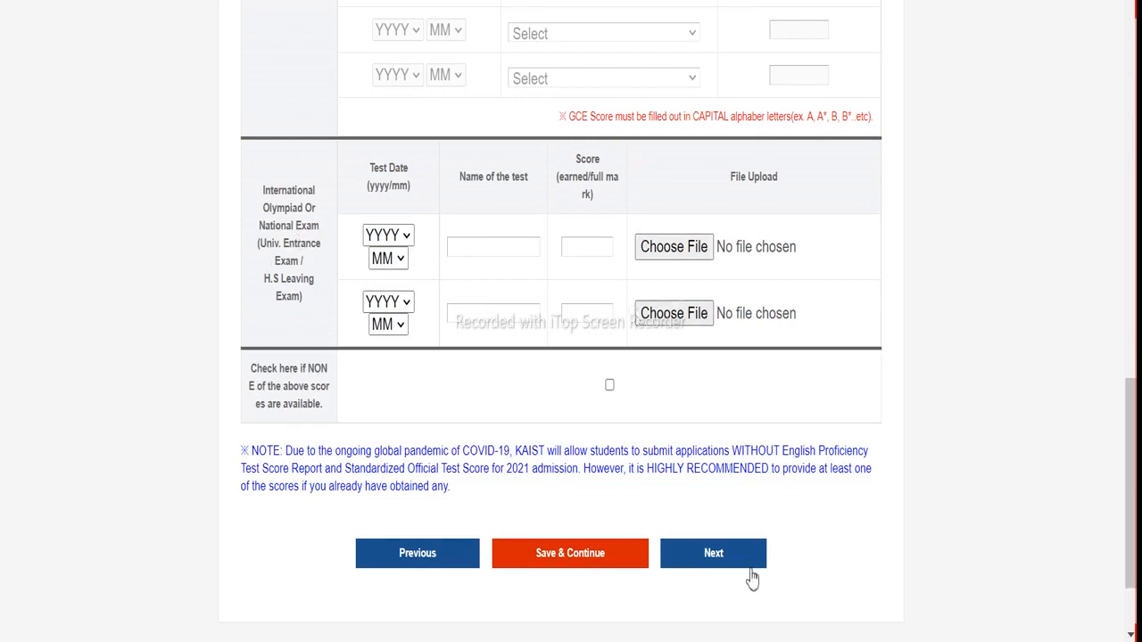
mouse_move(714, 553)
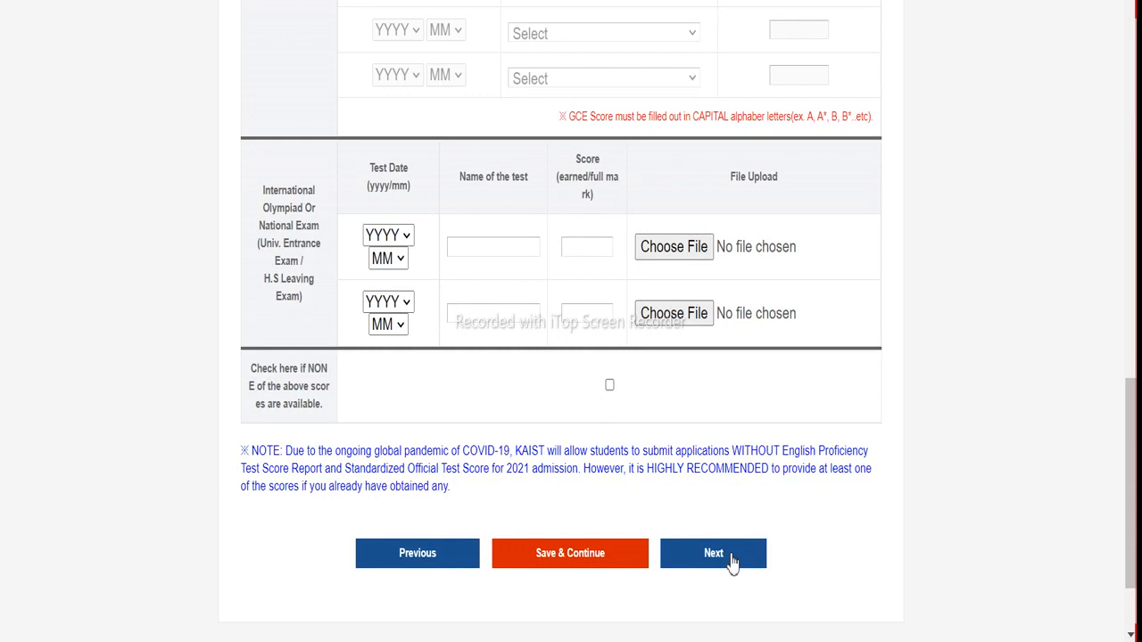
mouse_move(624, 352)
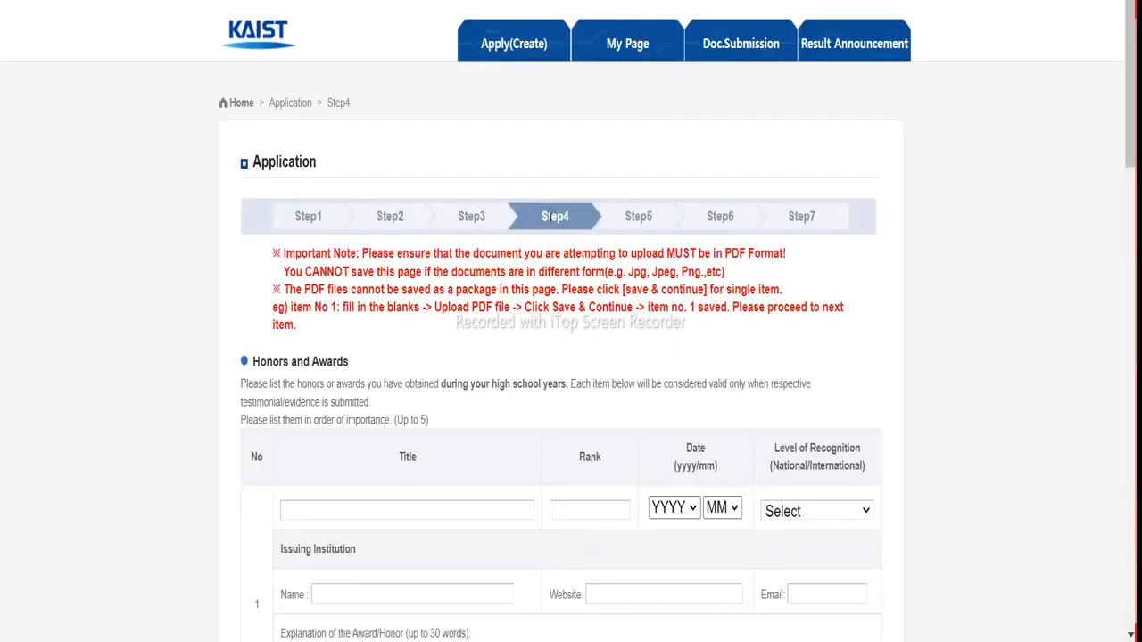
Step: Leave the Honors and Awards page blank and continue to the Step 5 essay page
scroll("down", 3)
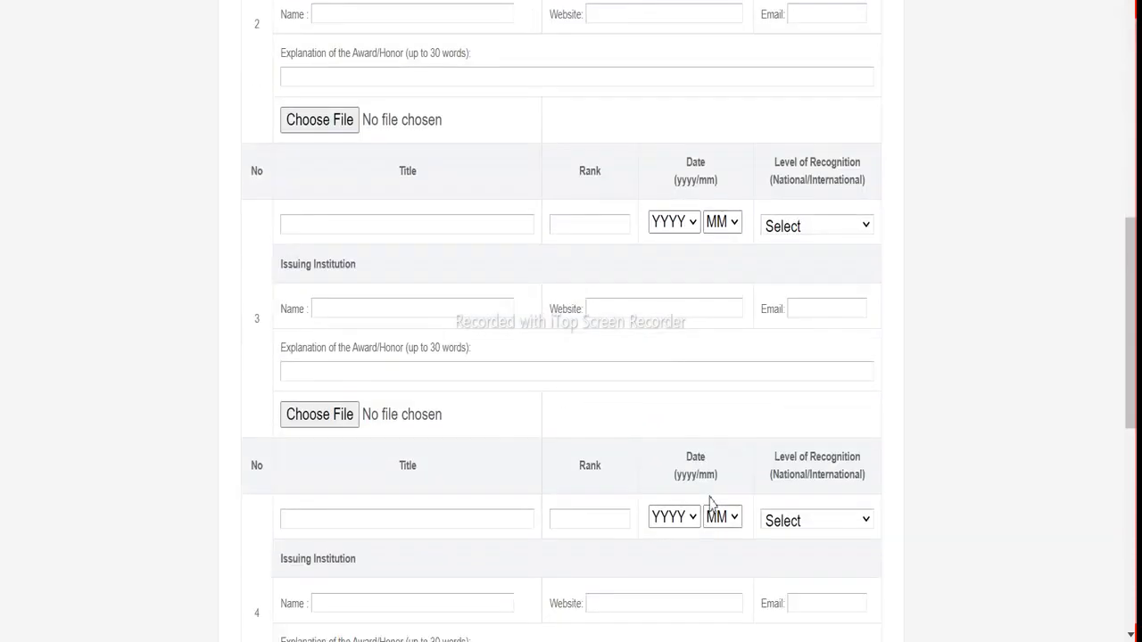
scroll("down", 3)
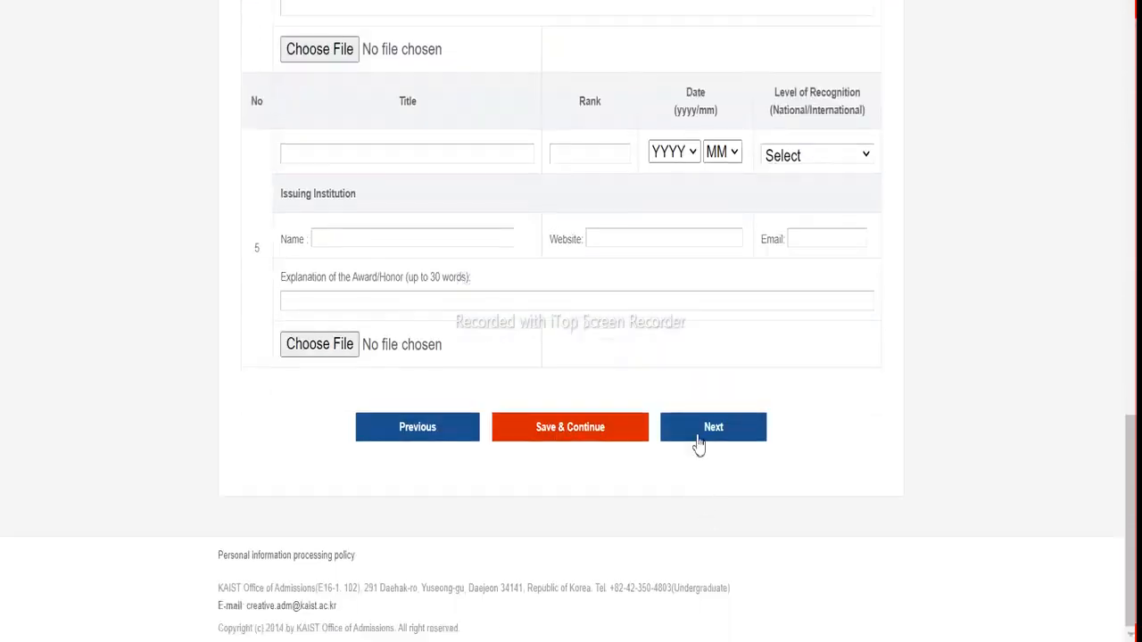
left_click(713, 426)
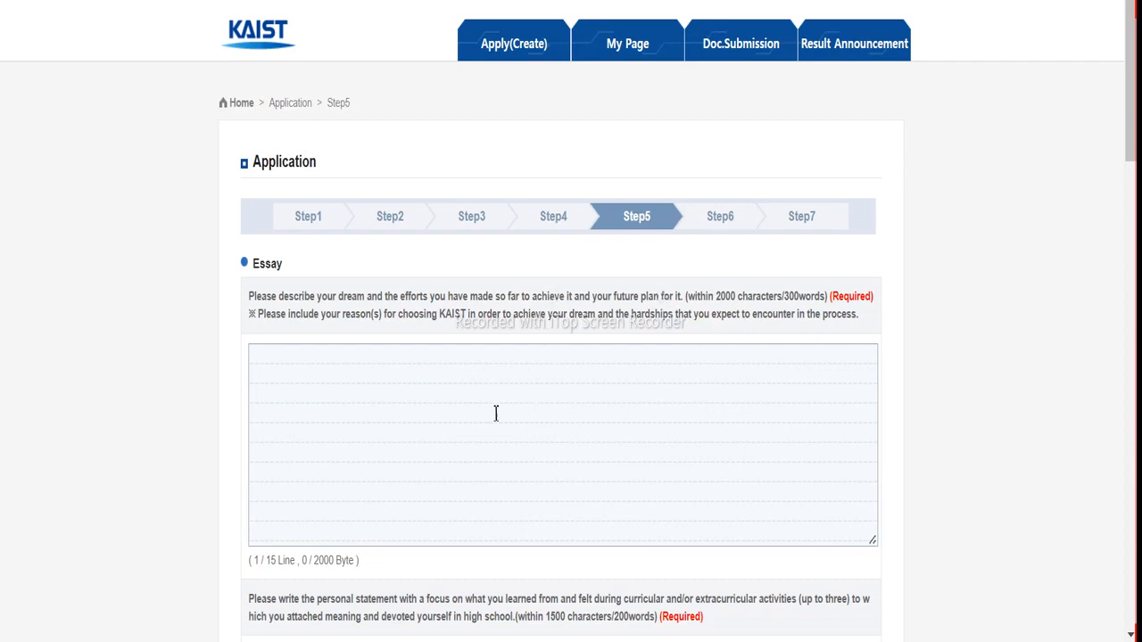
Step: Leave the essays blank with both declarations ticked and continue to Step 6 Financial Resource
scroll("down", 3)
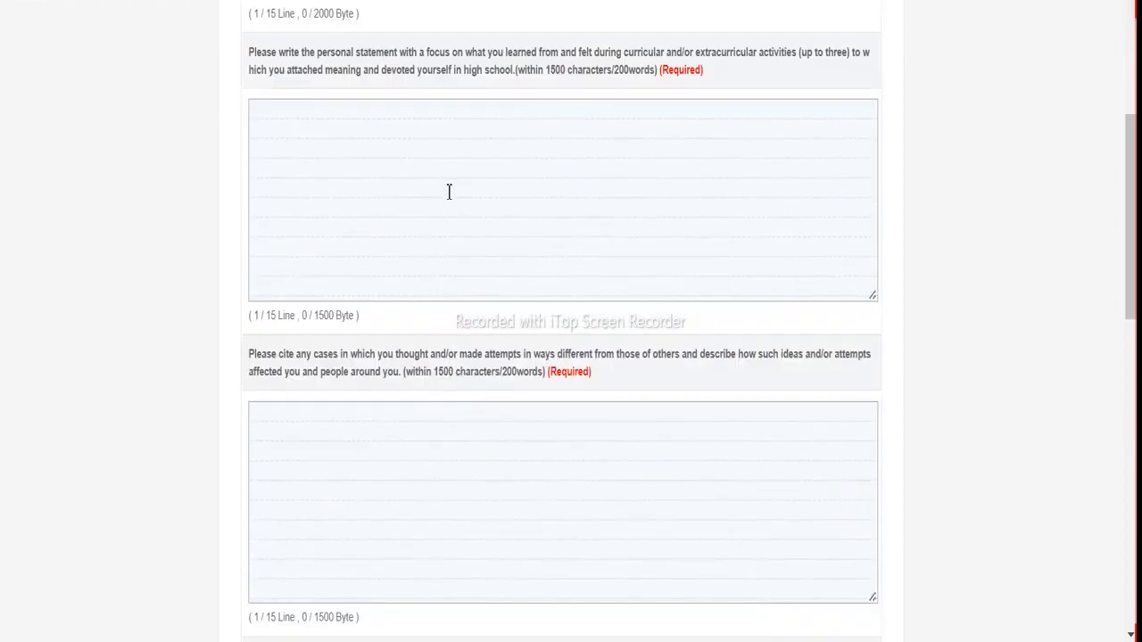
scroll("down", 3)
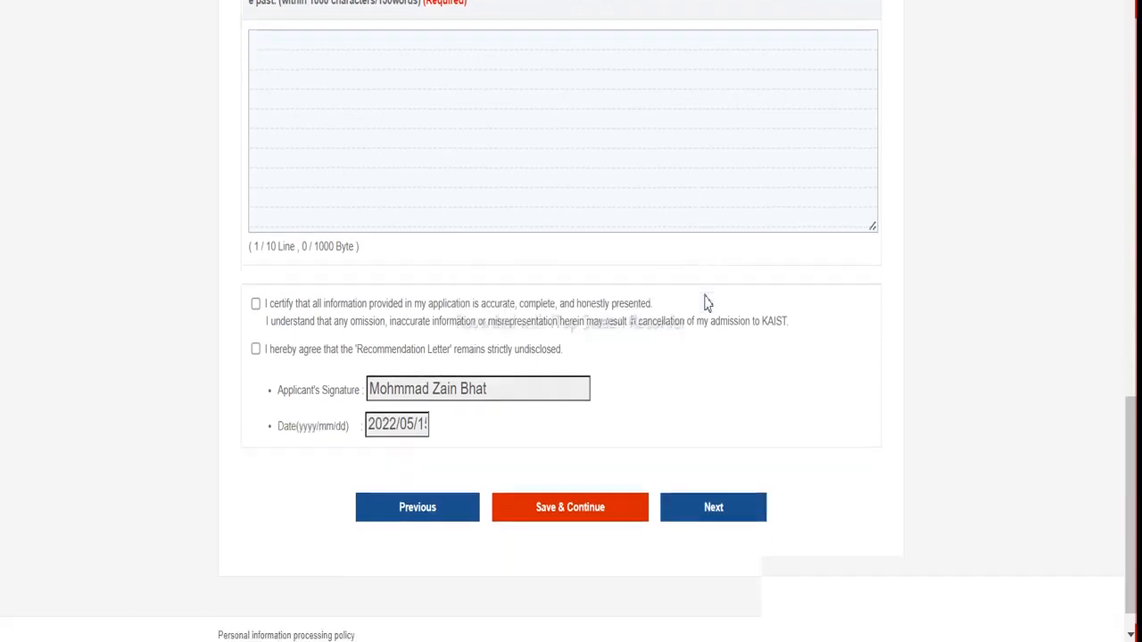
scroll("down", 3)
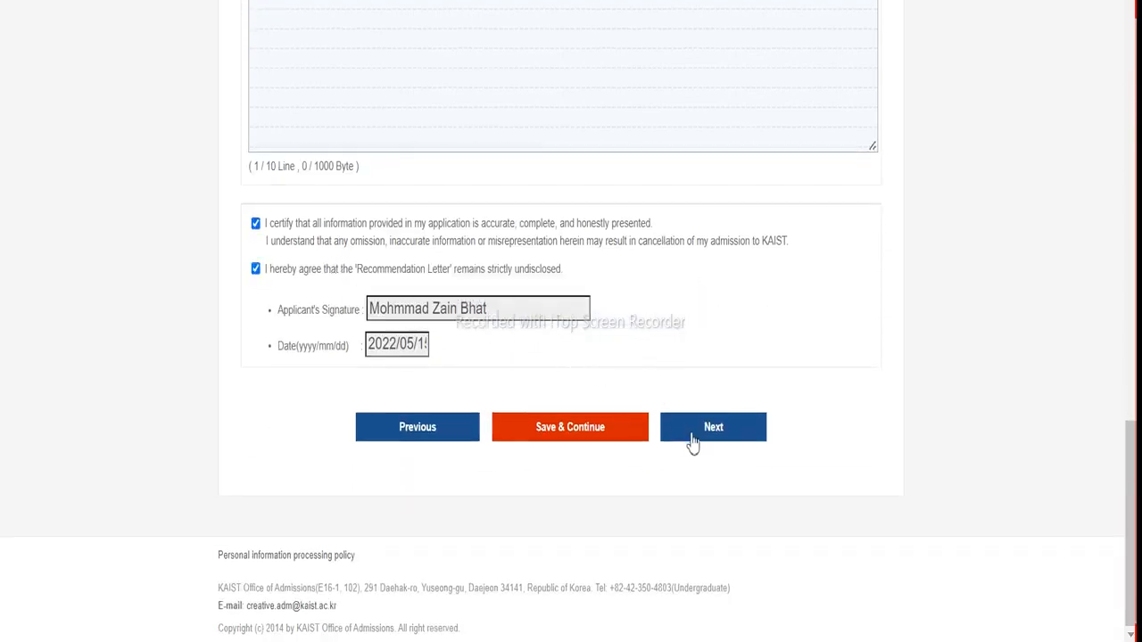
left_click(713, 427)
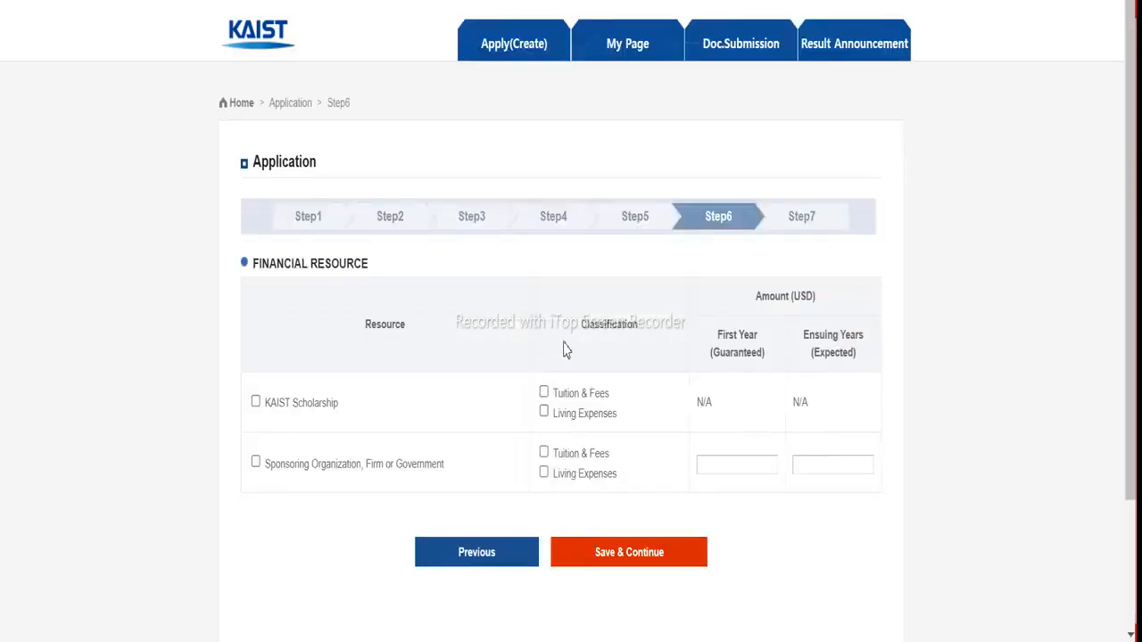
Step: Choose KAIST Scholarship as the financial resource for Tuition & Fees and Living Expenses
scroll("down", 3)
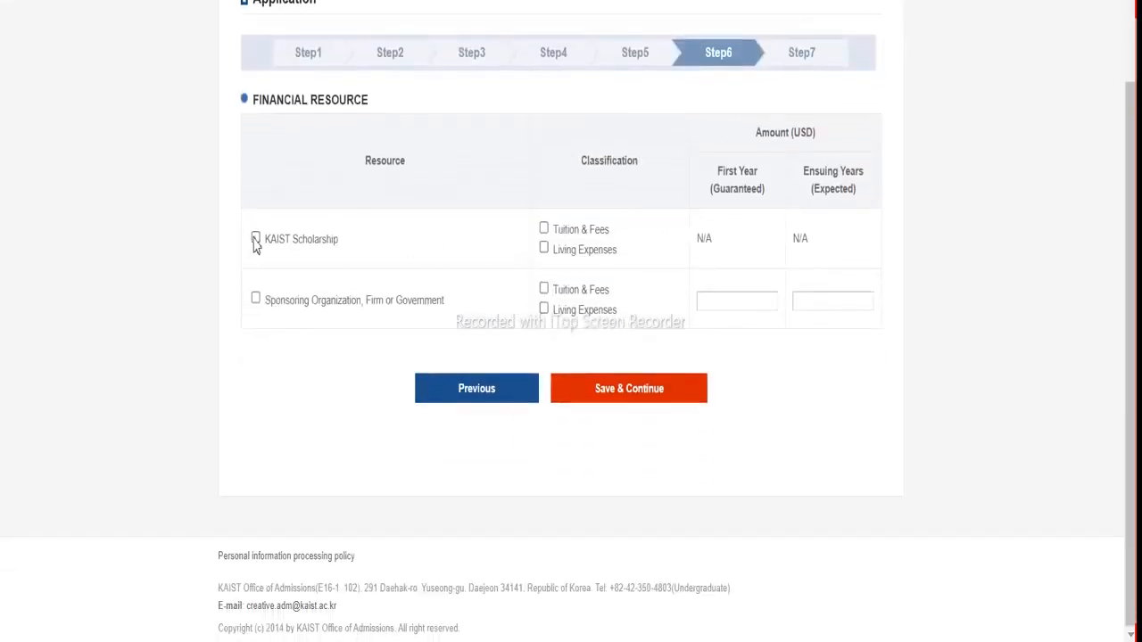
left_click(256, 239)
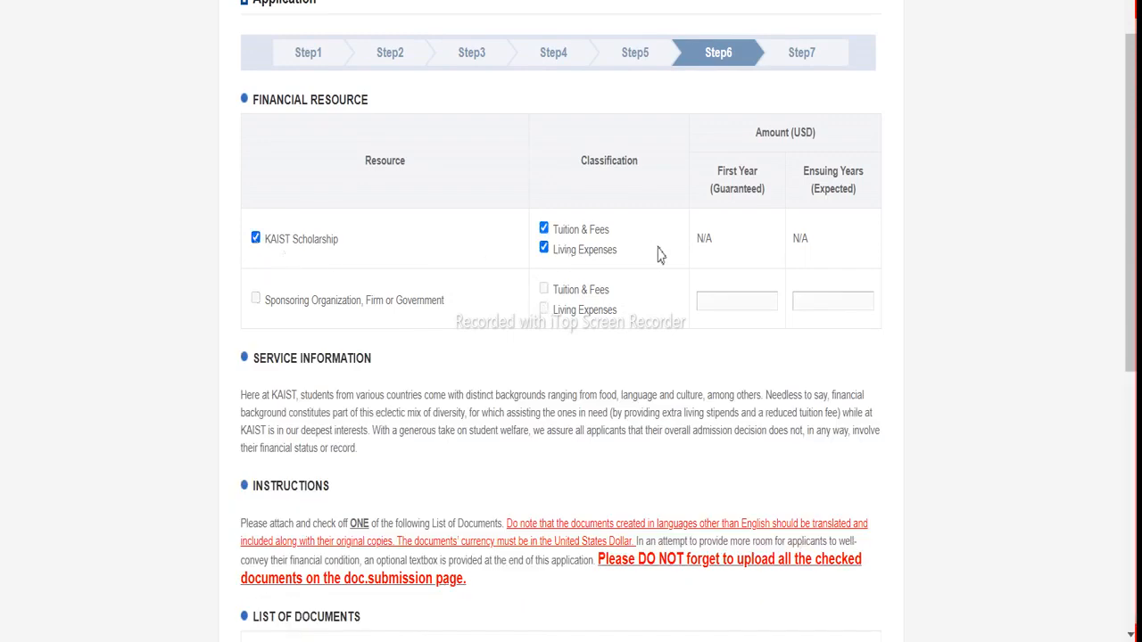
scroll("down", 3)
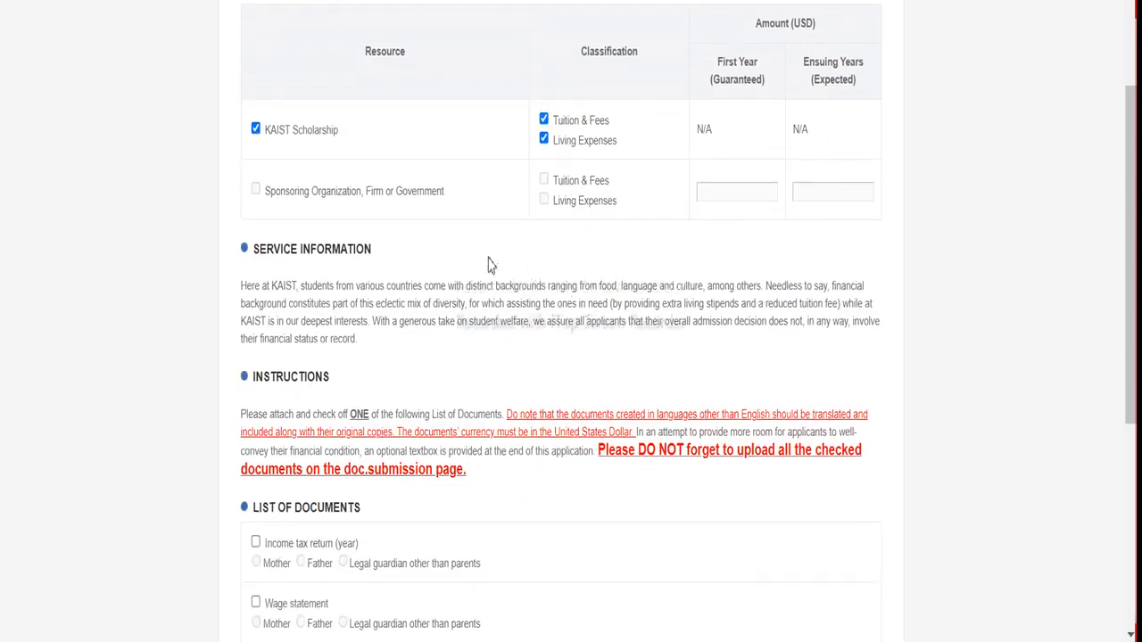
scroll("up", 3)
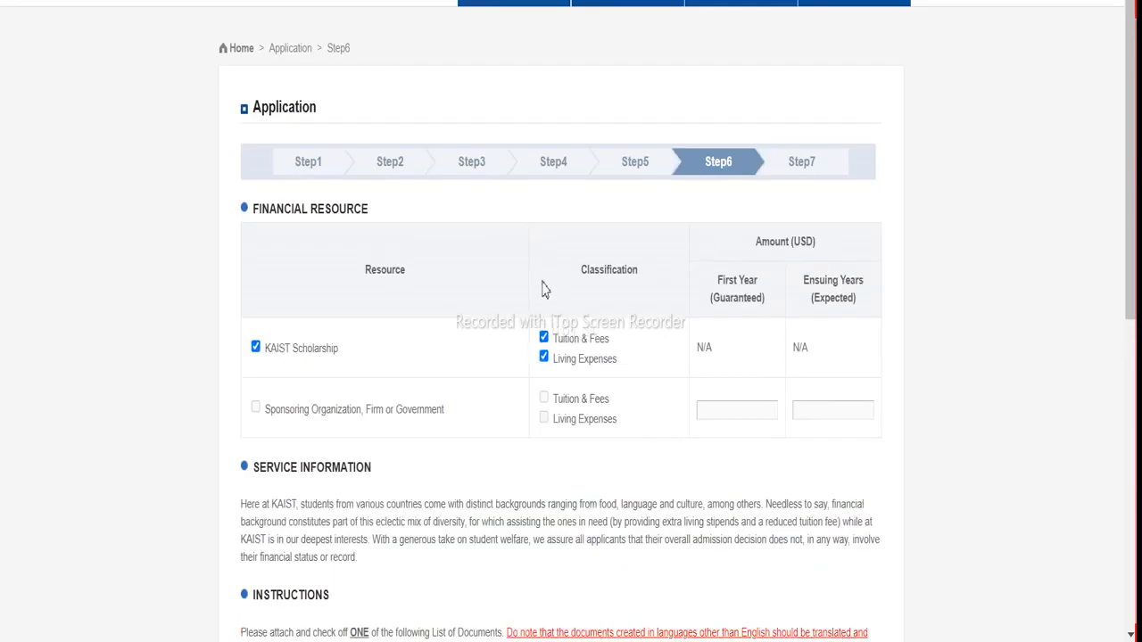
mouse_move(545, 260)
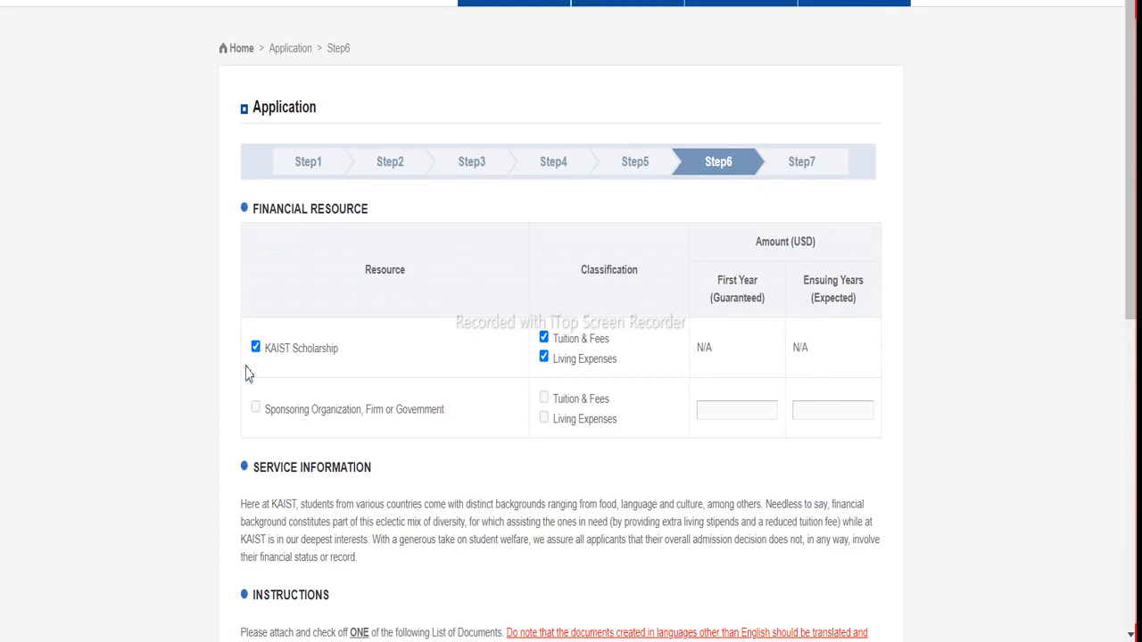
Step: Save & Continue on Step 6 and confirm the save message with OK
scroll("down", 3)
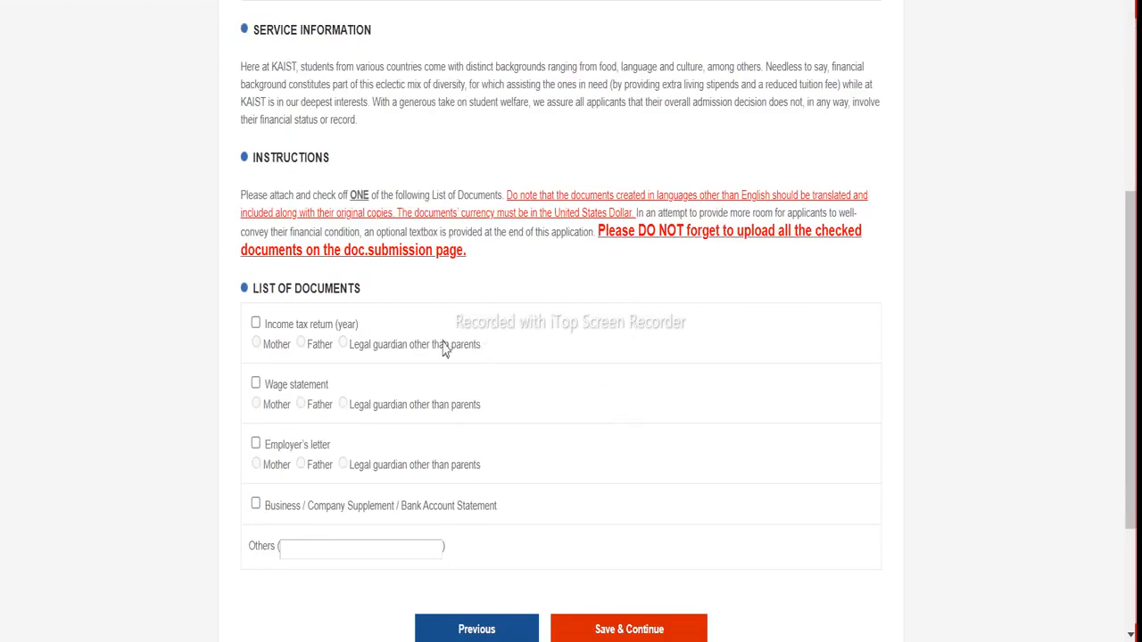
scroll("down", 3)
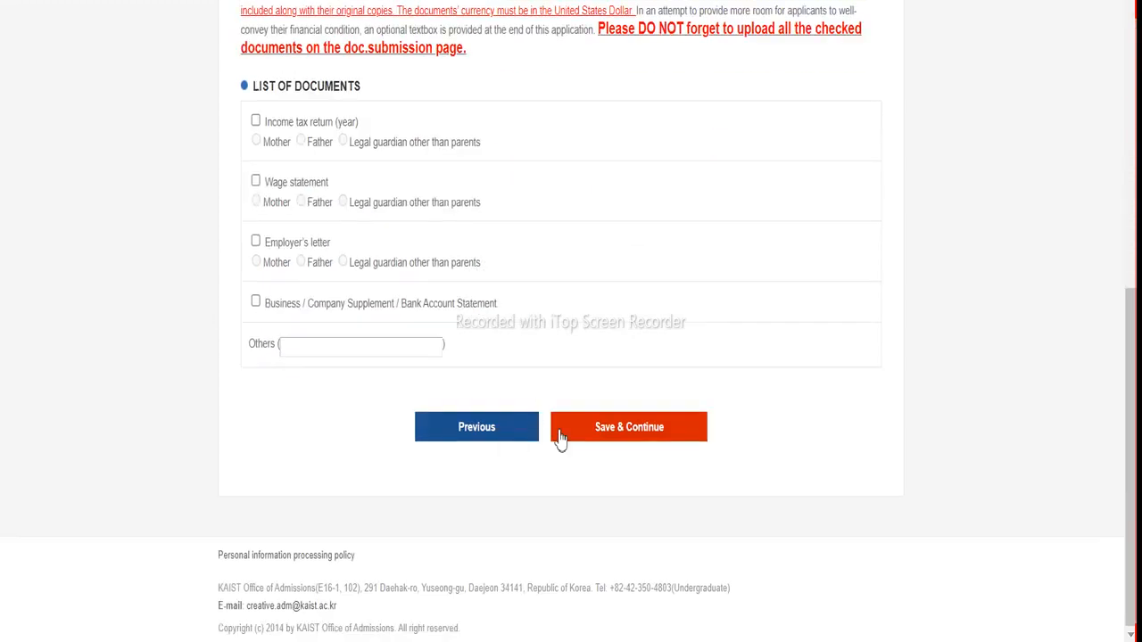
left_click(629, 426)
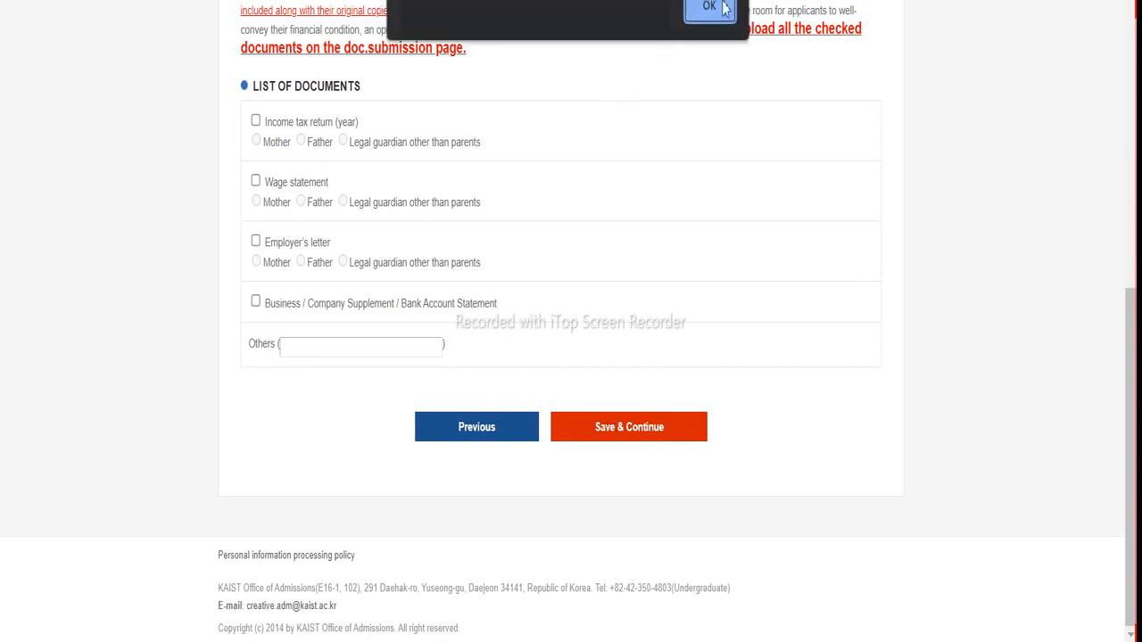
left_click(708, 7)
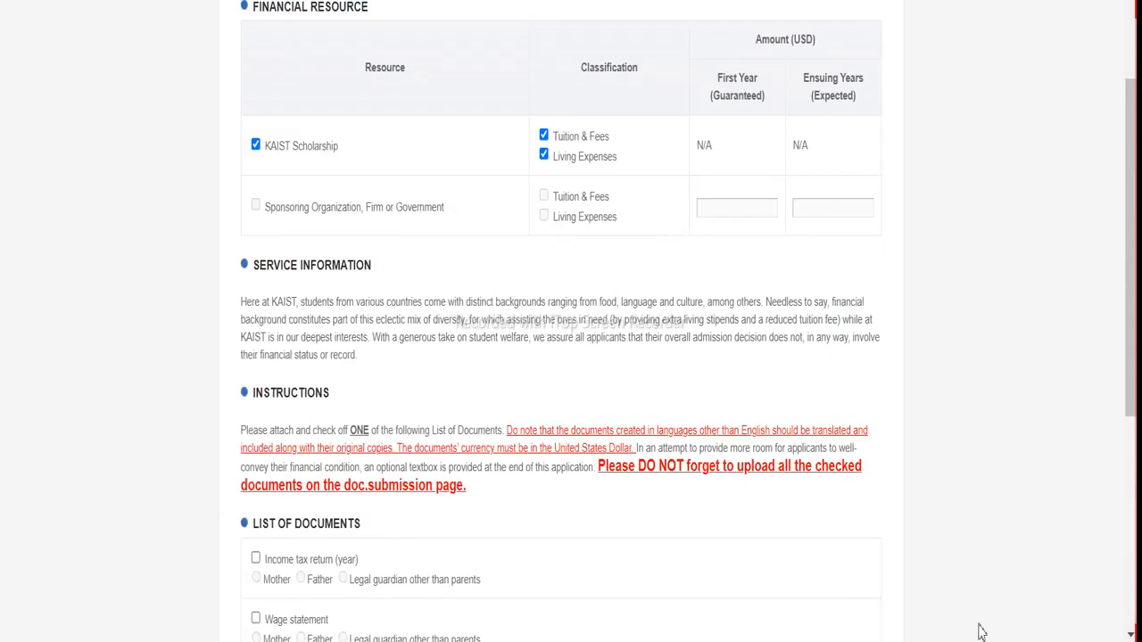
scroll("up", 3)
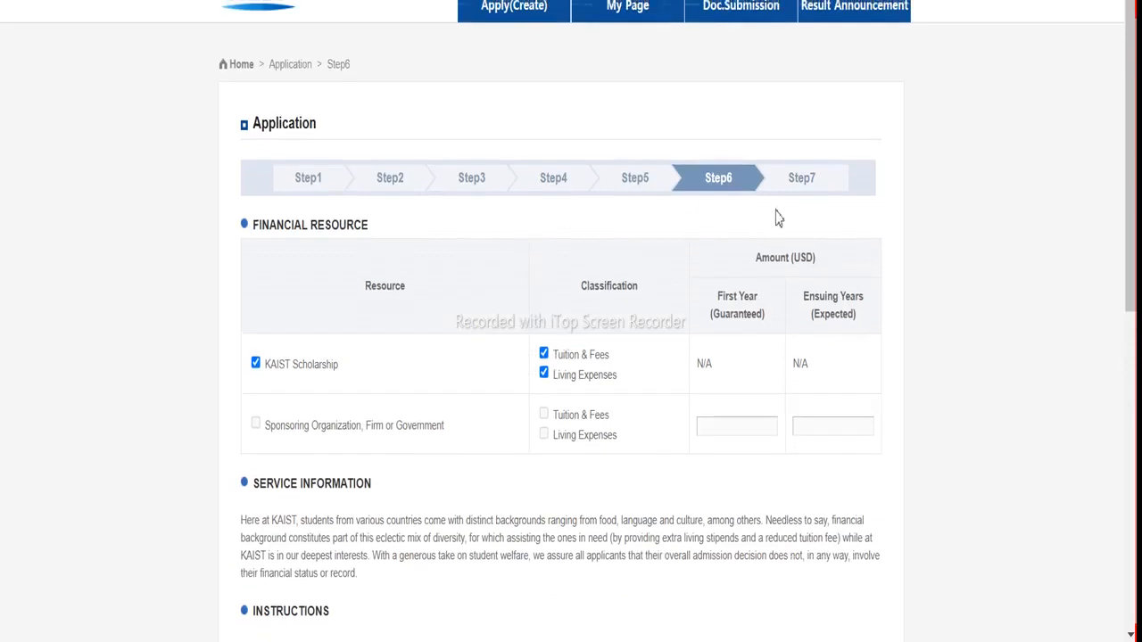
mouse_move(790, 198)
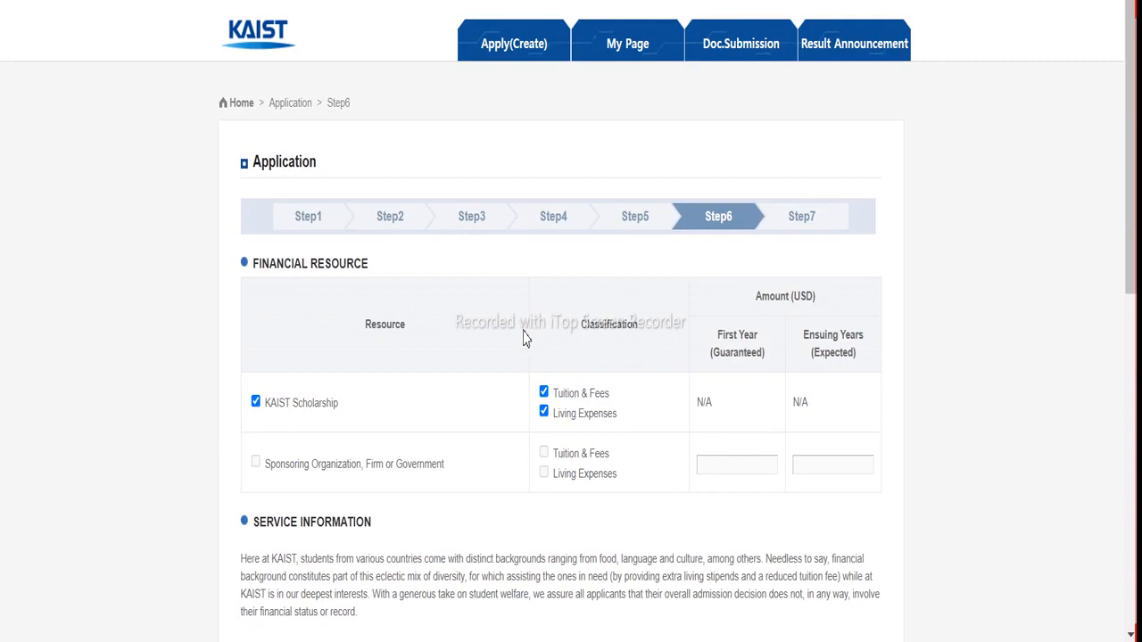
mouse_move(416, 225)
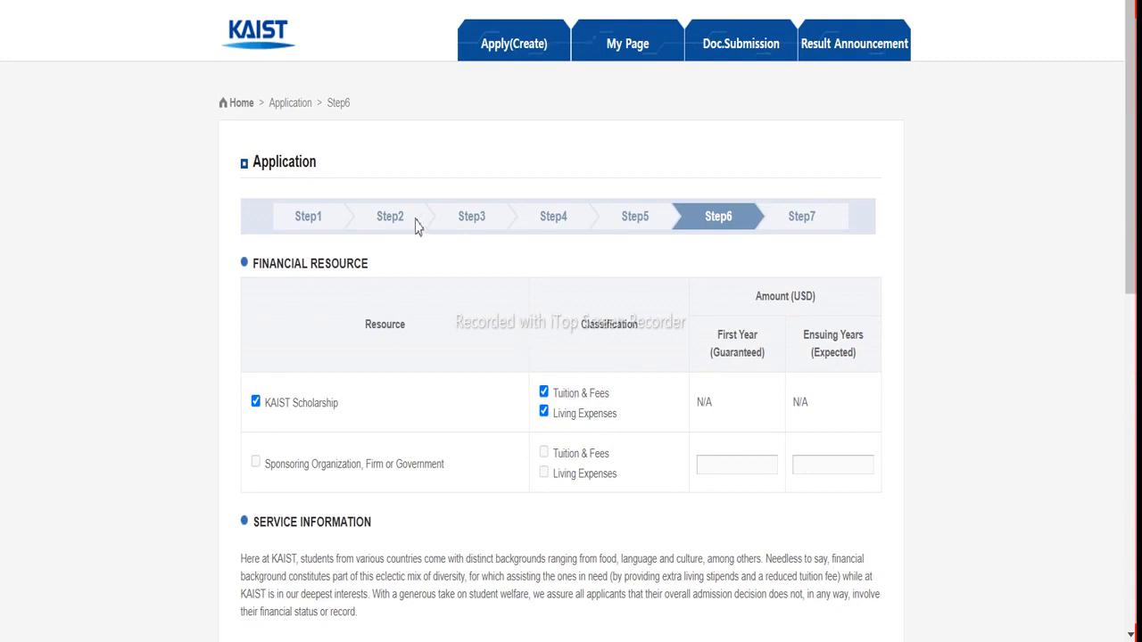
mouse_move(409, 228)
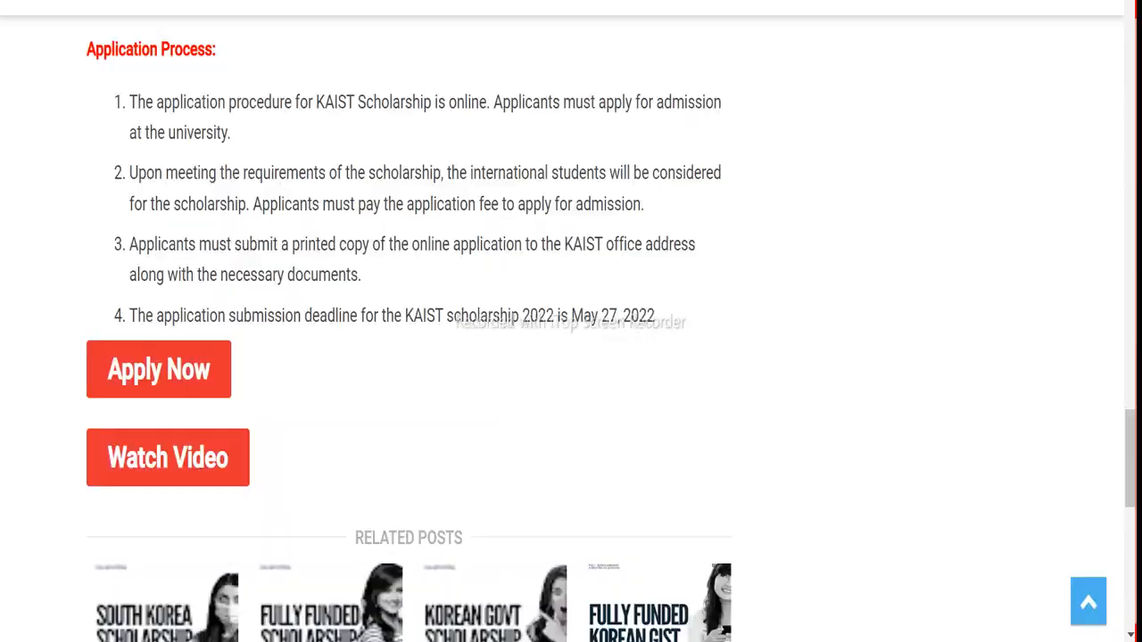
Step: Scroll the KAIST Scholarship article to its Application Process section
scroll("up", 3)
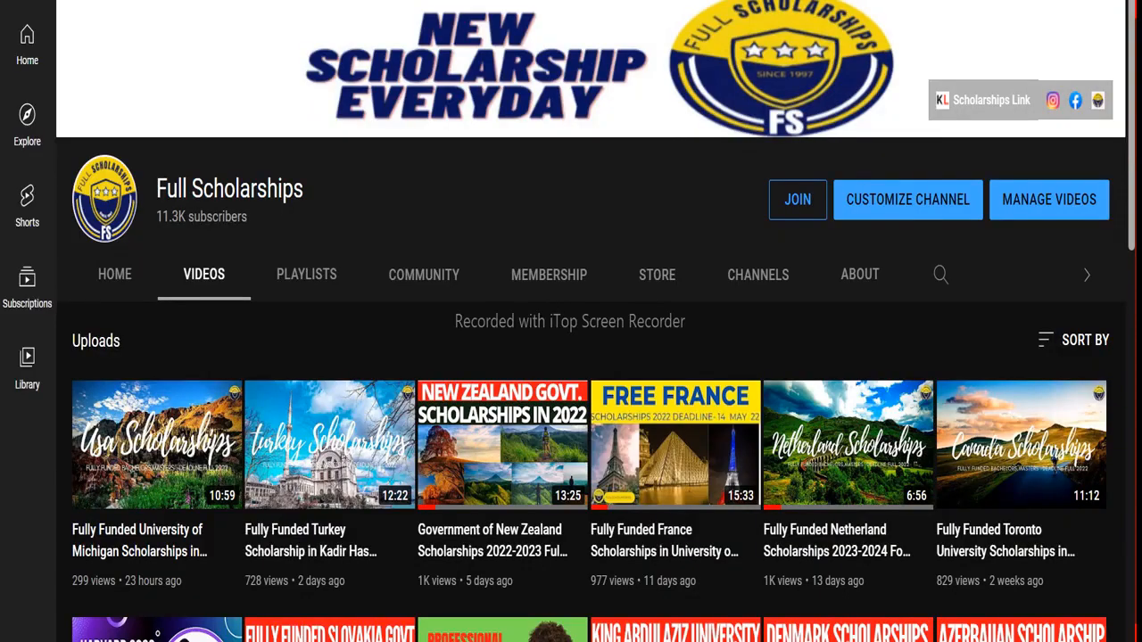
mouse_move(657, 152)
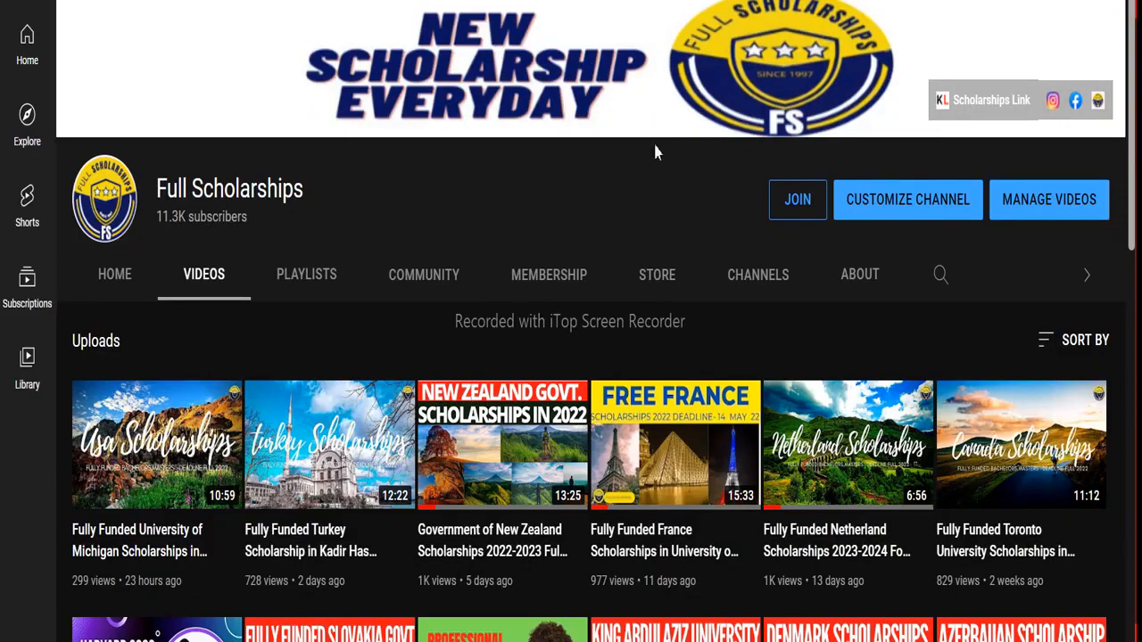
mouse_move(678, 149)
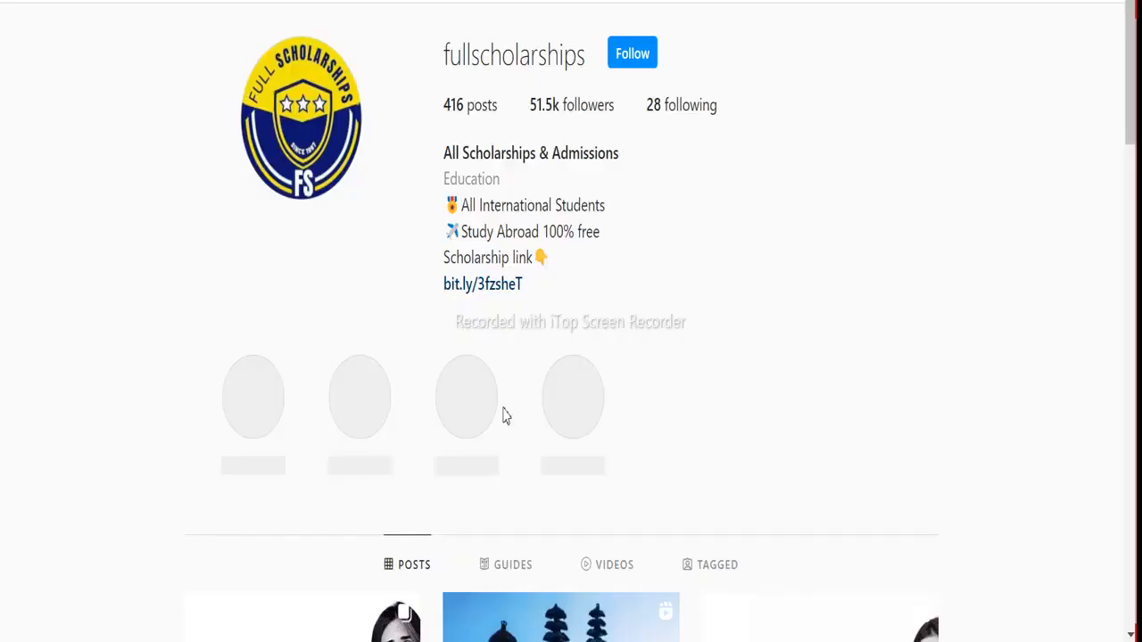
Step: Return from Instagram to the Full Scholarships YouTube channel's uploaded videos
left_click(483, 283)
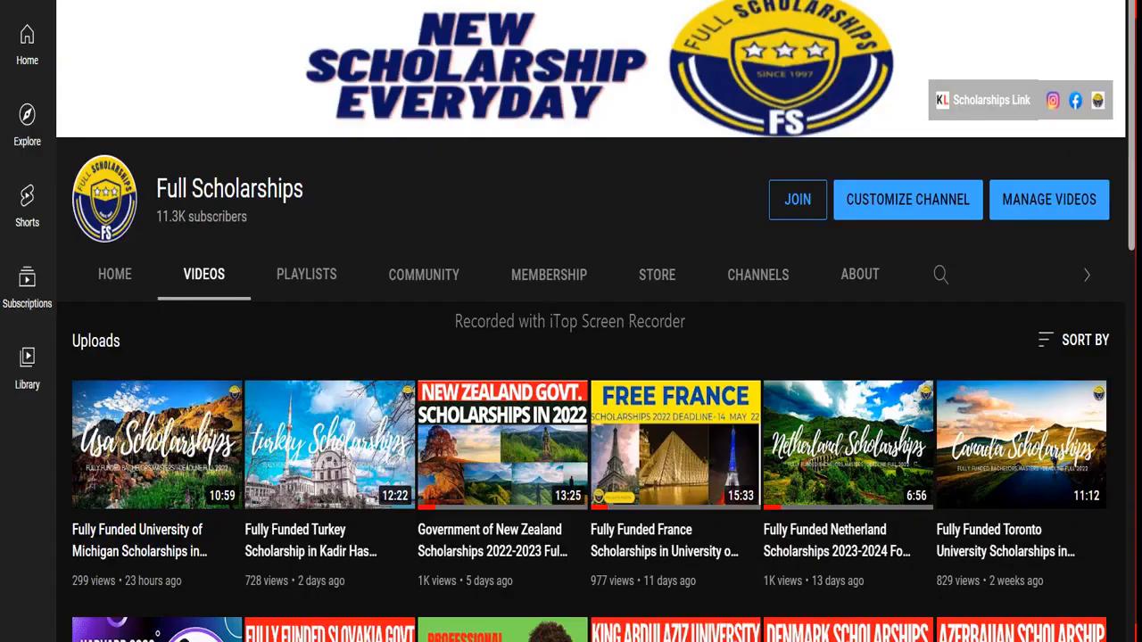
mouse_move(782, 332)
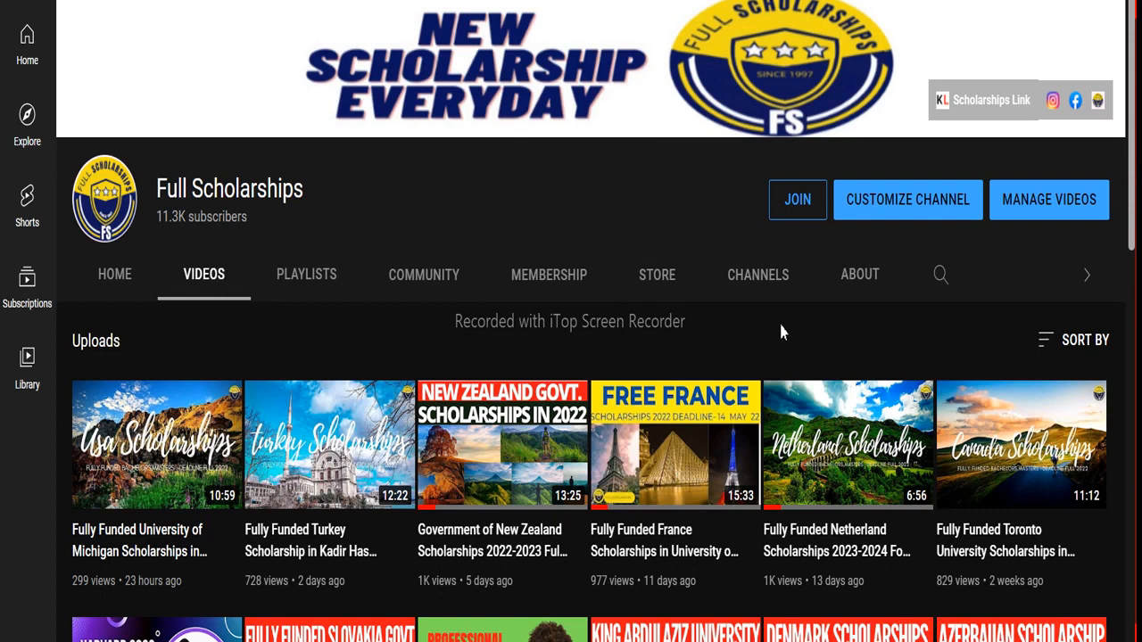